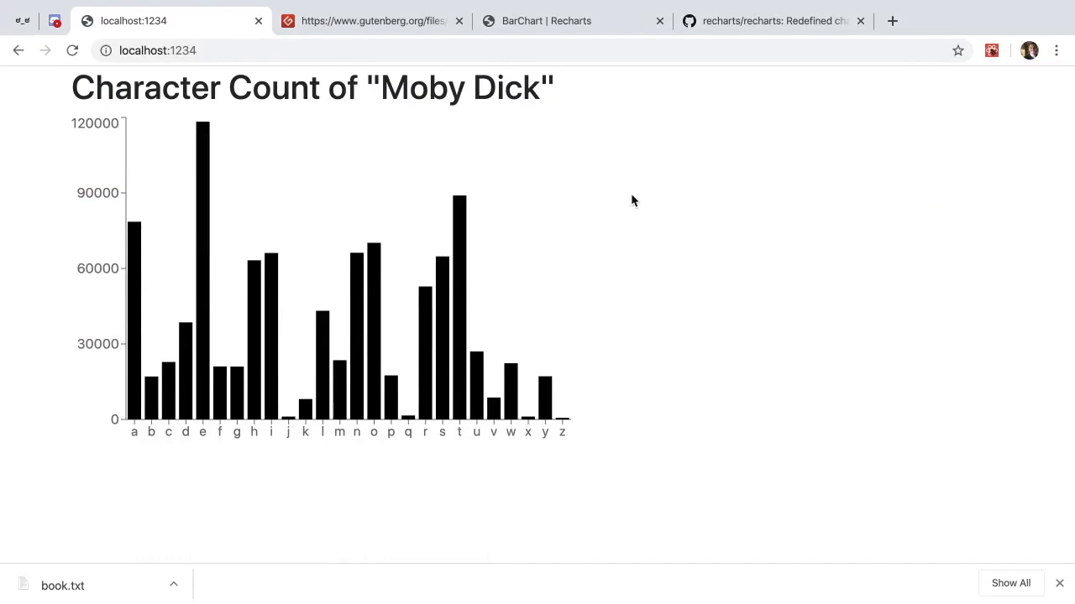
{"action": "mouse_move", "coordinate": [665, 183]}
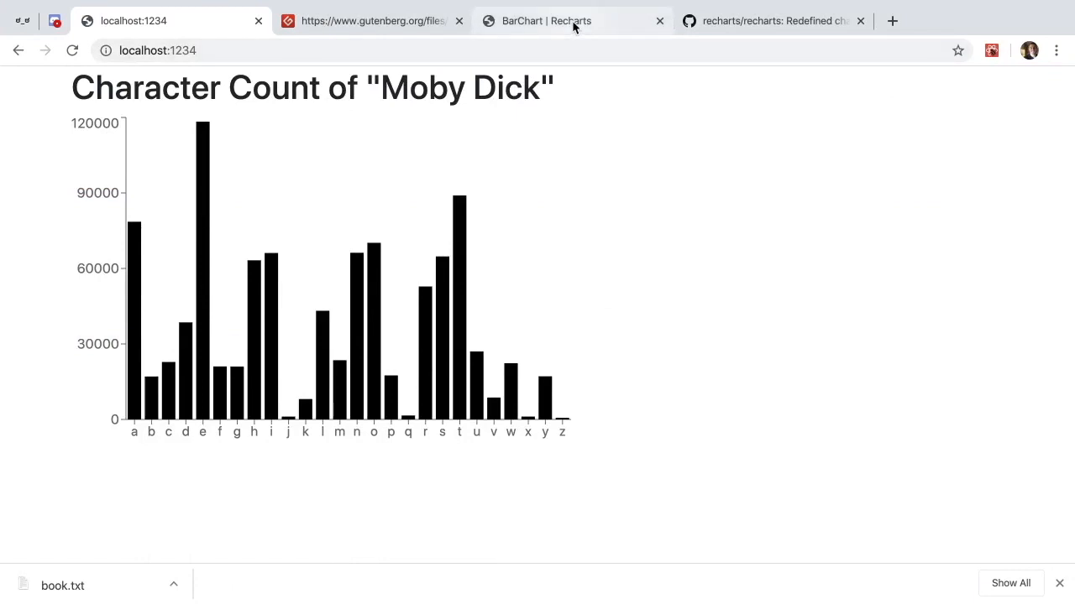
{"action": "mouse_move", "coordinate": [672, 195]}
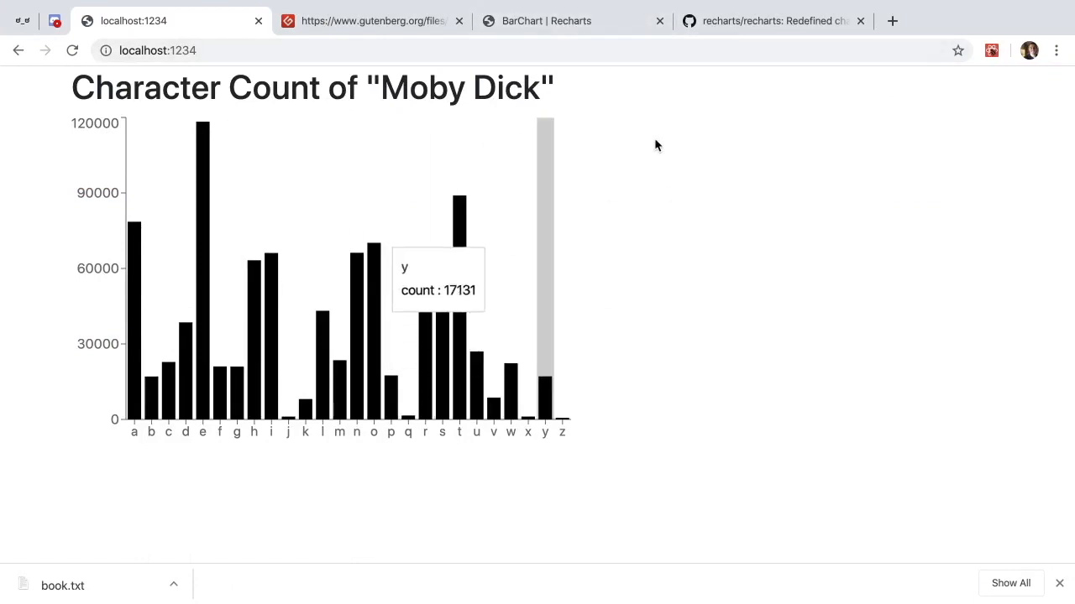
{"action": "mouse_move", "coordinate": [477, 413]}
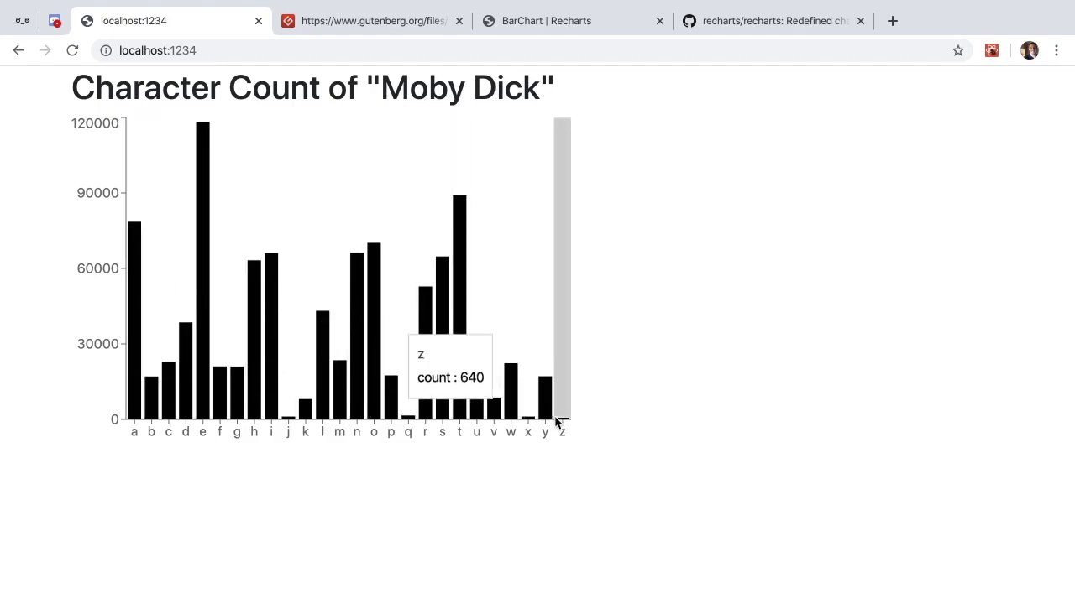
{"action": "mouse_move", "coordinate": [509, 325]}
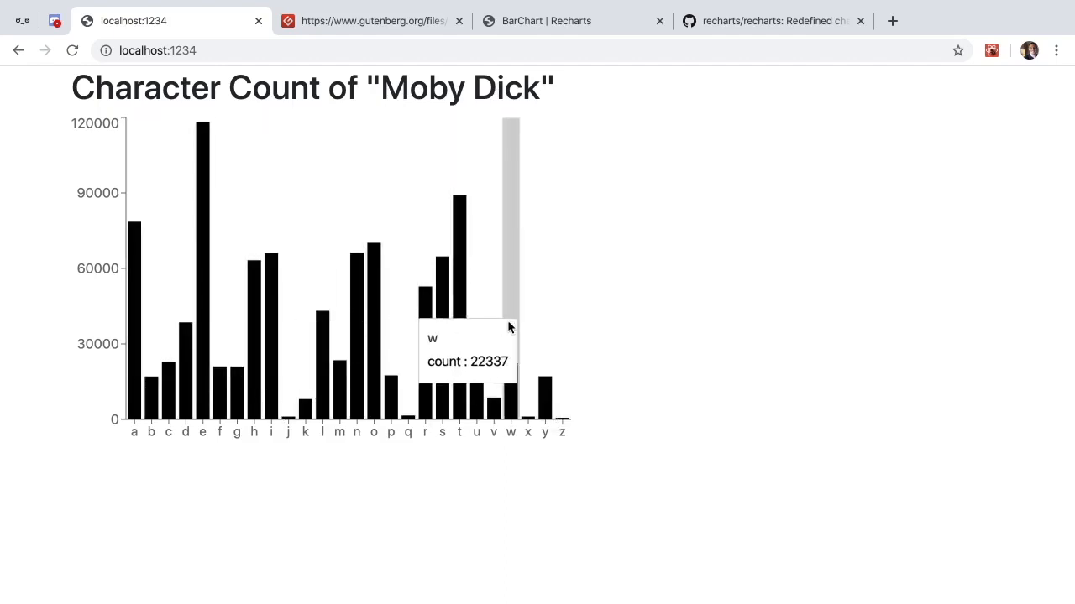
{"action": "mouse_move", "coordinate": [386, 88]}
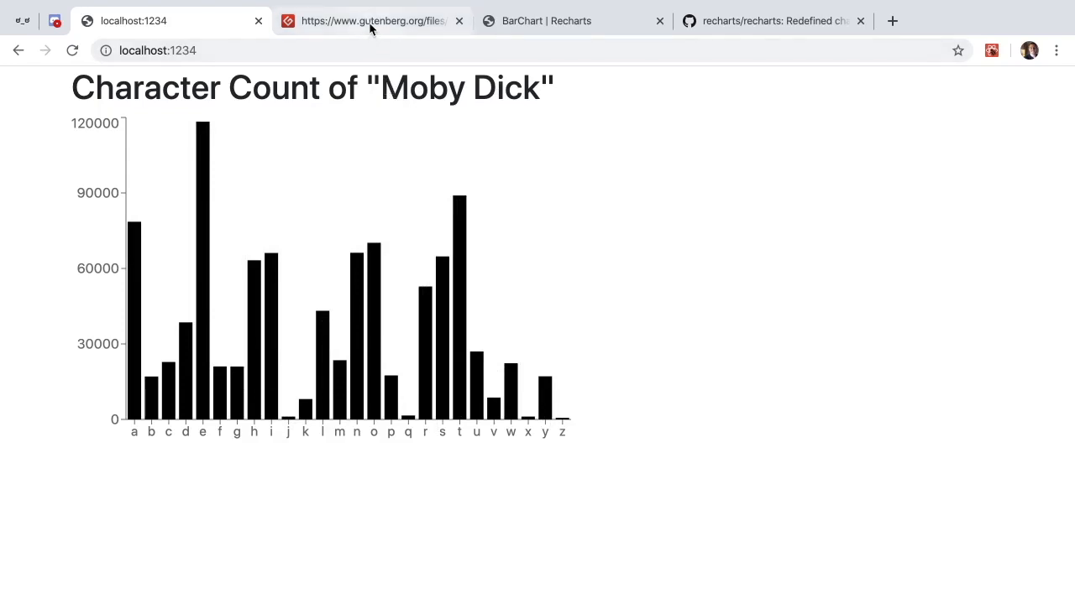
- Switch to the Project Gutenberg tab and scroll through the Moby Dick plain text
{"action": "left_click", "coordinate": [372, 20]}
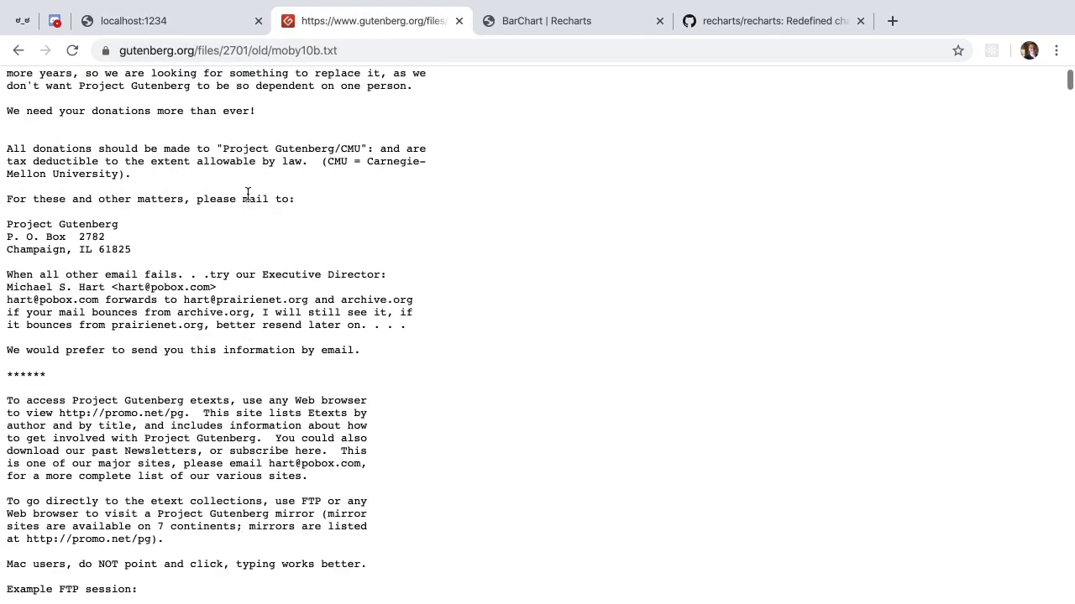
{"action": "scroll", "scroll_direction": "up", "scroll_amount": 3}
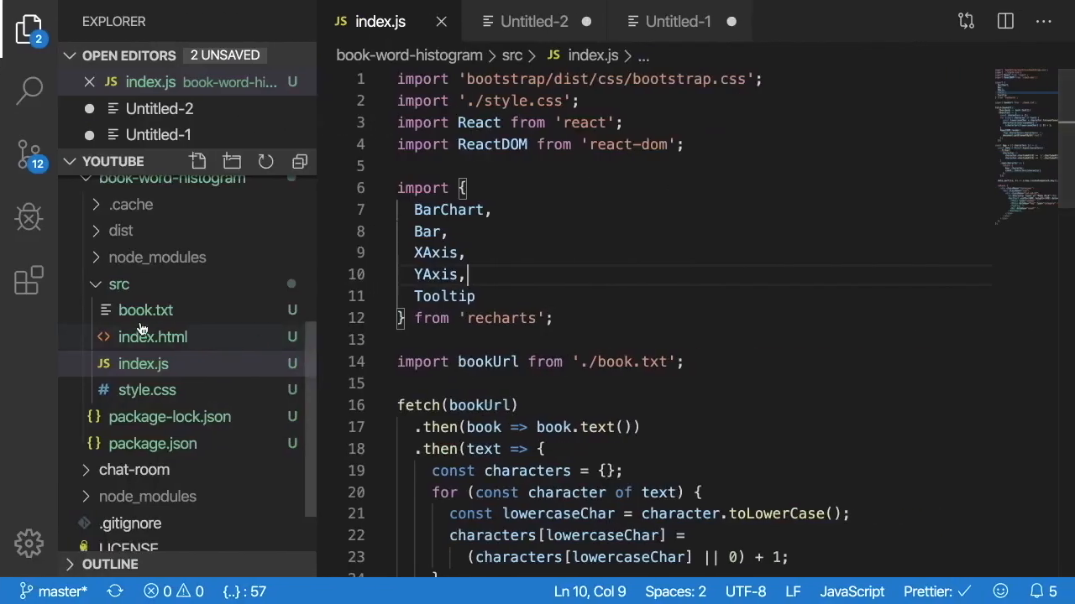
{"action": "mouse_move", "coordinate": [149, 311]}
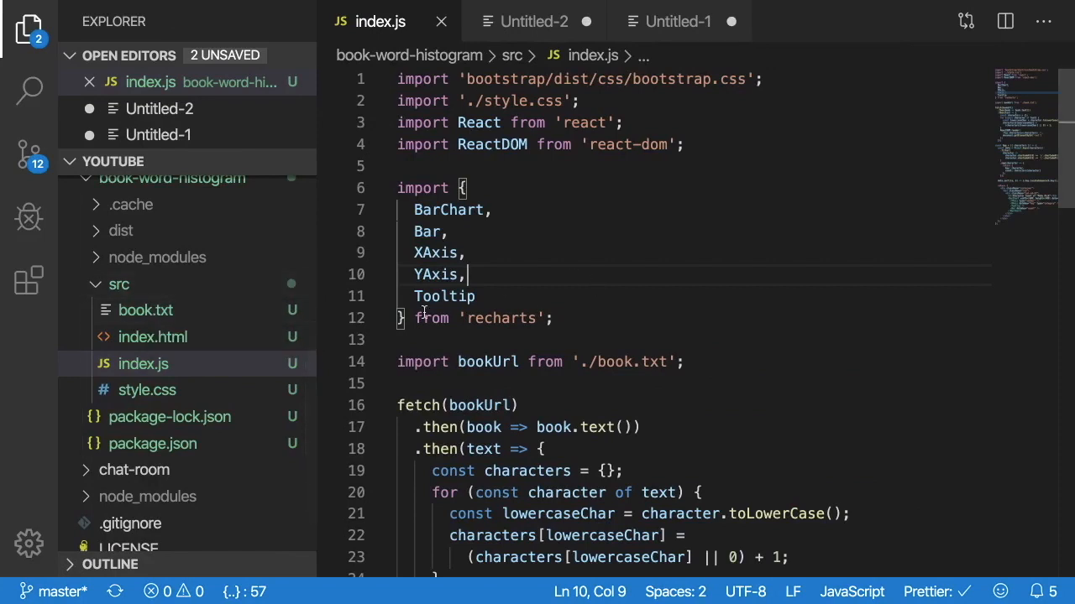
{"action": "mouse_move", "coordinate": [163, 311]}
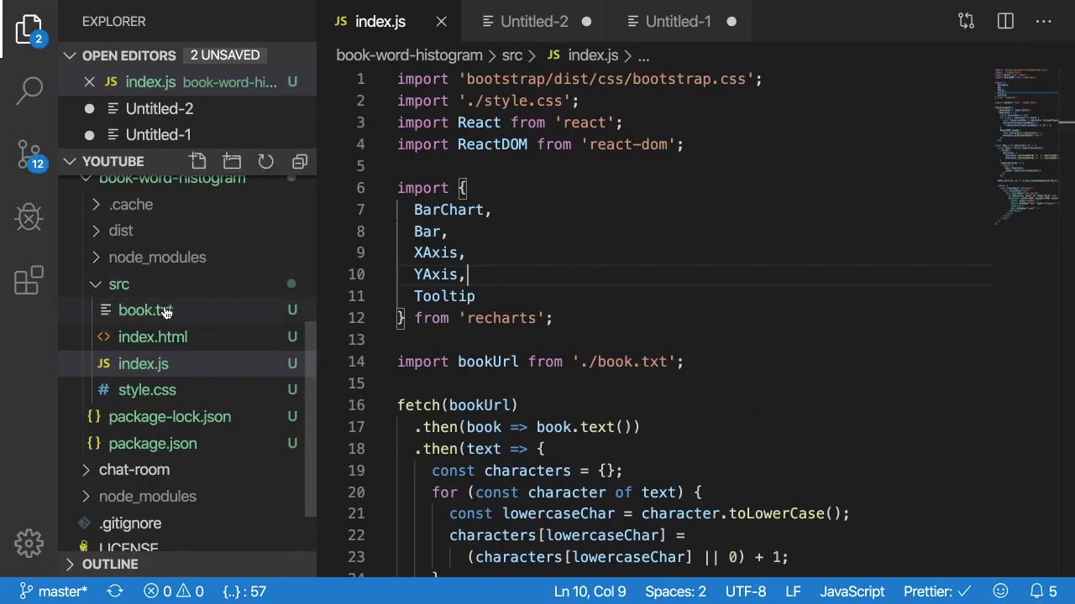
- Browse the Recharts BarChart example code, then the recharts GitHub README introduction
{"action": "left_click", "coordinate": [546, 21]}
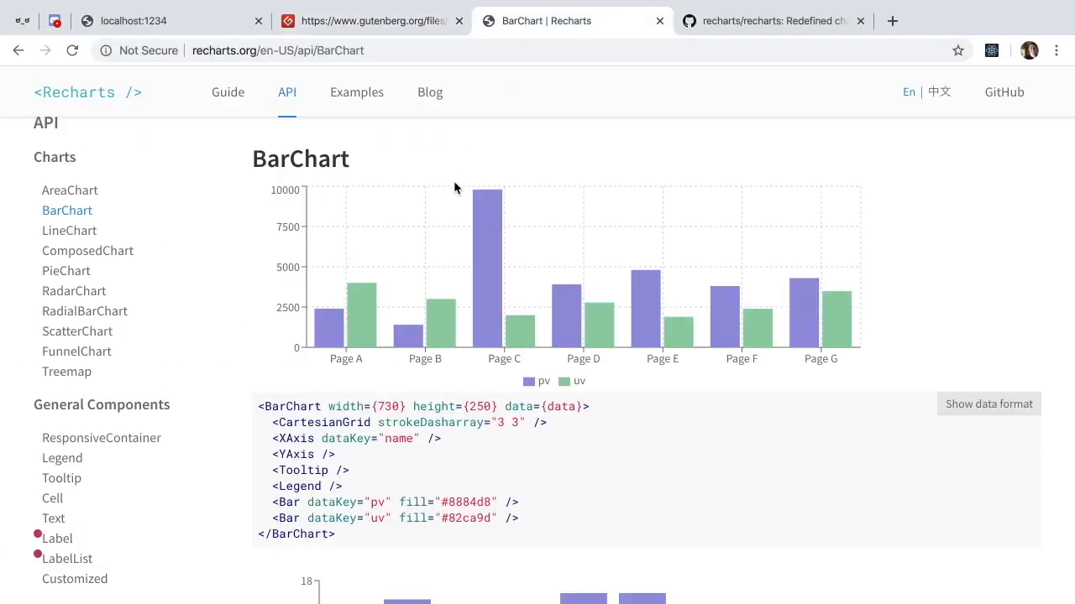
{"action": "mouse_move", "coordinate": [429, 220]}
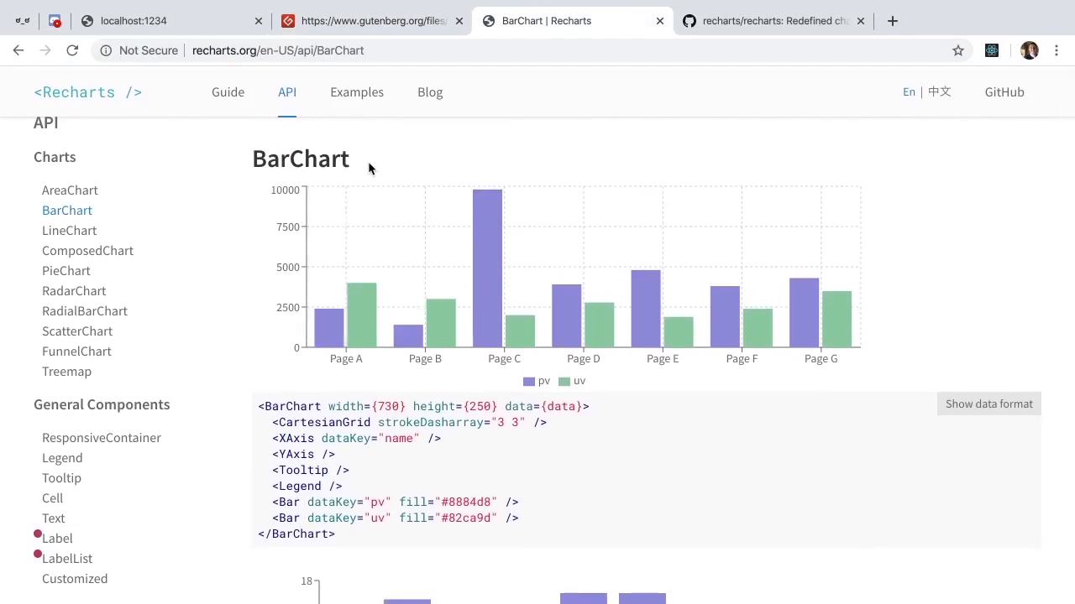
{"action": "mouse_move", "coordinate": [258, 208]}
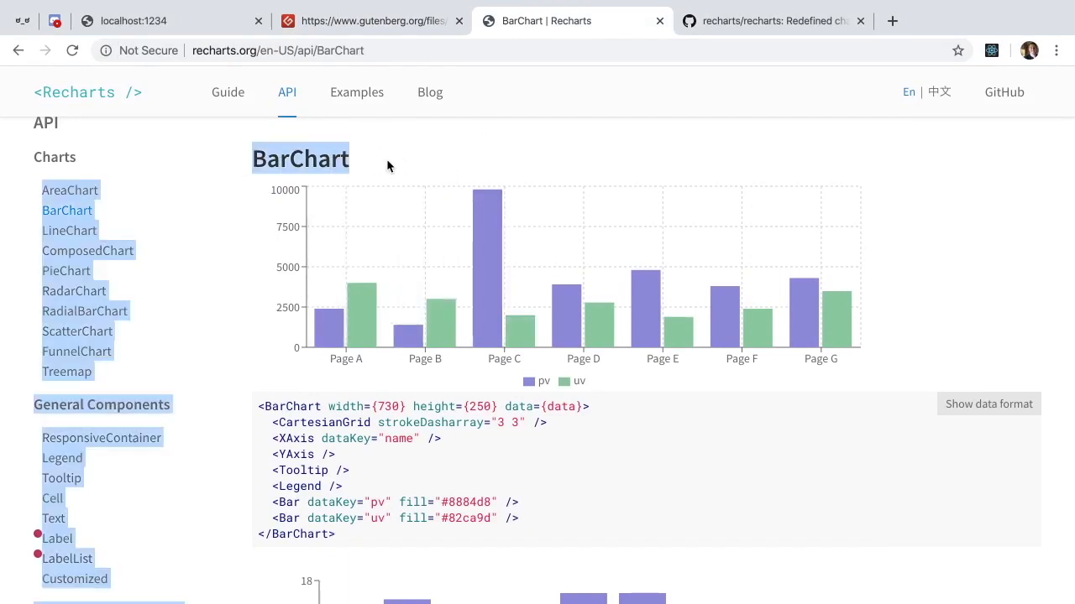
{"action": "scroll", "scroll_direction": "down", "scroll_amount": 3}
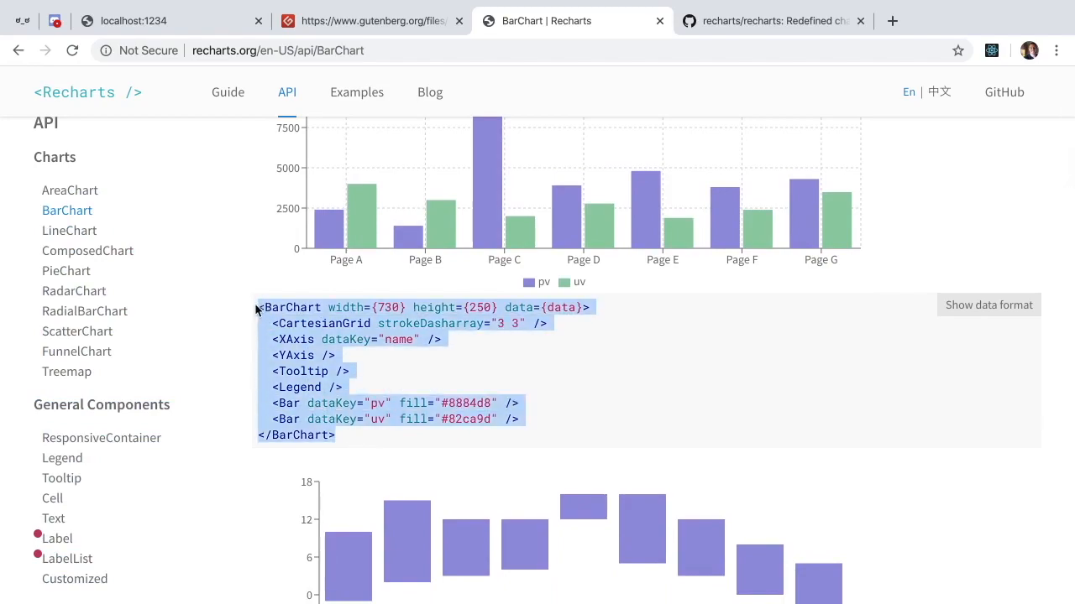
{"action": "left_click", "coordinate": [772, 21]}
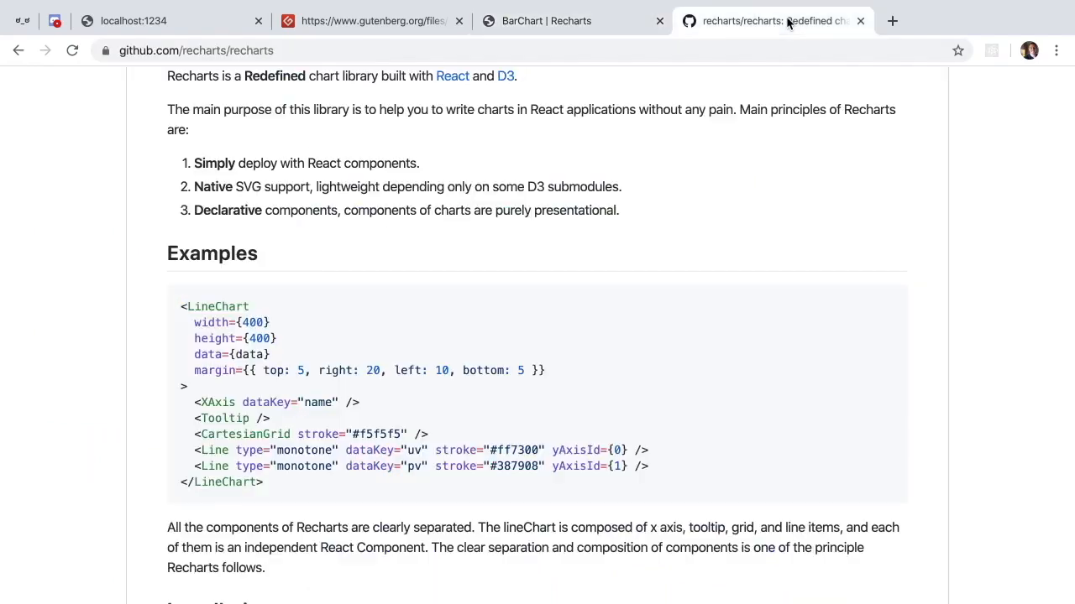
{"action": "scroll", "scroll_direction": "up", "scroll_amount": 3}
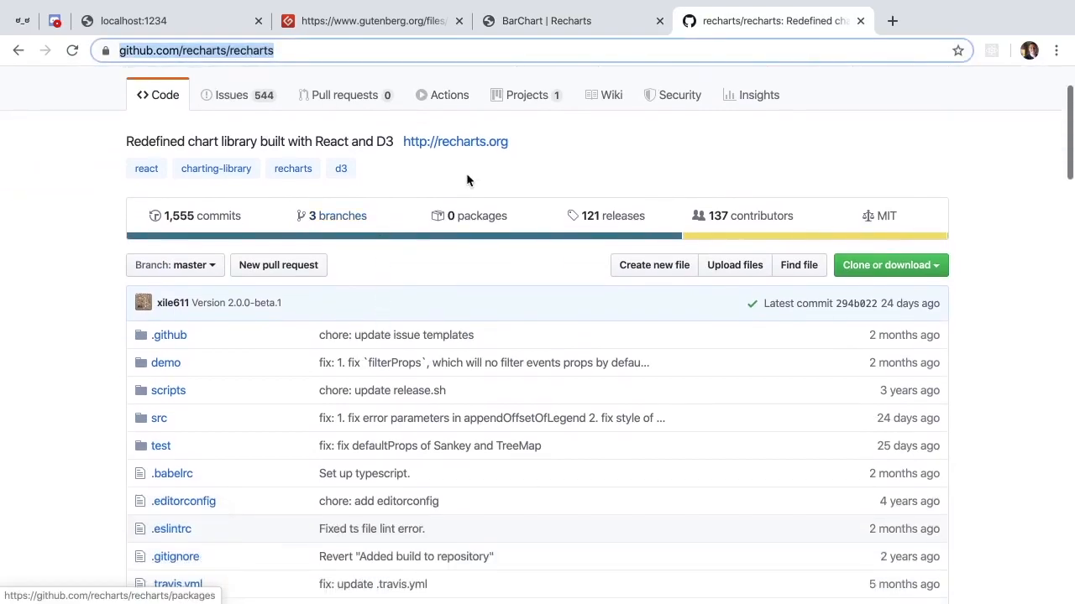
{"action": "scroll", "scroll_direction": "down", "scroll_amount": 3}
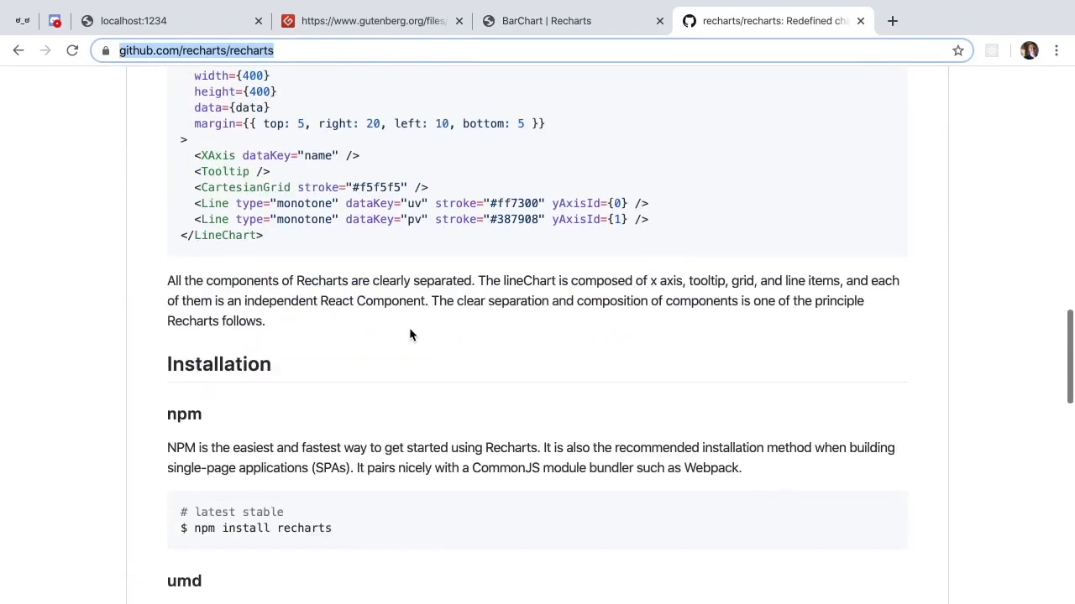
{"action": "scroll", "scroll_direction": "up", "scroll_amount": 3}
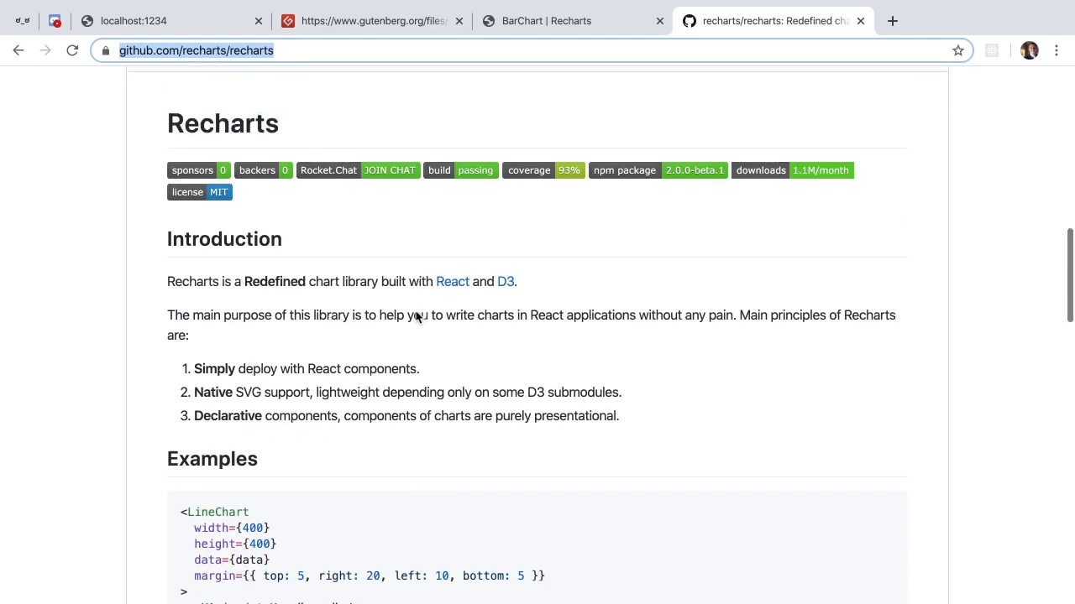
- Open the starter index.js and read its recharts imports and six numbered plan comments
{"action": "left_click", "coordinate": [135, 20]}
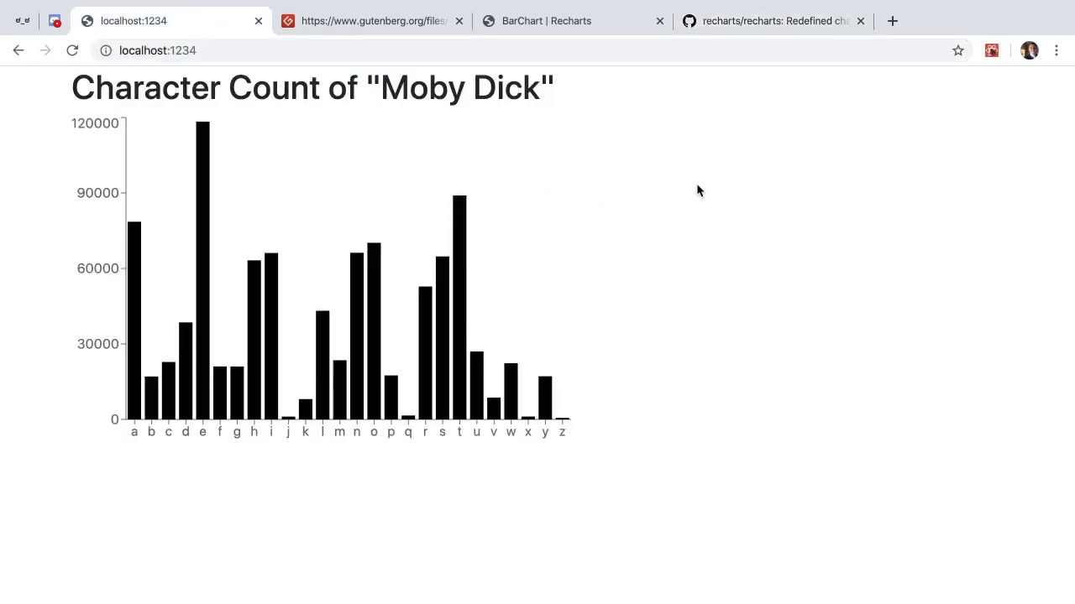
{"action": "mouse_move", "coordinate": [694, 185]}
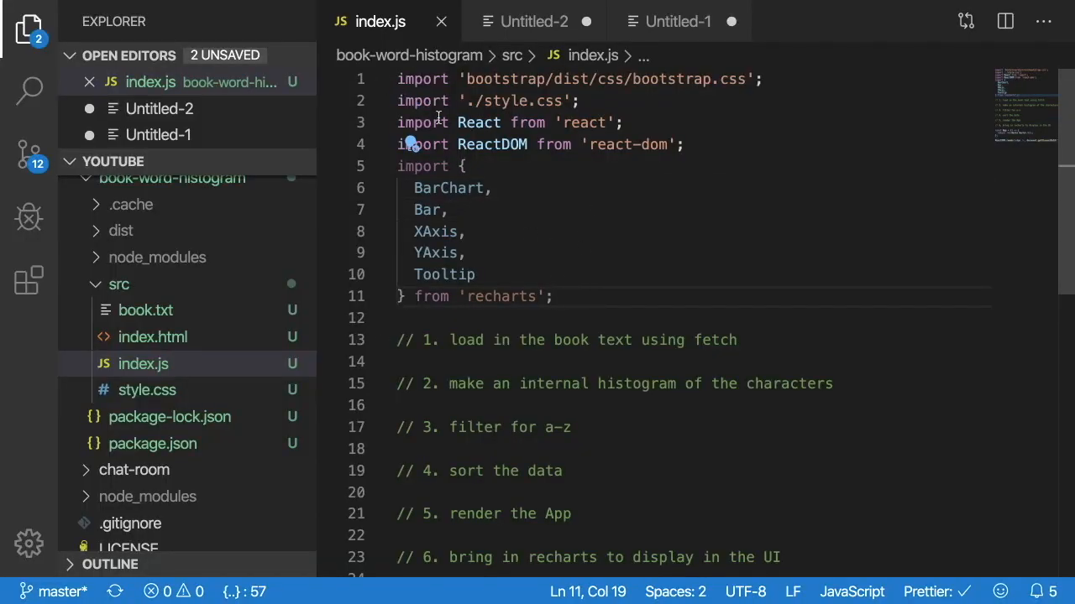
{"action": "double_click", "coordinate": [501, 297]}
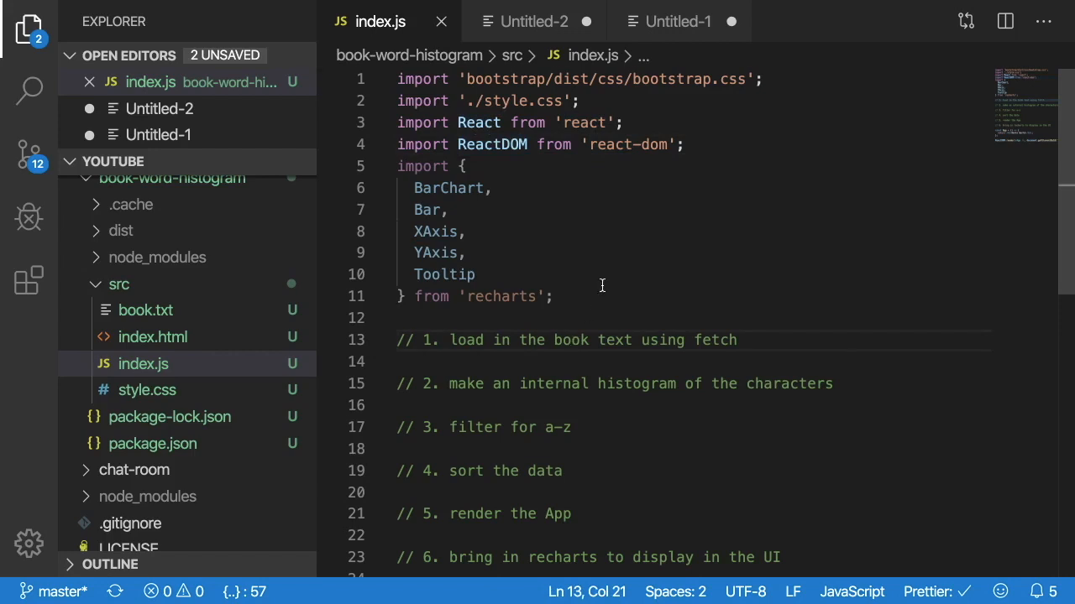
{"action": "scroll", "scroll_direction": "down", "scroll_amount": 3}
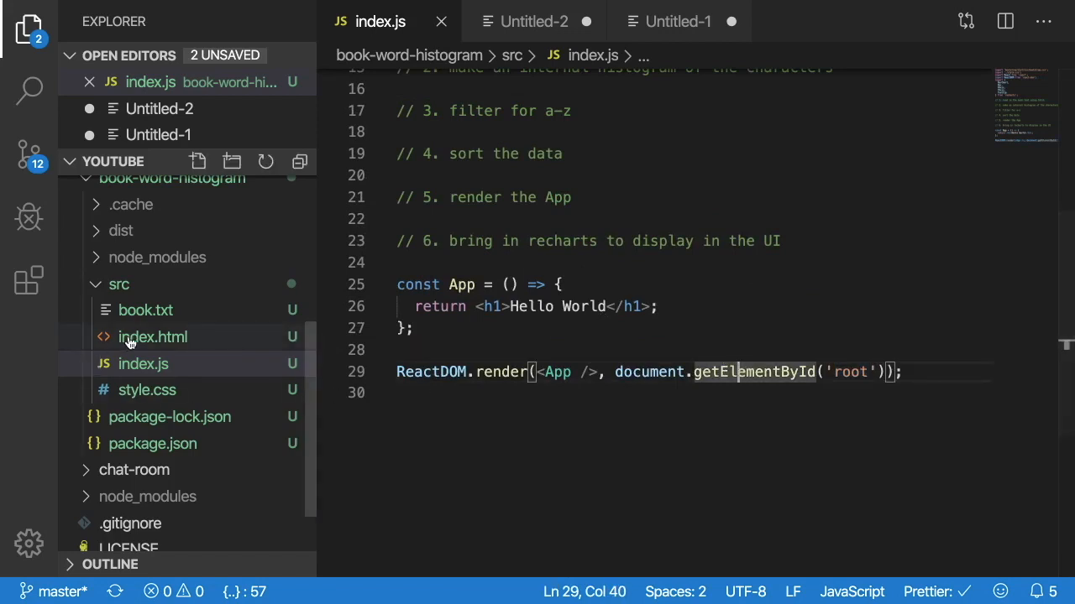
{"action": "left_click", "coordinate": [153, 337]}
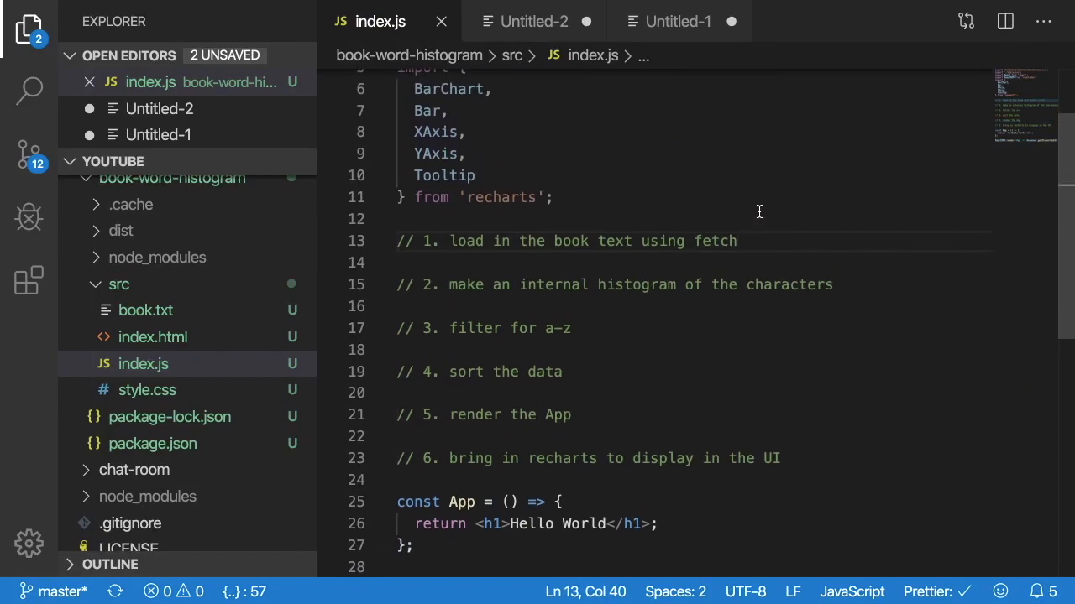
{"action": "scroll", "scroll_direction": "down", "scroll_amount": 3}
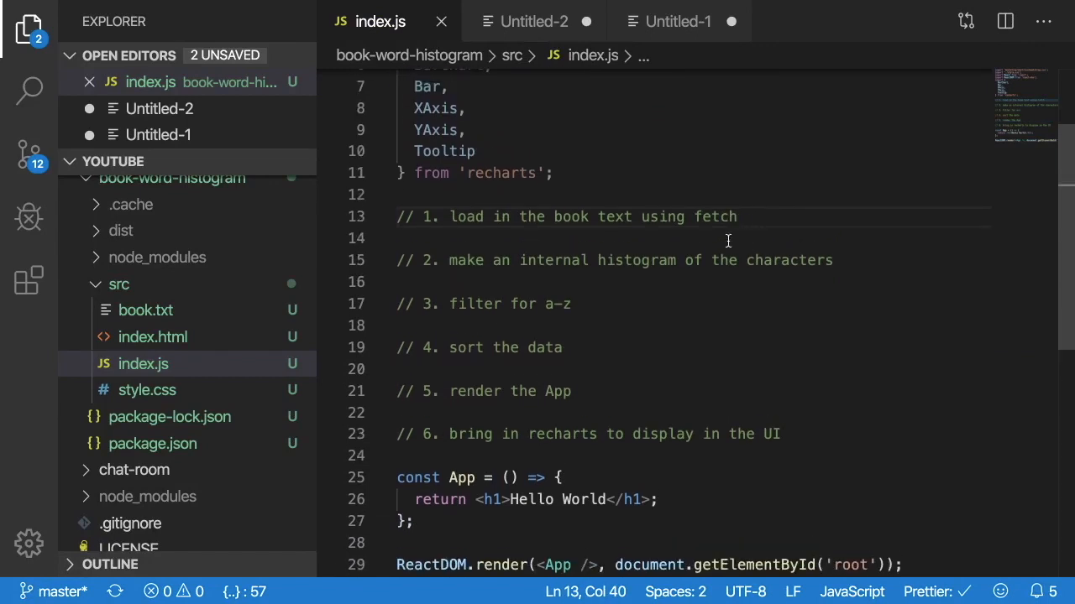
{"action": "mouse_move", "coordinate": [756, 206]}
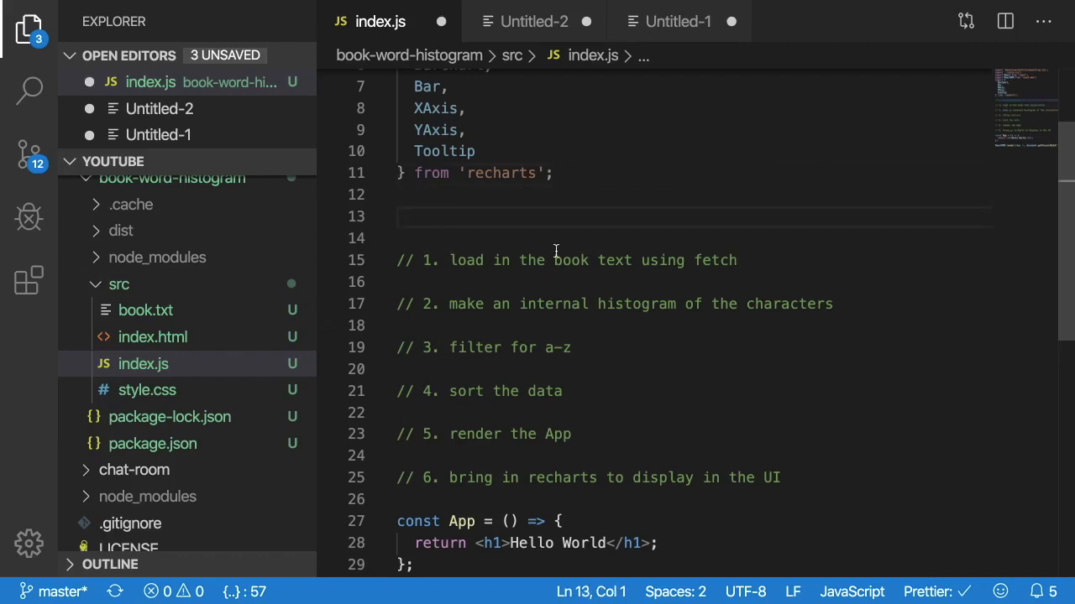
- Add import book from './book.txt' and console.log(book), then open the browser inspector
{"action": "type", "text": "import book"}
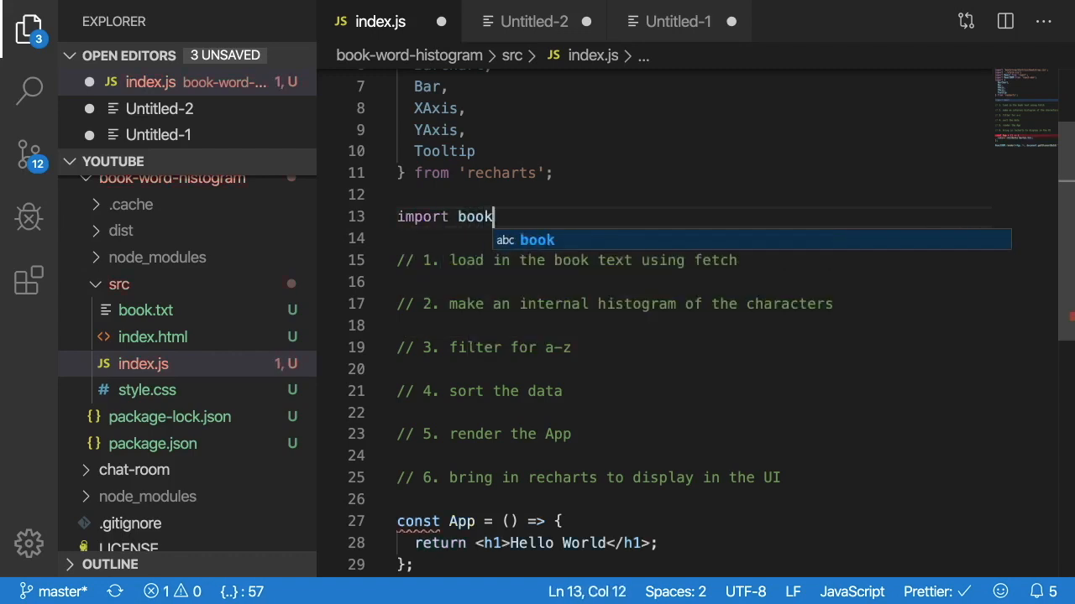
{"action": "type", "text": "from './'"}
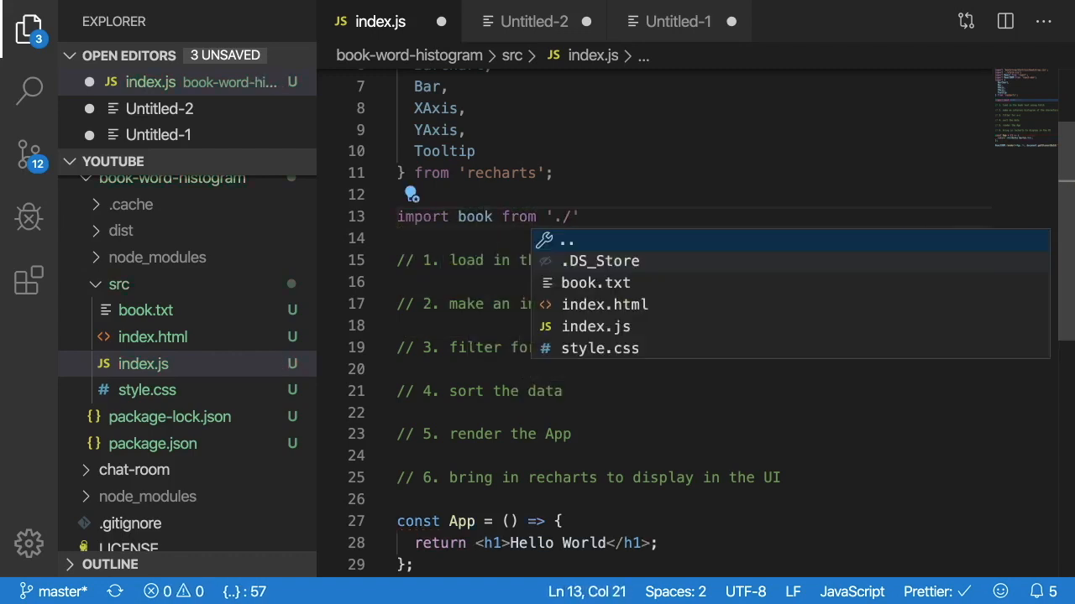
{"action": "left_click", "coordinate": [595, 283]}
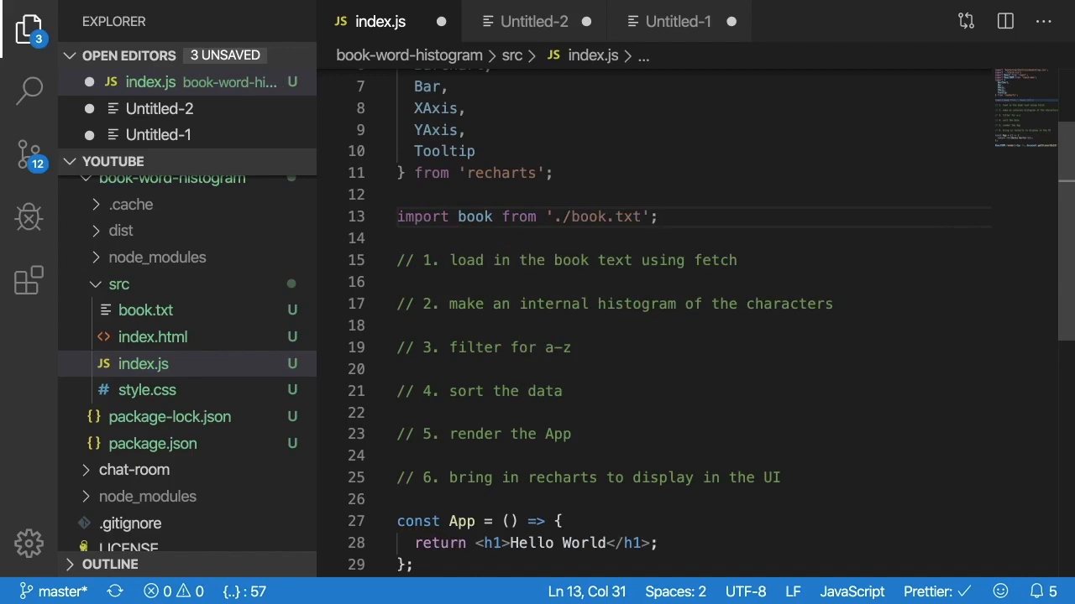
{"action": "type", "text": "console.log(book)"}
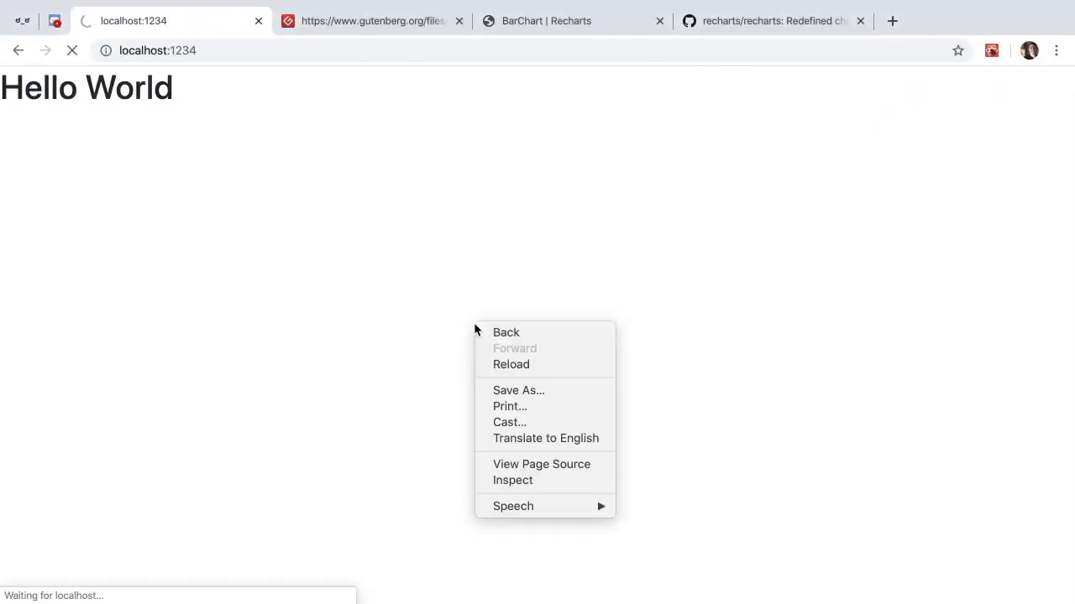
{"action": "left_click", "coordinate": [277, 247]}
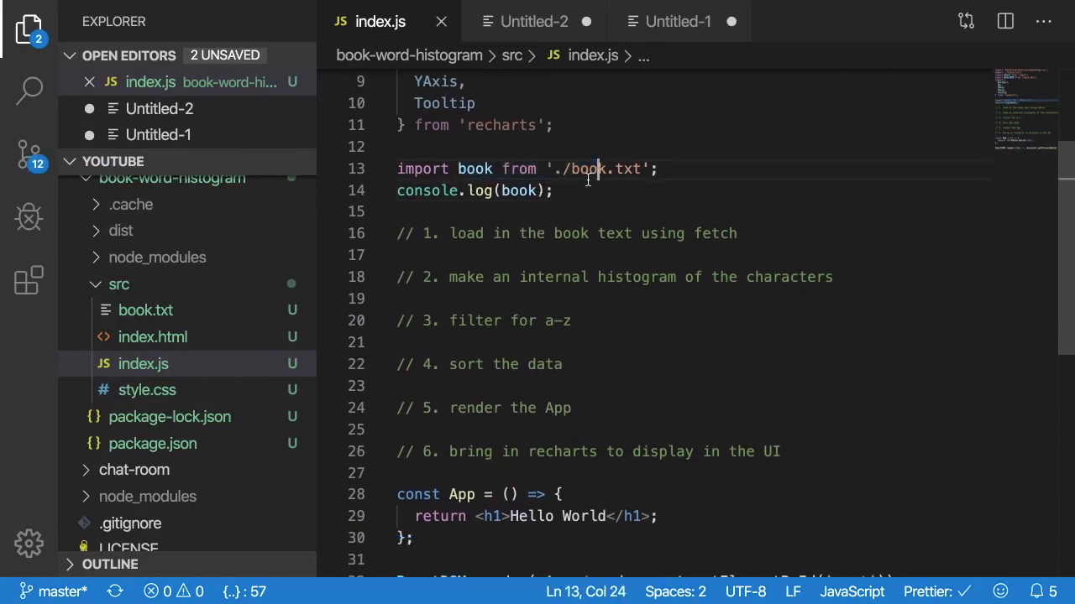
- Chain .then(result => result.text()) onto the fetch of book
{"action": "left_click", "coordinate": [686, 186]}
{"action": "type", "text": "fetch(book"}
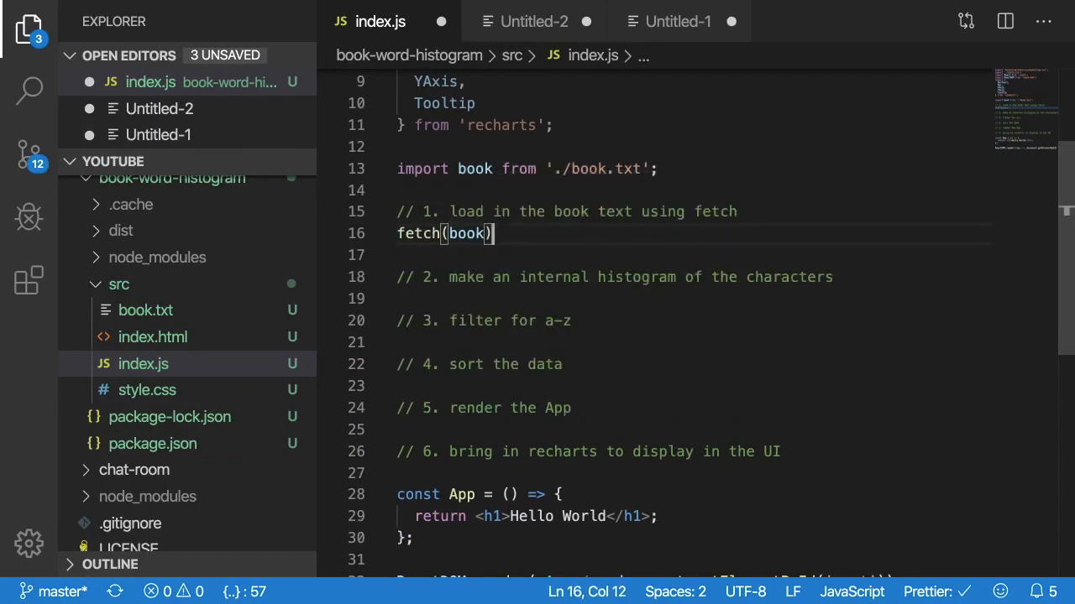
{"action": "type", "text": ".then"}
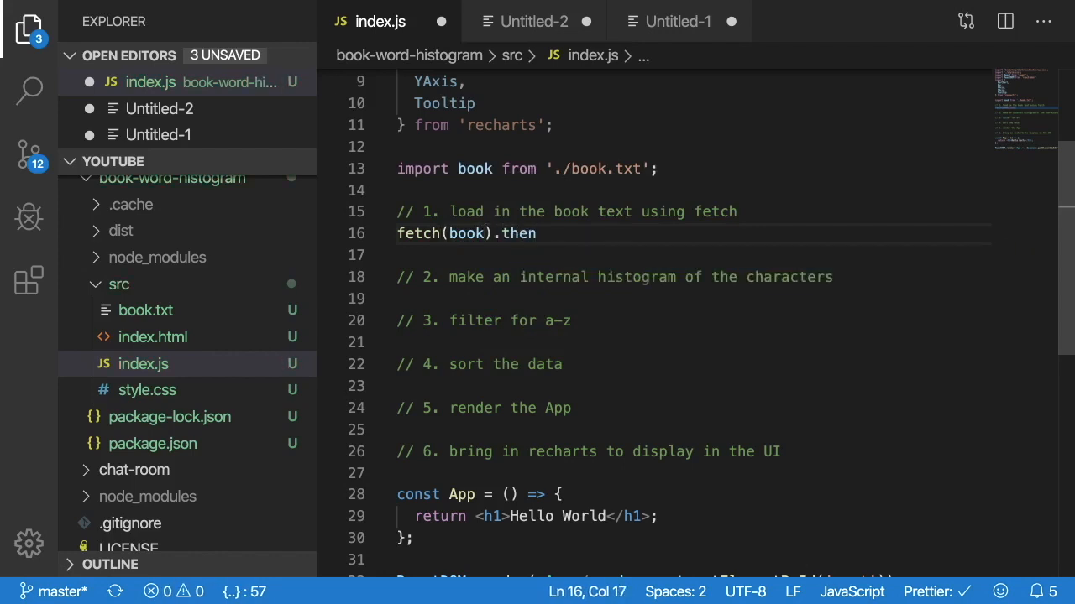
{"action": "type", "text": "("}
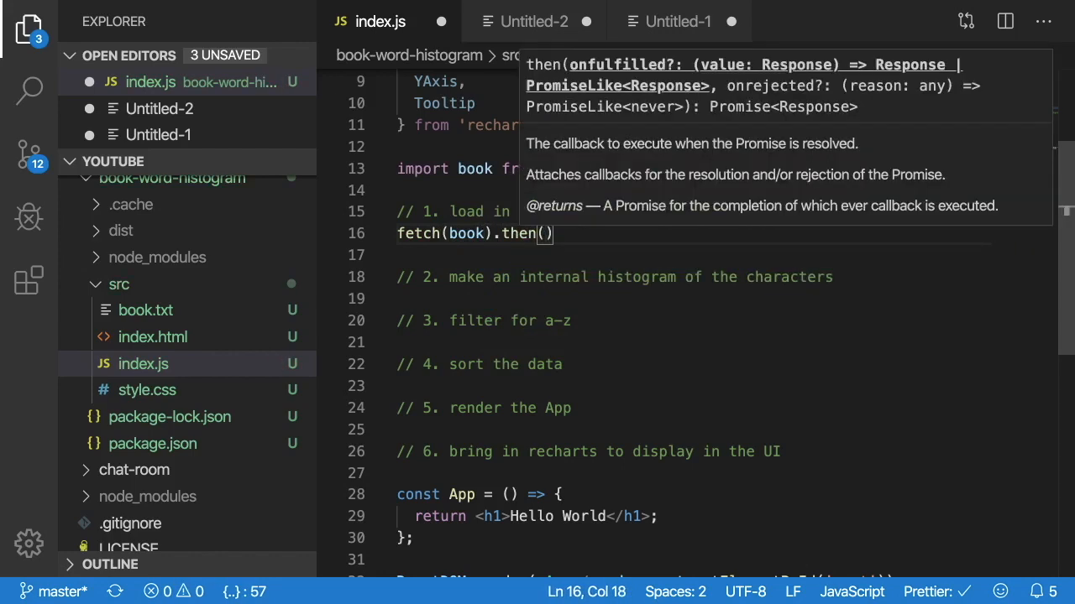
{"action": "type", "text": "result =>"}
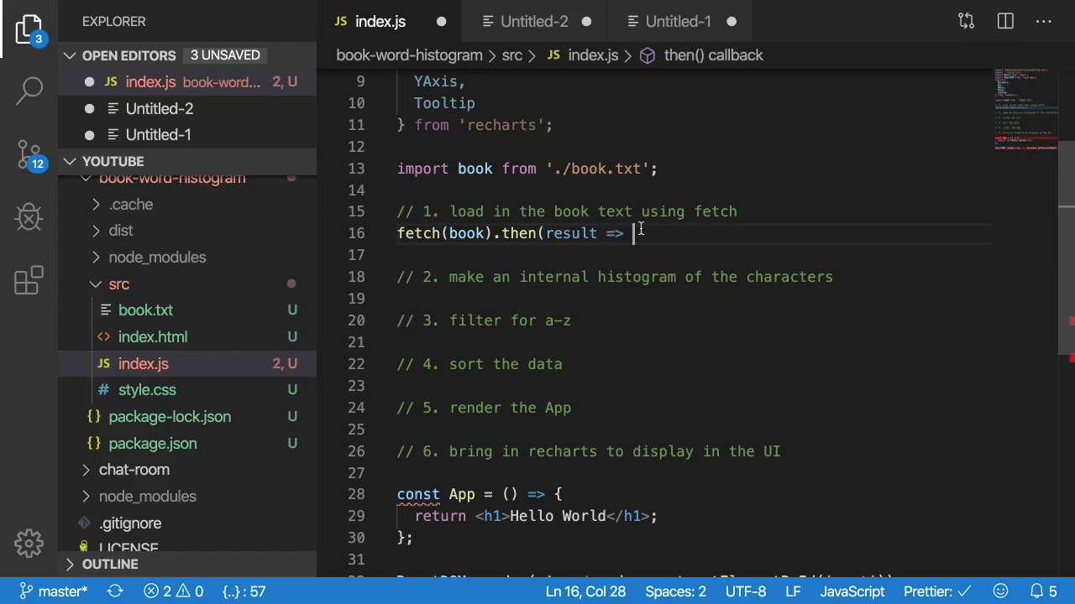
{"action": "type", "text": "result.text"}
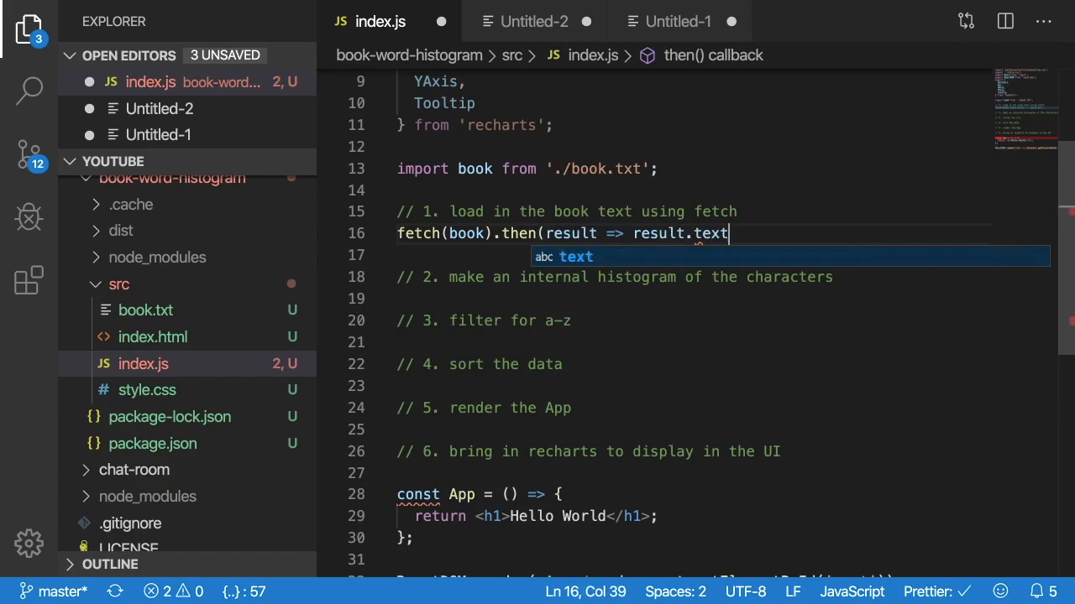
{"action": "type", "text": "()"}
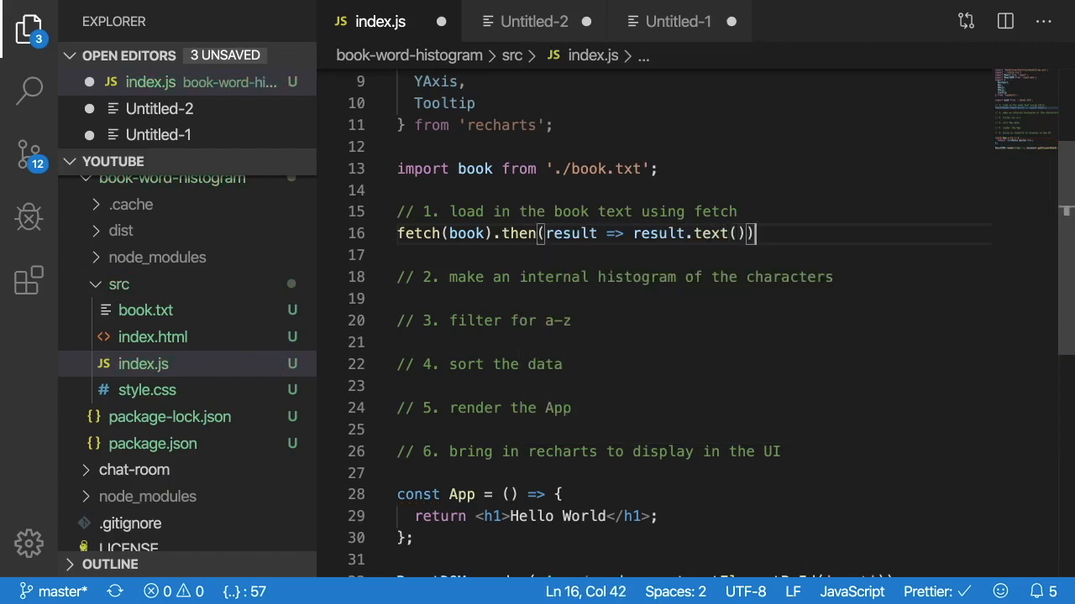
{"action": "mouse_move", "coordinate": [617, 277]}
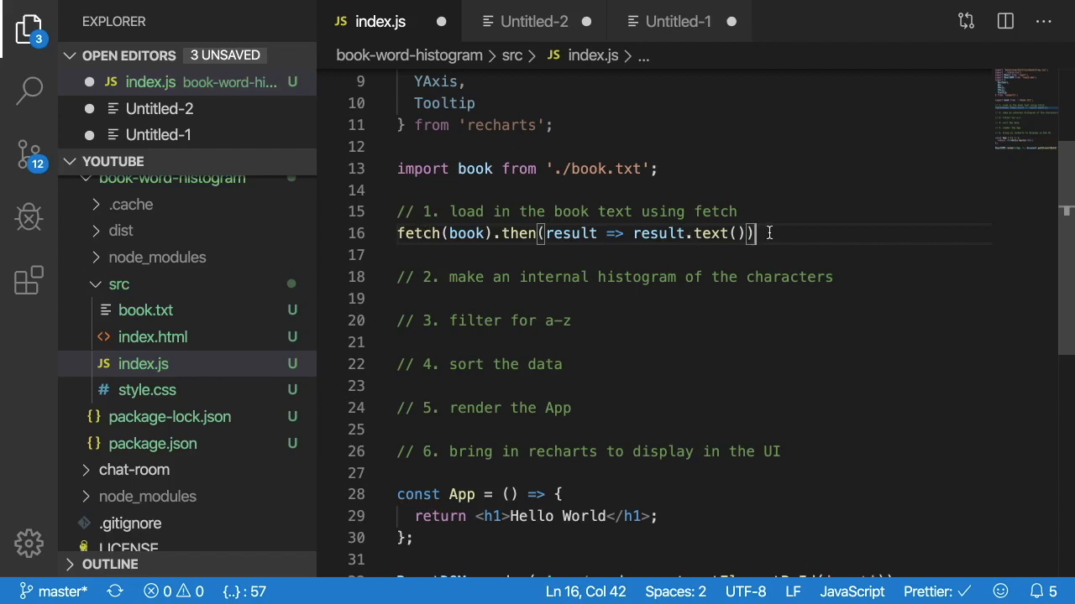
- Add a .then(text => ...) callback that renders the App and returns {text}
{"action": "key", "text": "Enter"}
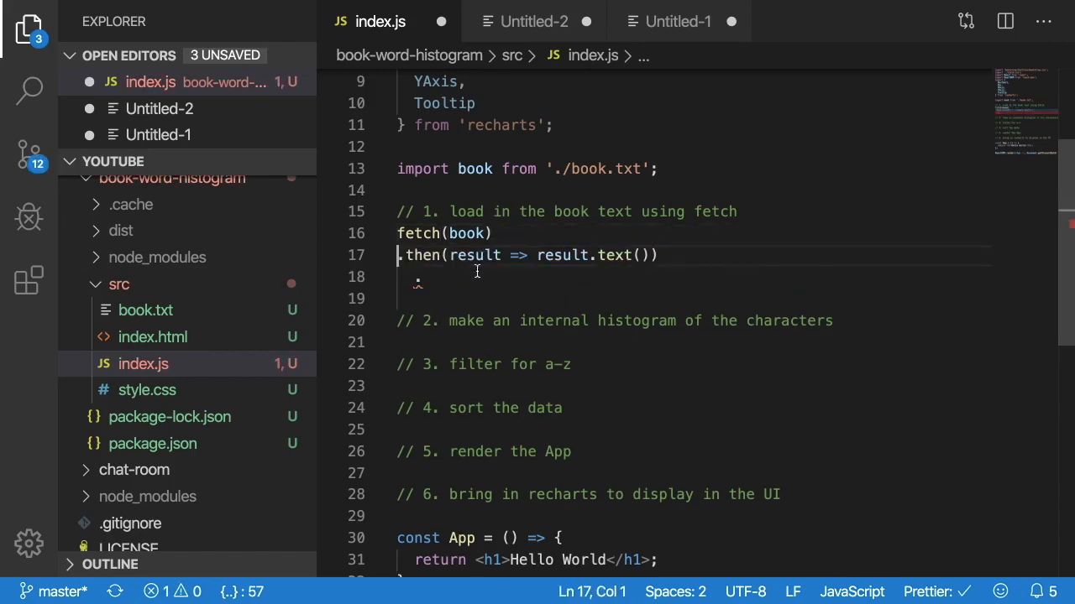
{"action": "type", "text": ".text(te"}
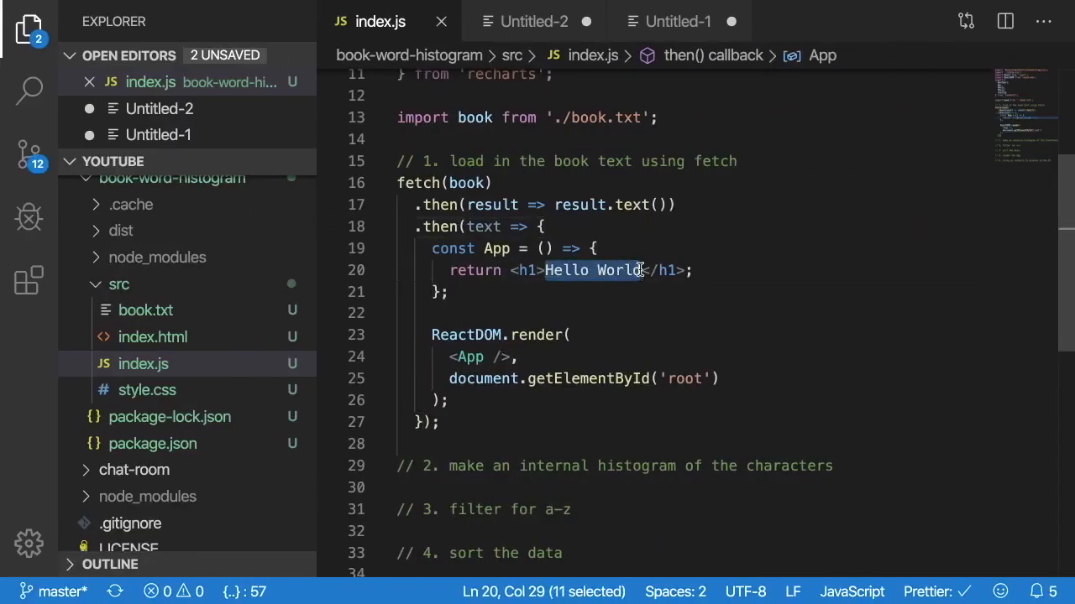
{"action": "type", "text": "{text}"}
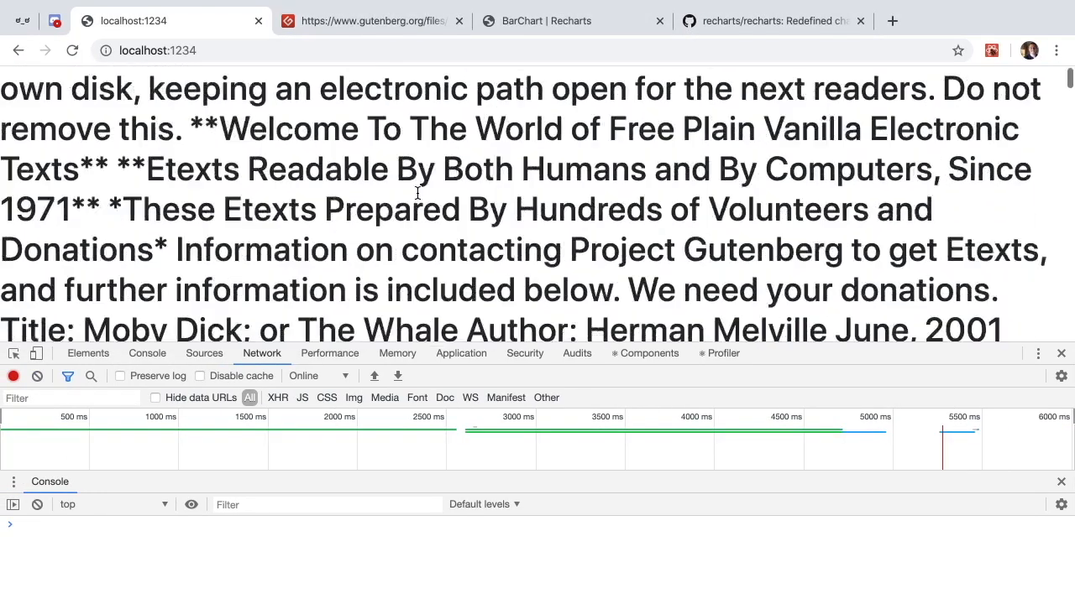
- Scroll through the Moby Dick text rendered on the localhost page
{"action": "scroll", "scroll_direction": "down", "scroll_amount": 3}
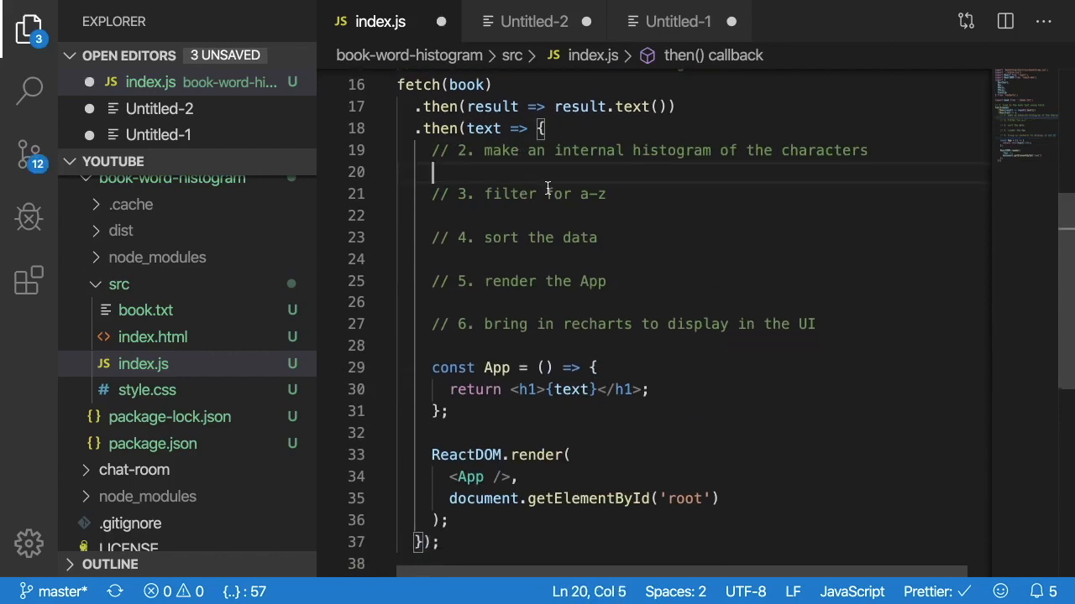
- Add a characters object and a for (const char of text) loop over the book
{"action": "double_click", "coordinate": [483, 151]}
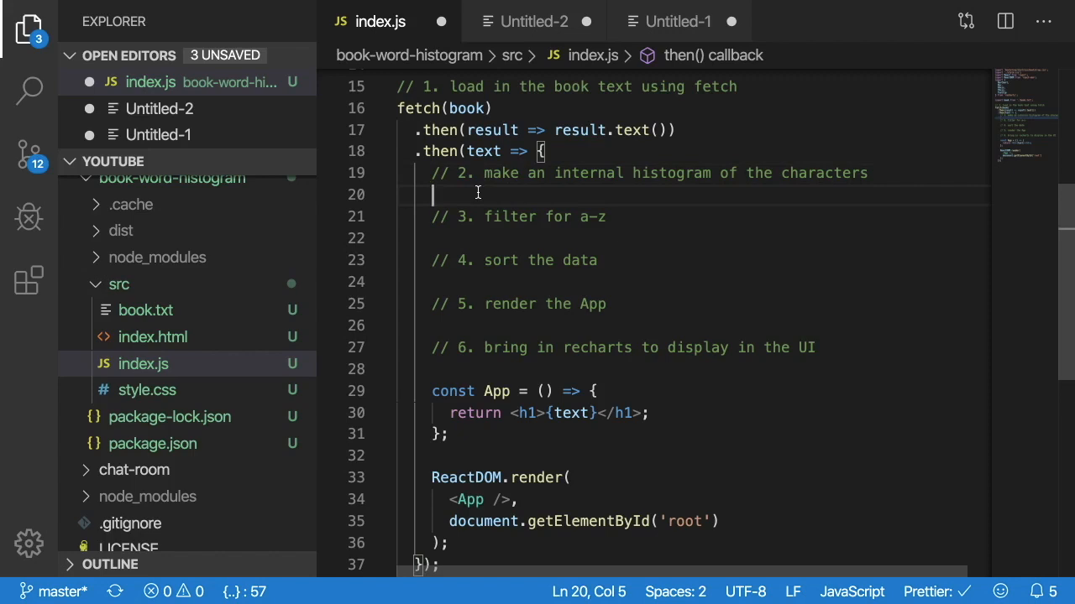
{"action": "type", "text": "for (const c"}
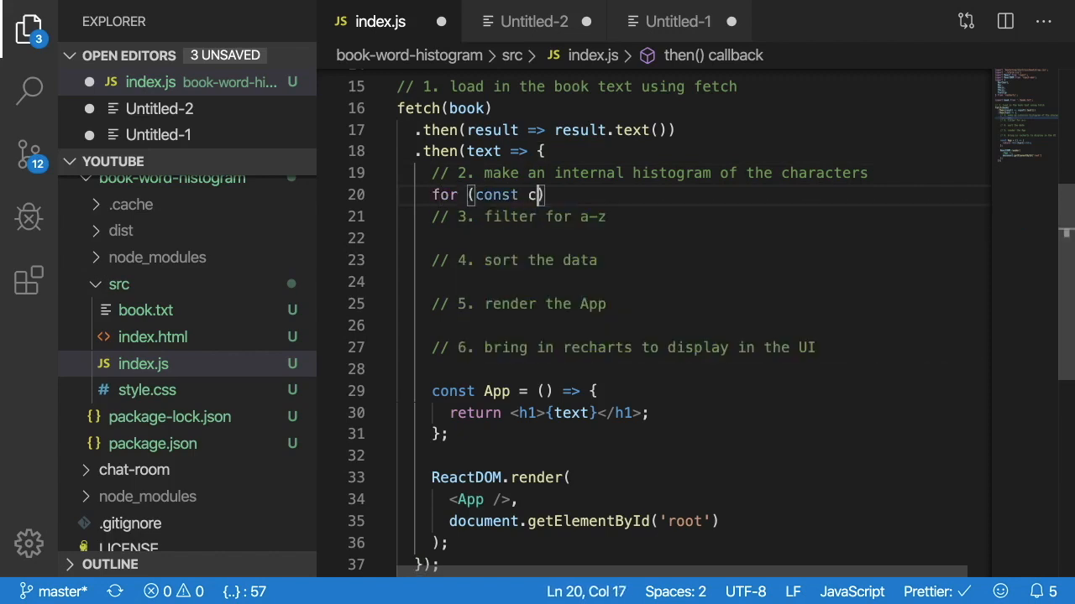
{"action": "type", "text": "har of text) {"}
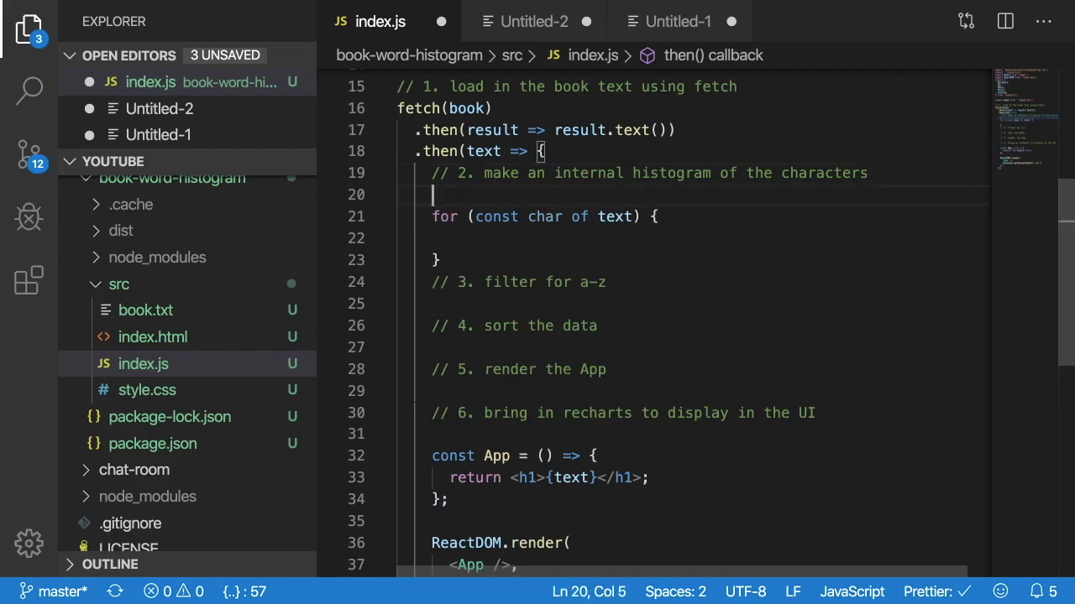
{"action": "type", "text": "const characters = {};"}
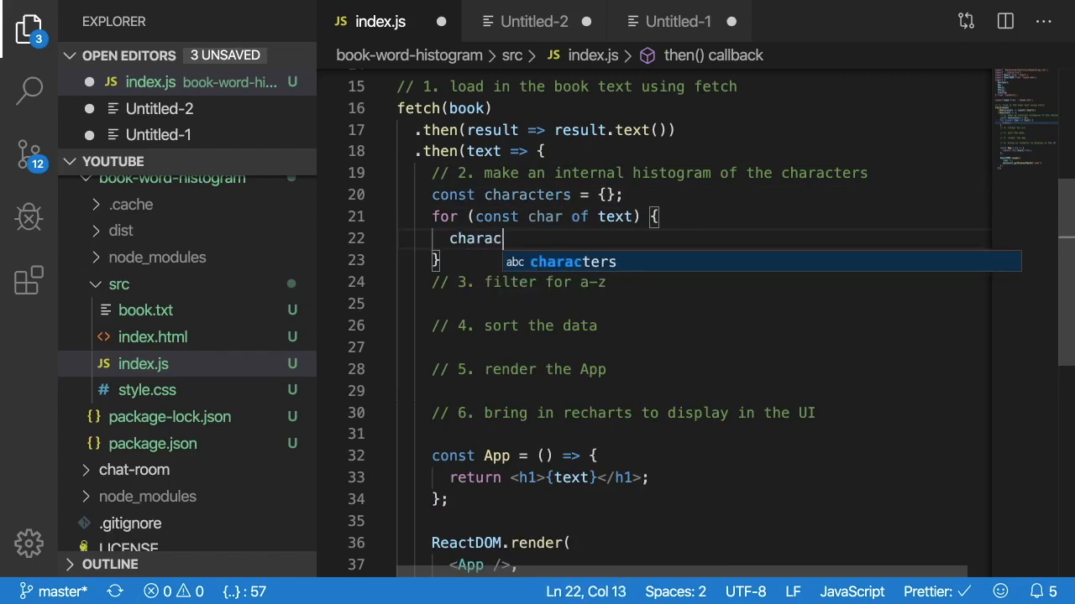
{"action": "type", "text": "ters[char] ="}
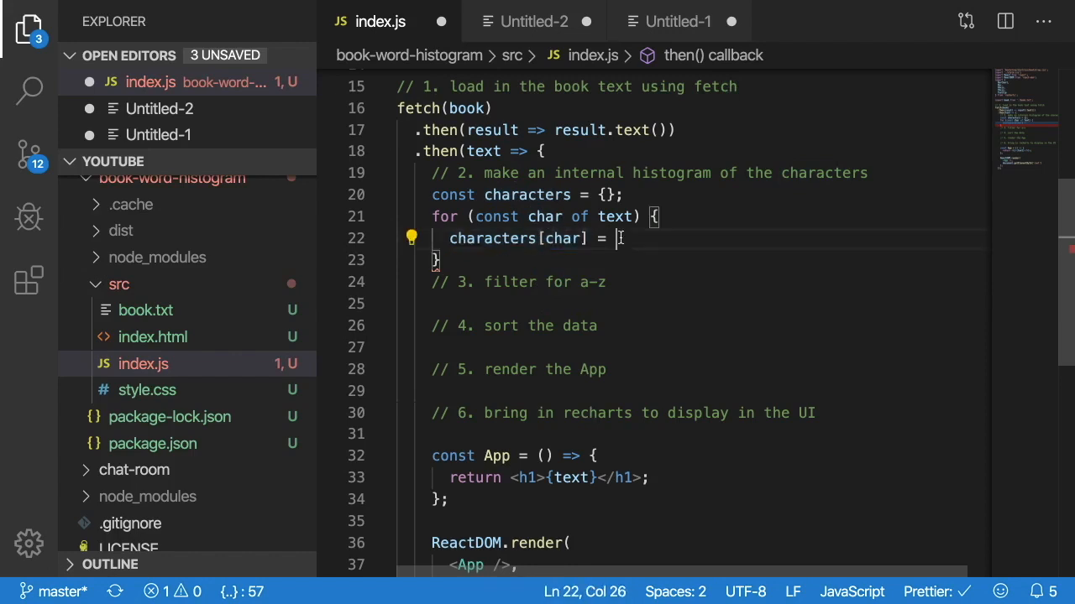
- Increment characters[char] inside the loop and add console.log(characters)
{"action": "type", "text": "characters[char];"}
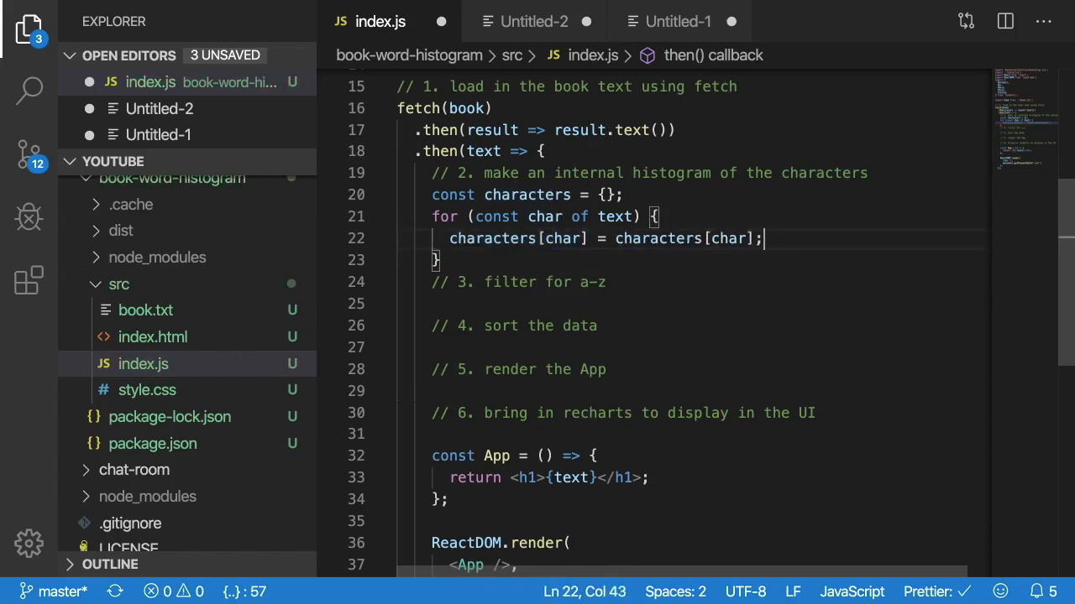
{"action": "key", "text": "Backspace"}
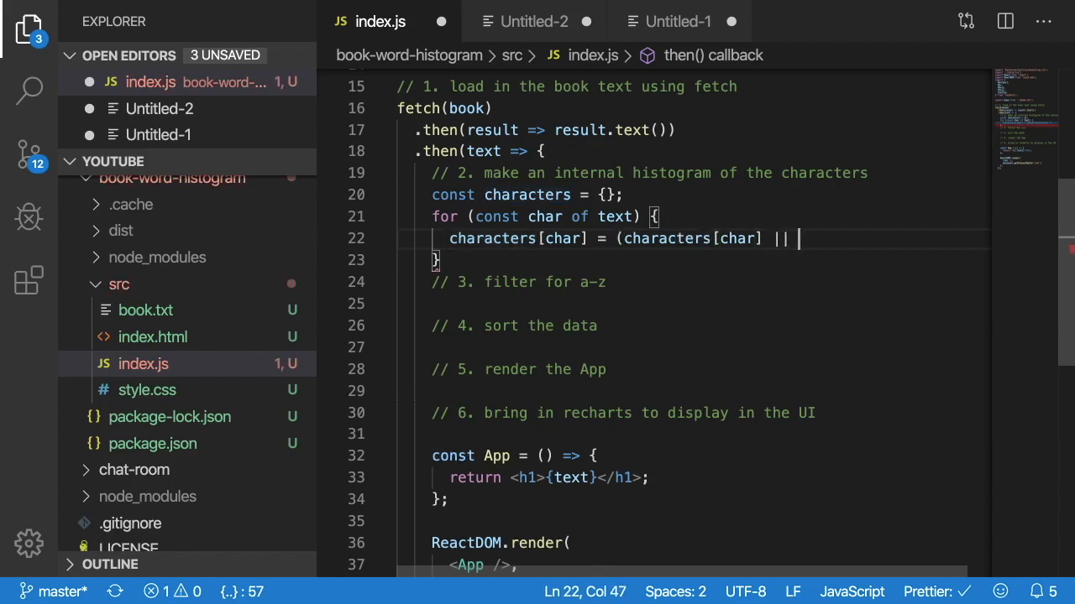
{"action": "type", "text": "0) + 1;"}
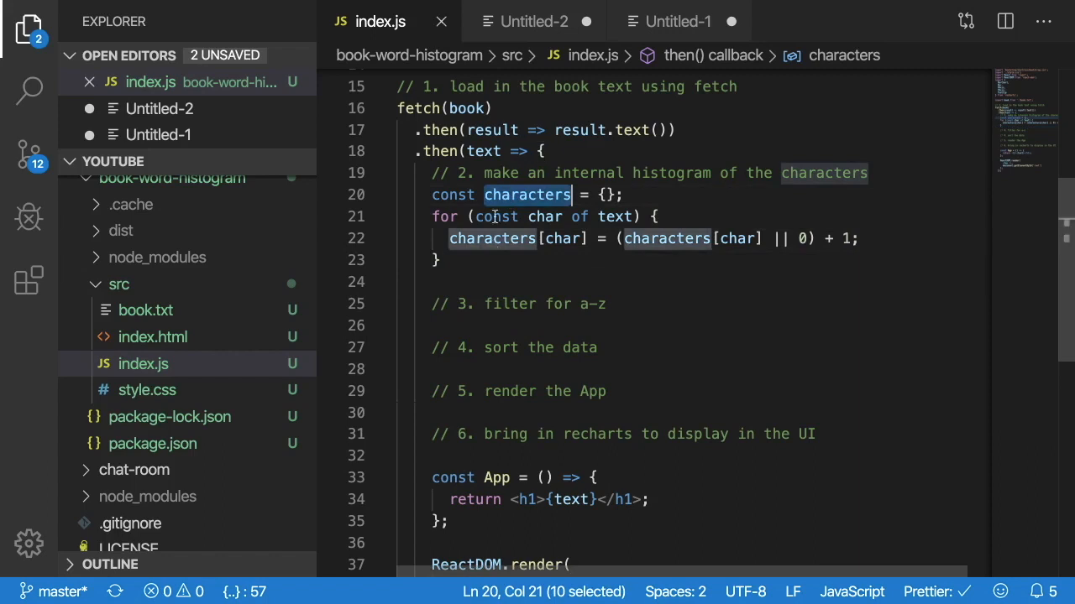
{"action": "type", "text": "coso"}
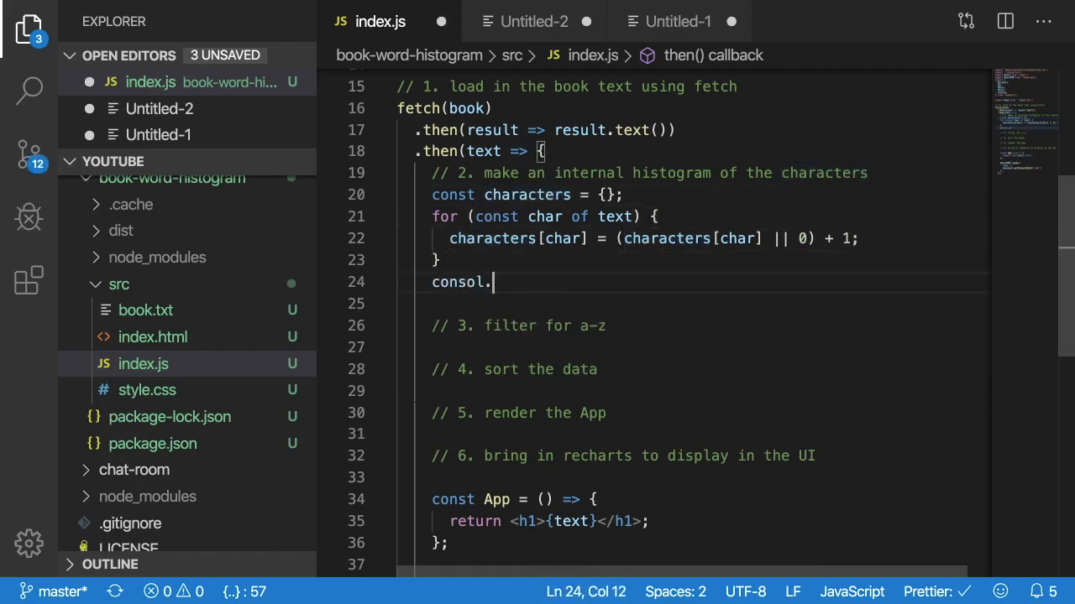
{"action": "type", "text": "log(characters);"}
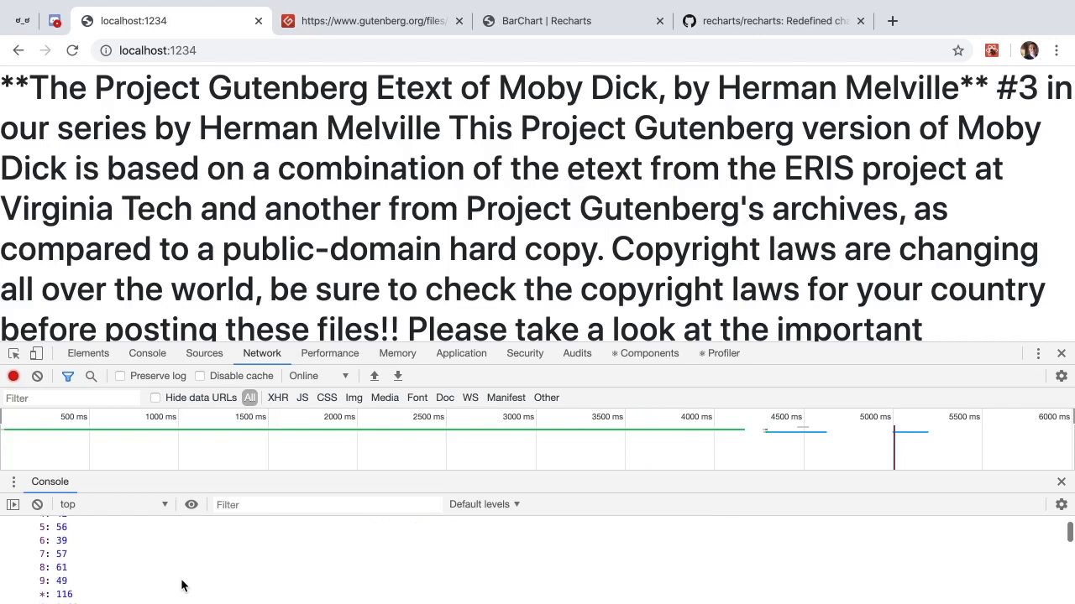
- Scroll the console's character counts, such as the digit and asterisk tallies
{"action": "scroll", "scroll_direction": "down", "scroll_amount": 3}
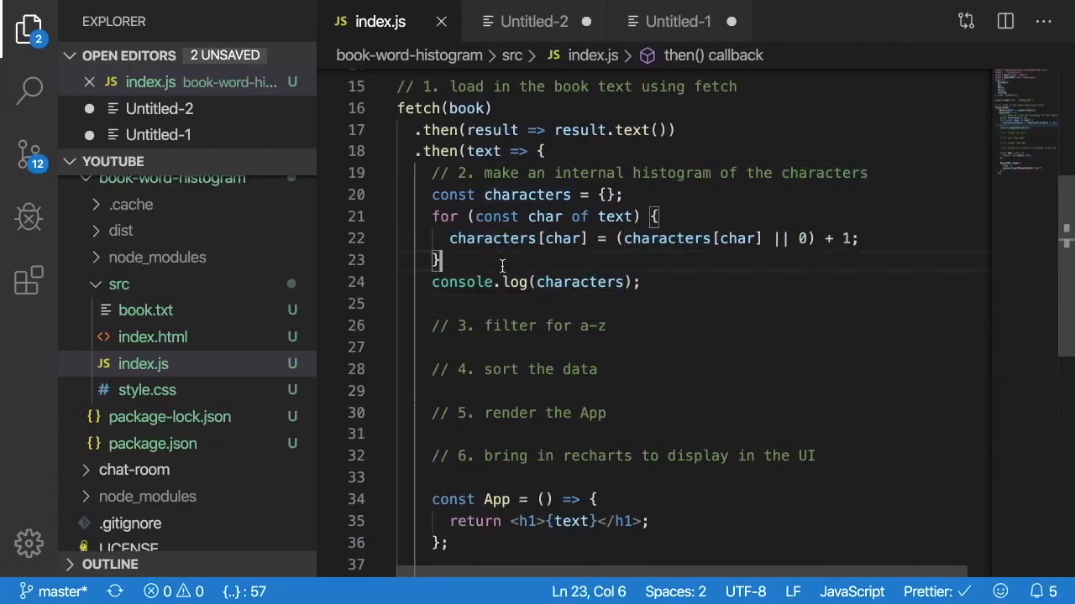
{"action": "mouse_move", "coordinate": [652, 267]}
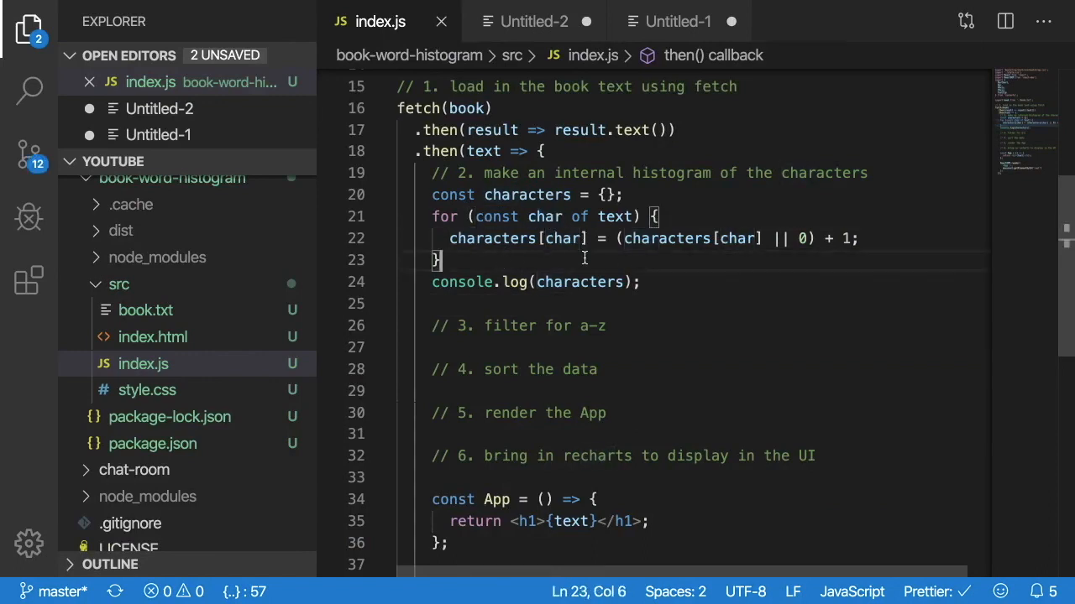
- Add const charLowerCase = char.toLowerCase() in the loop and tally characters by it
{"action": "double_click", "coordinate": [544, 217]}
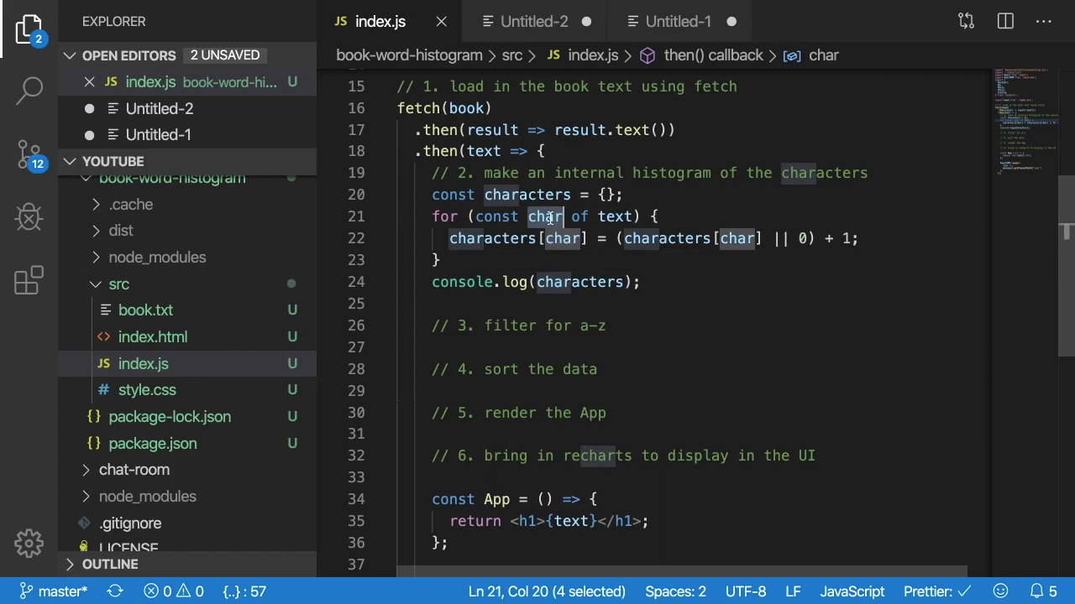
{"action": "type", "text": "c"}
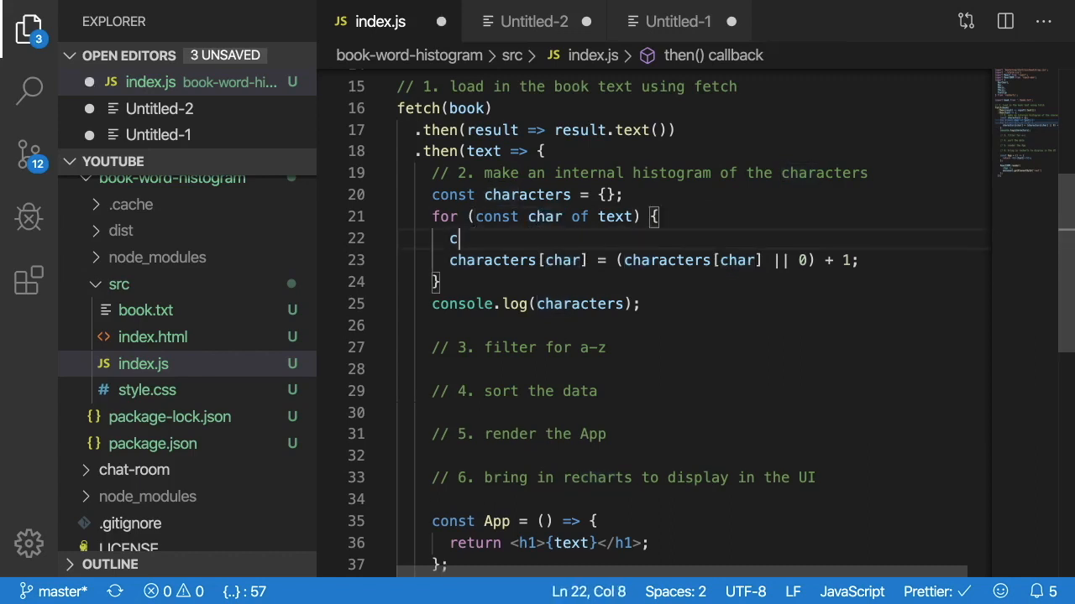
{"action": "type", "text": "onst char"}
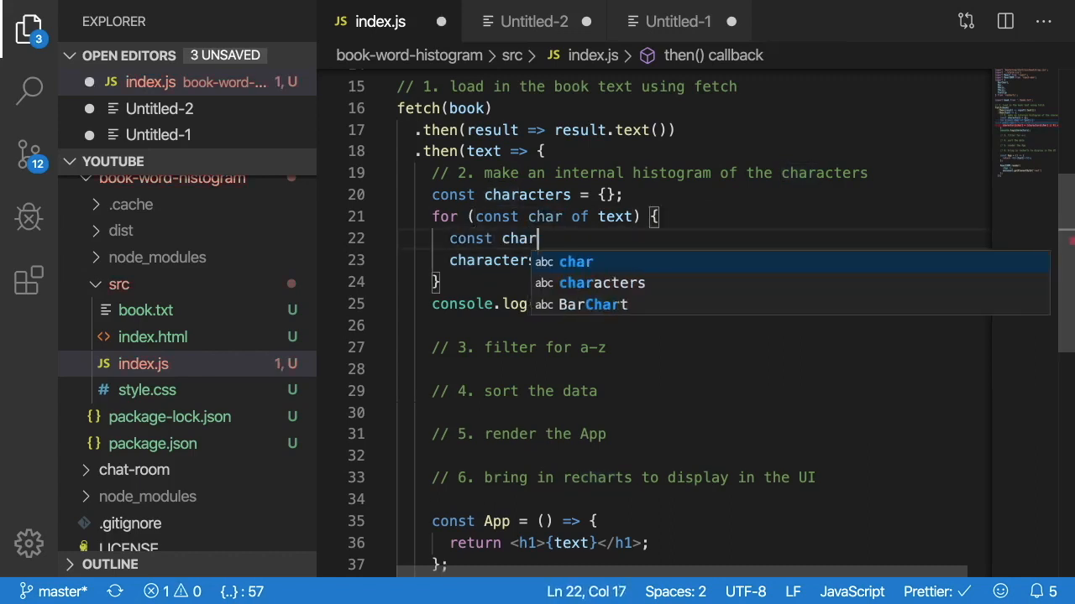
{"action": "type", "text": "LowerCase = char."}
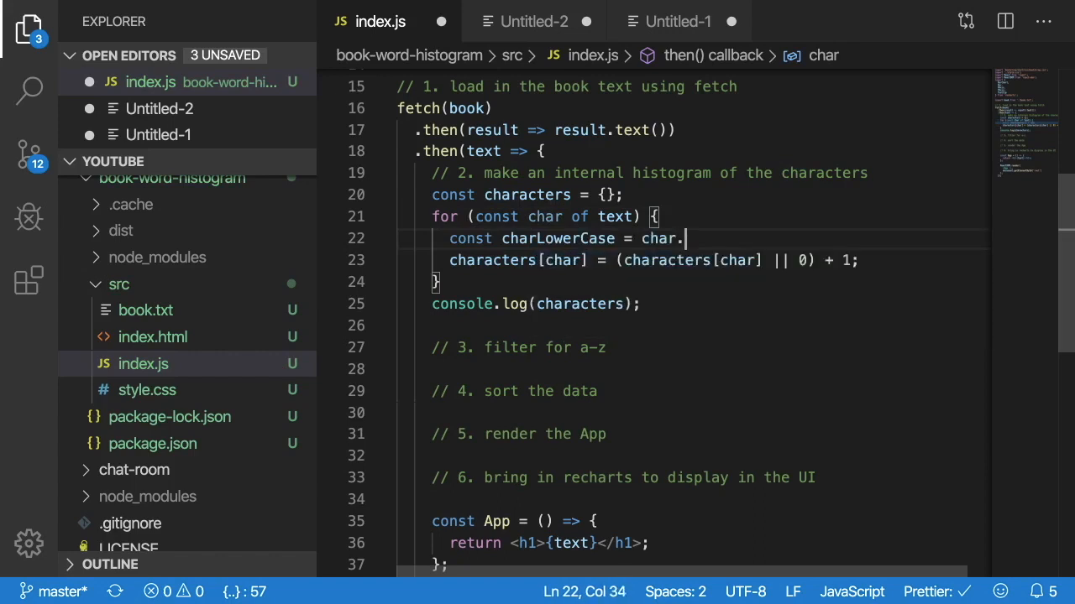
{"action": "type", "text": "toLowerCase();"}
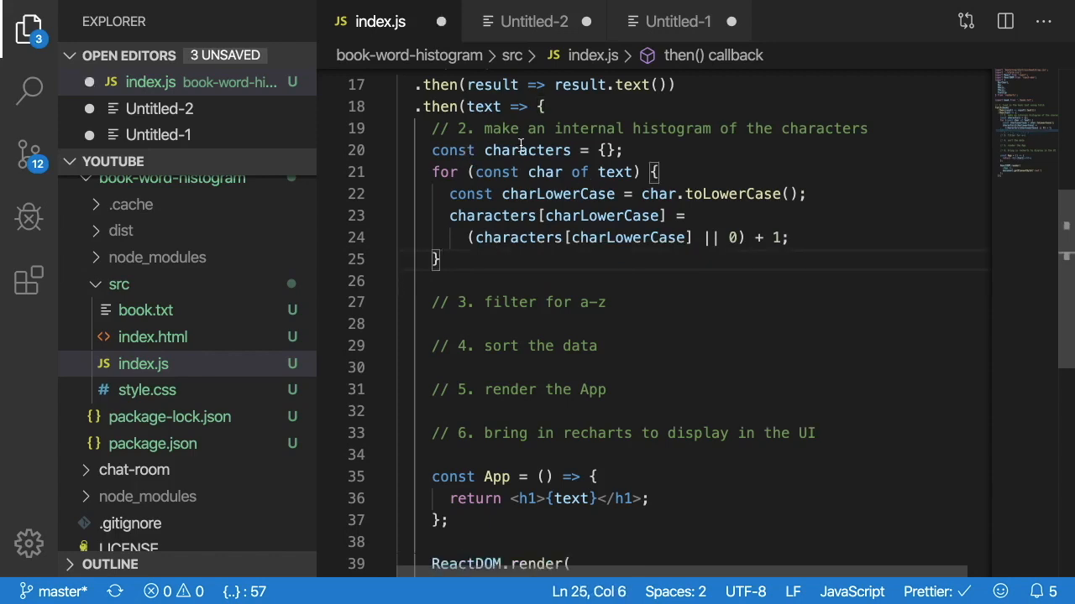
{"action": "double_click", "coordinate": [526, 150]}
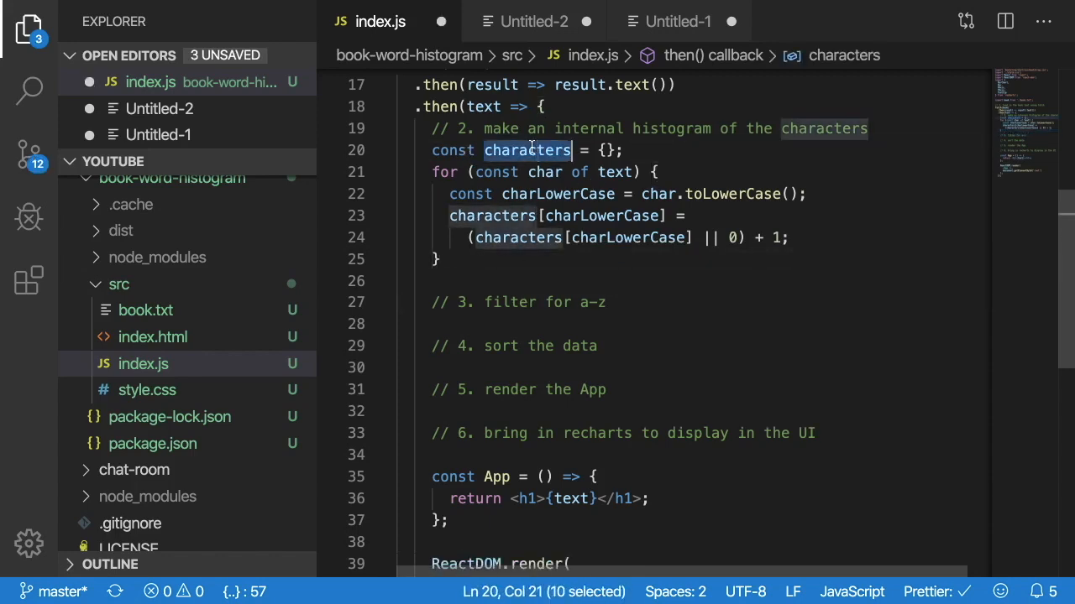
{"action": "left_click", "coordinate": [581, 302]}
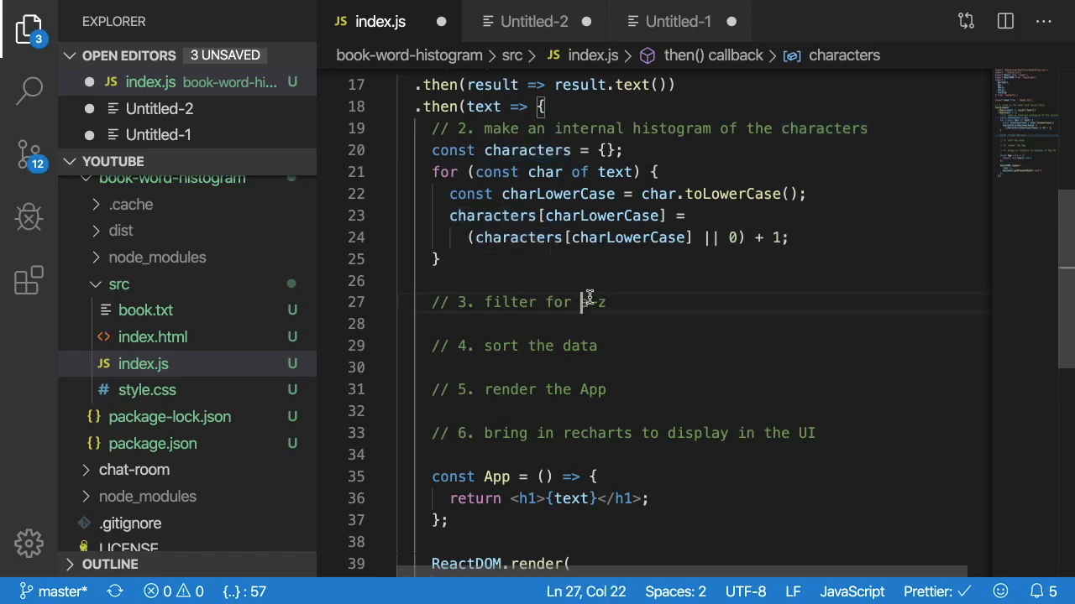
- Under the filter comment, map Object.key(characters) into data objects with key and value
{"action": "type", "text": "const"}
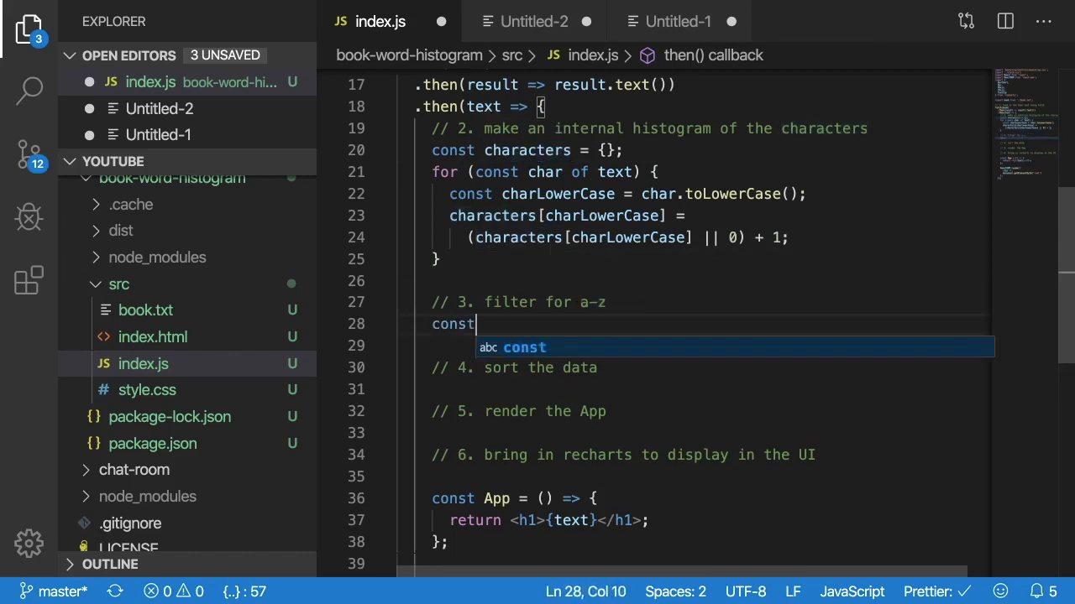
{"action": "type", "text": "data = Object.key(characters"}
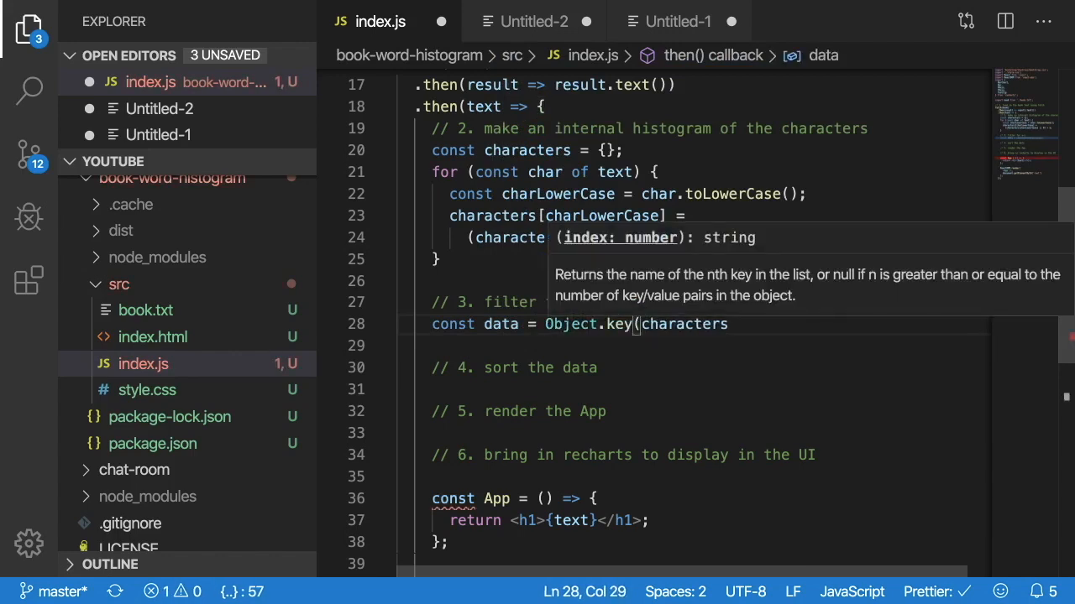
{"action": "type", "text": ").map(key => {"}
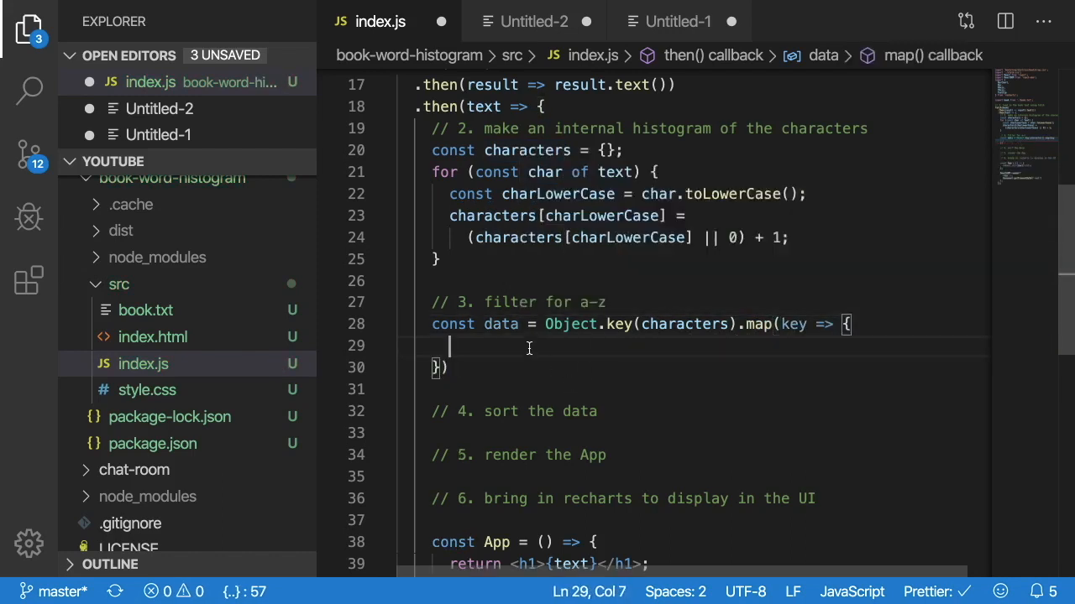
{"action": "type", "text": "return {"}
{"action": "type", "text": "value: characters[key]"}
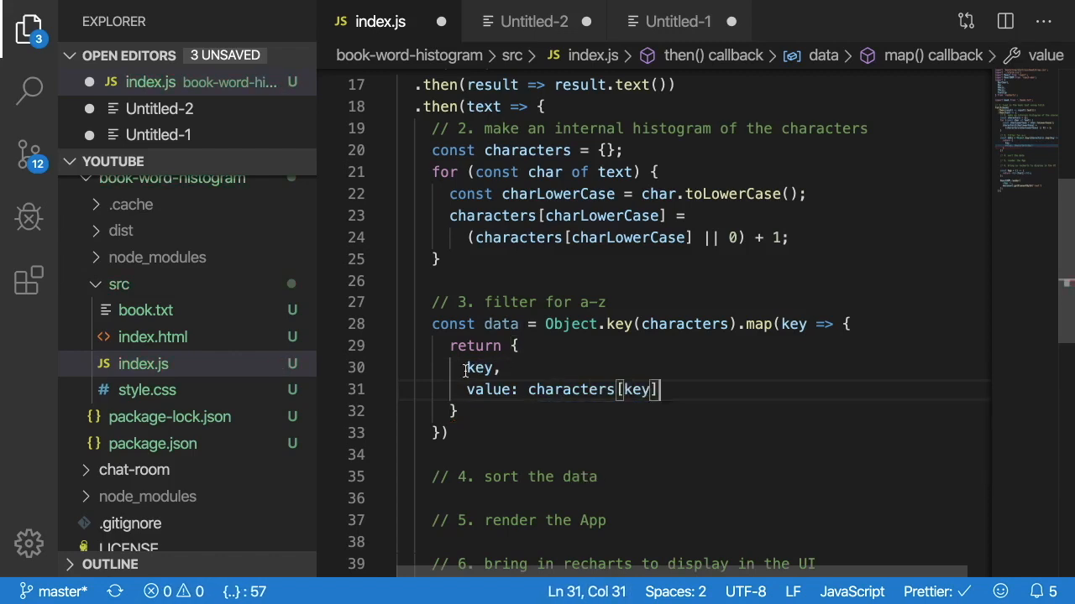
{"action": "left_click", "coordinate": [513, 424]}
{"action": "type", "text": ".f"}
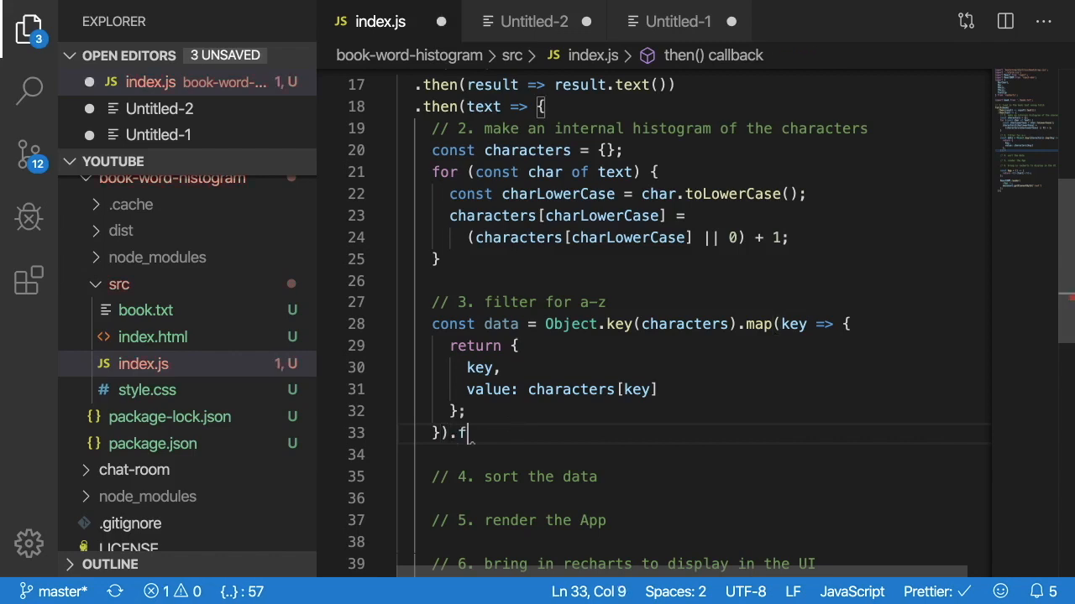
- Chain a .filter keeping entries whose key.charCodeAt(0) is at least 'a'.charCodeAt(0)
{"action": "type", "text": "ilter()"}
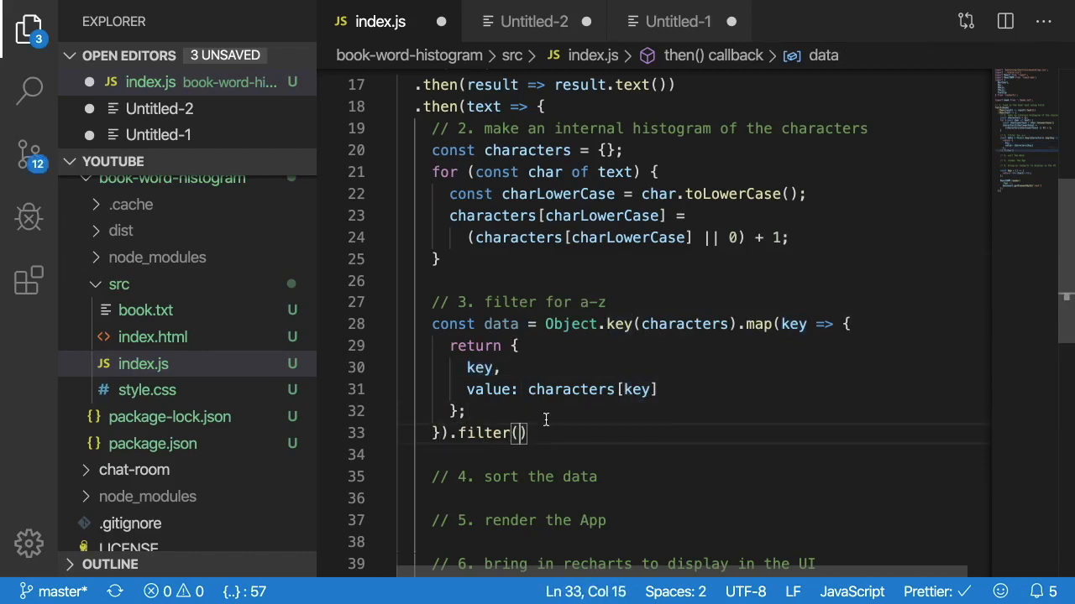
{"action": "type", "text": "entry ="}
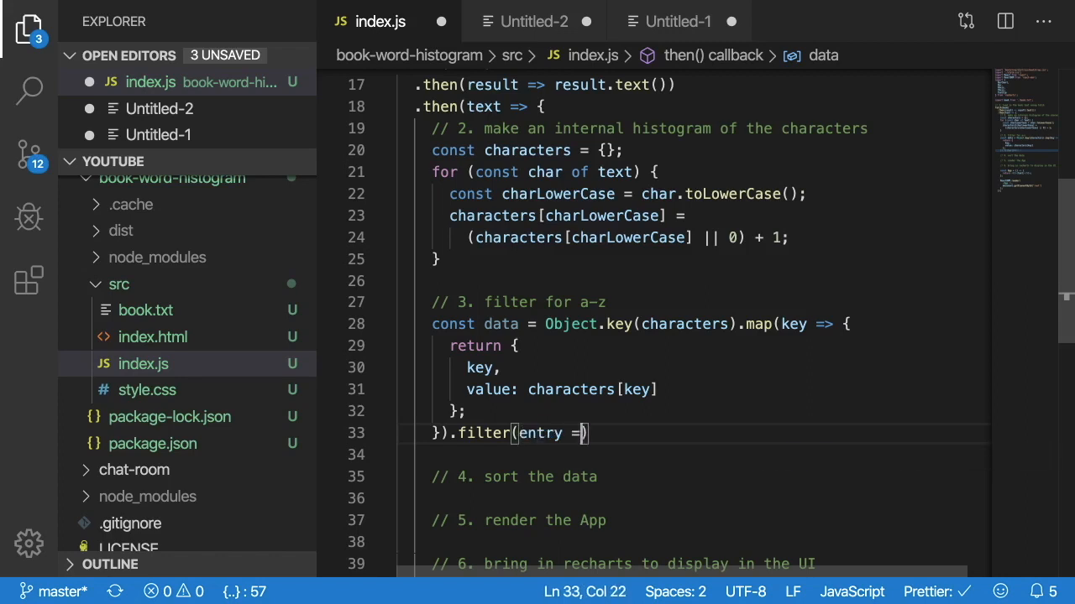
{"action": "type", "text": "{"}
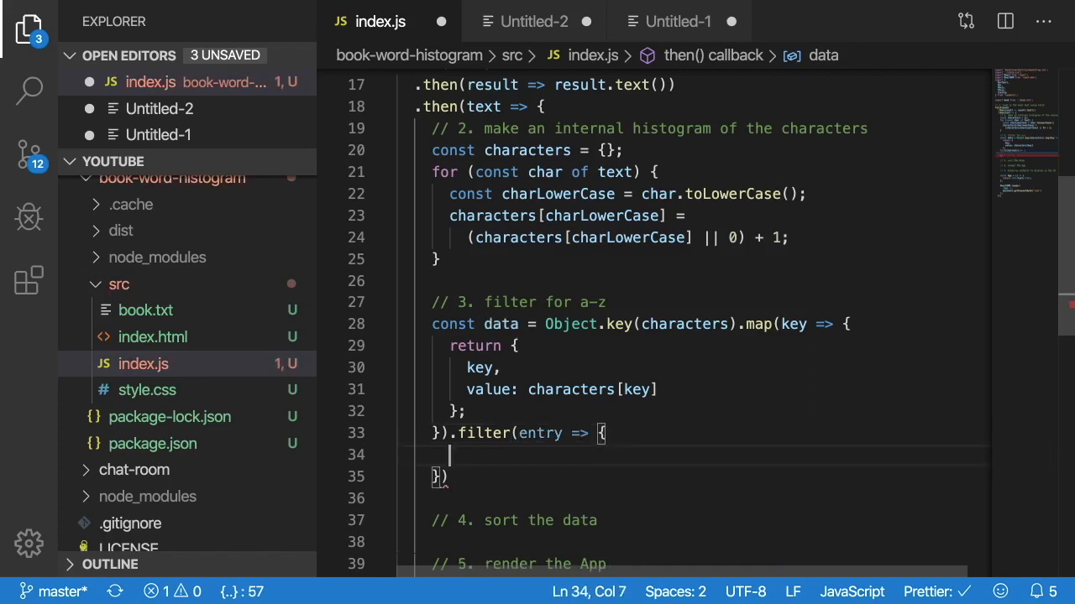
{"action": "type", "text": "return"}
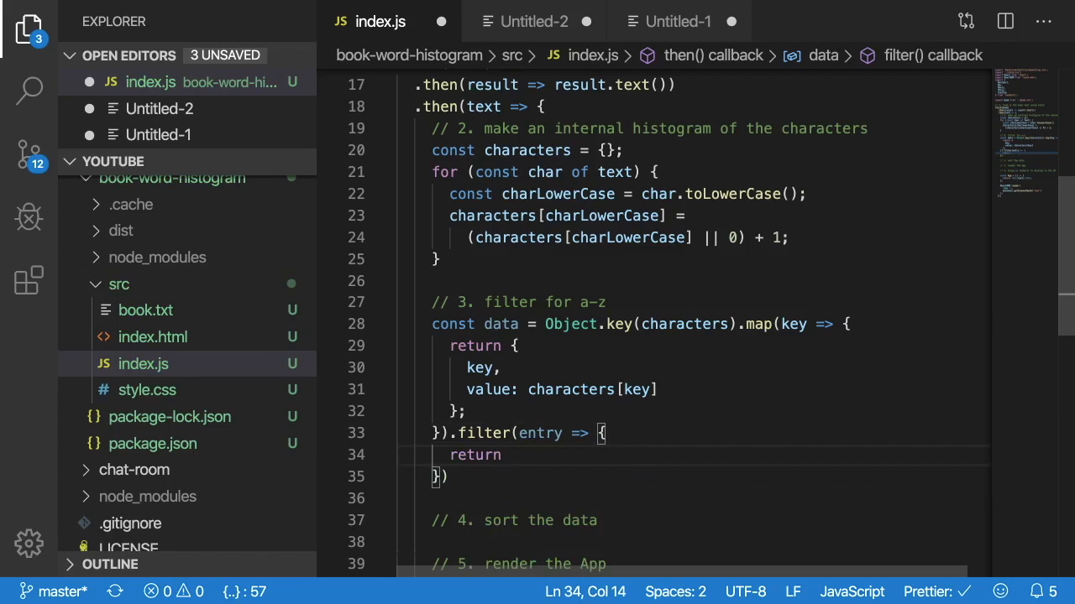
{"action": "type", "text": "entry"}
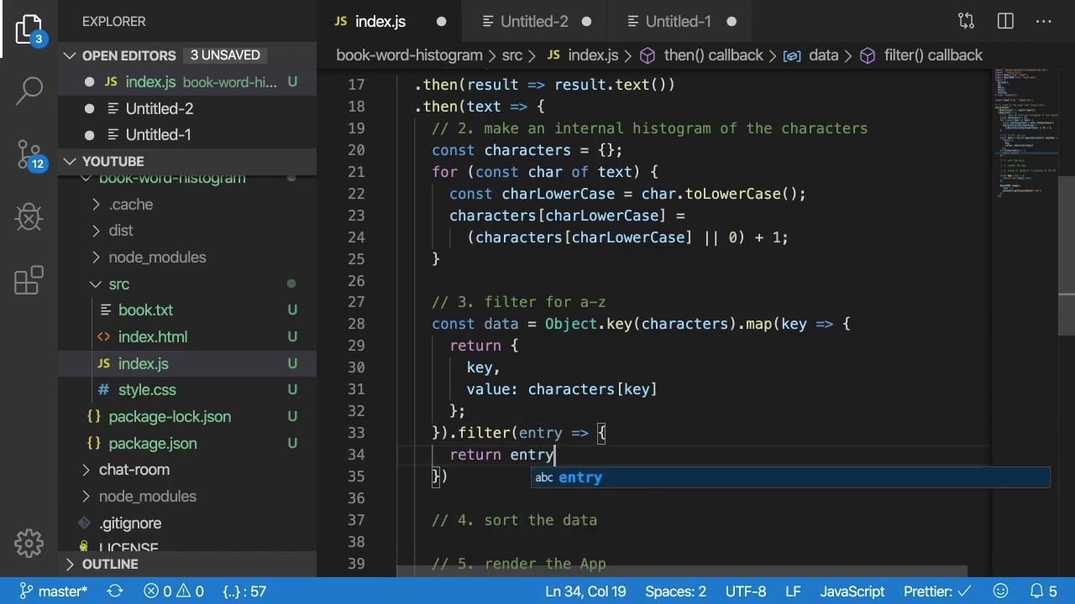
{"action": "type", "text": ".key"}
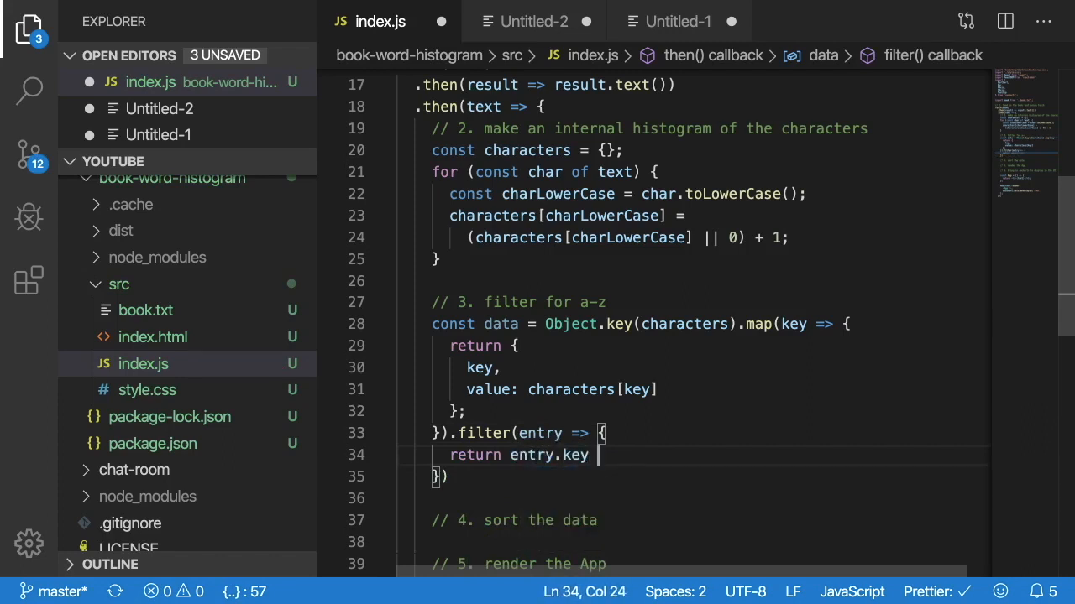
{"action": "key", "text": "Backspace"}
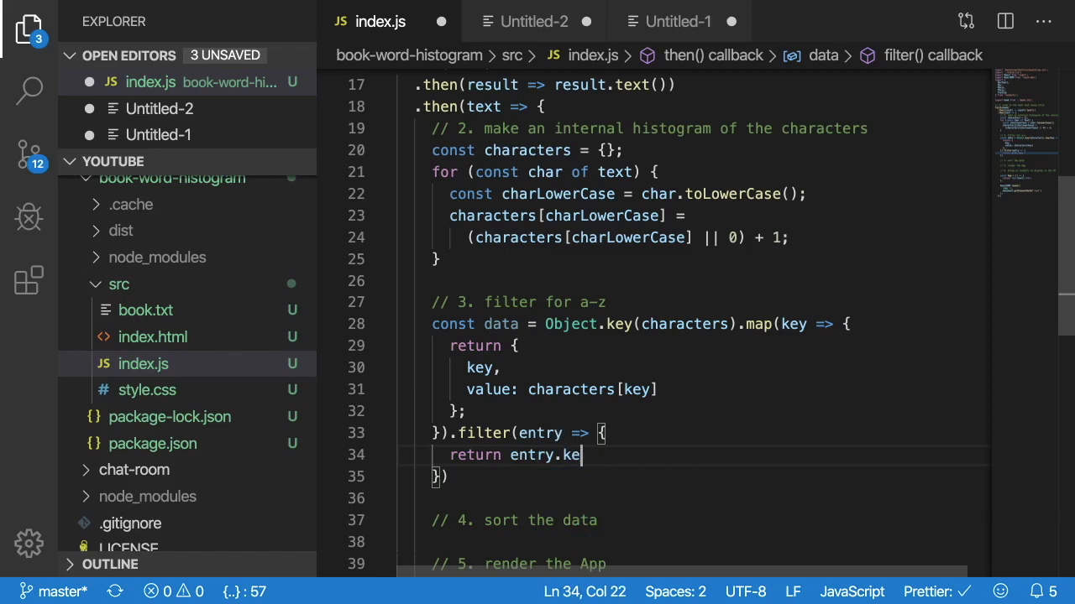
{"action": "type", "text": "y.charCo"}
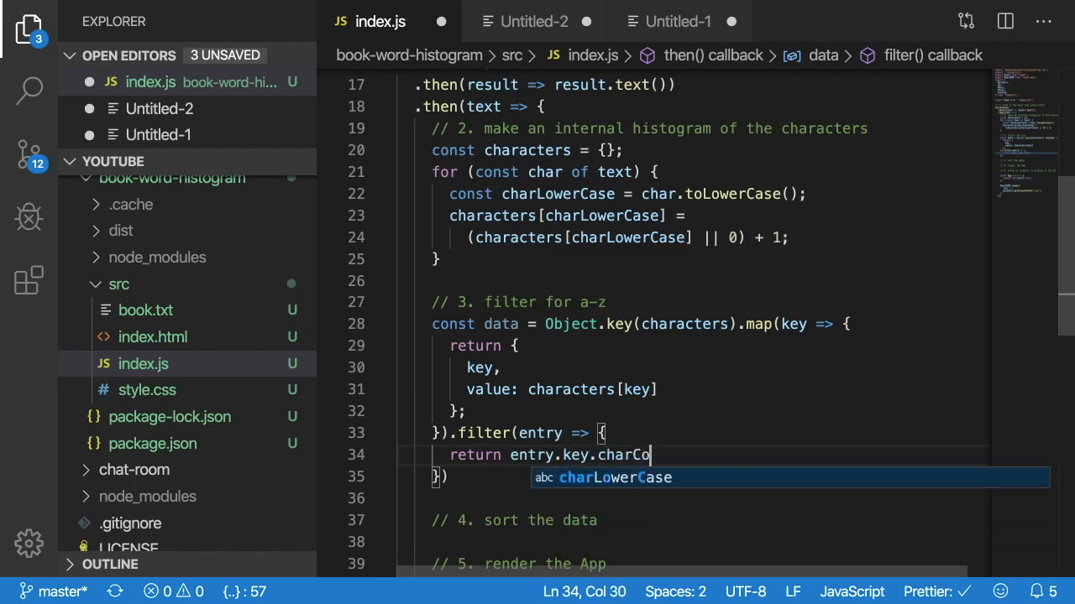
{"action": "type", "text": "deAt(0)"}
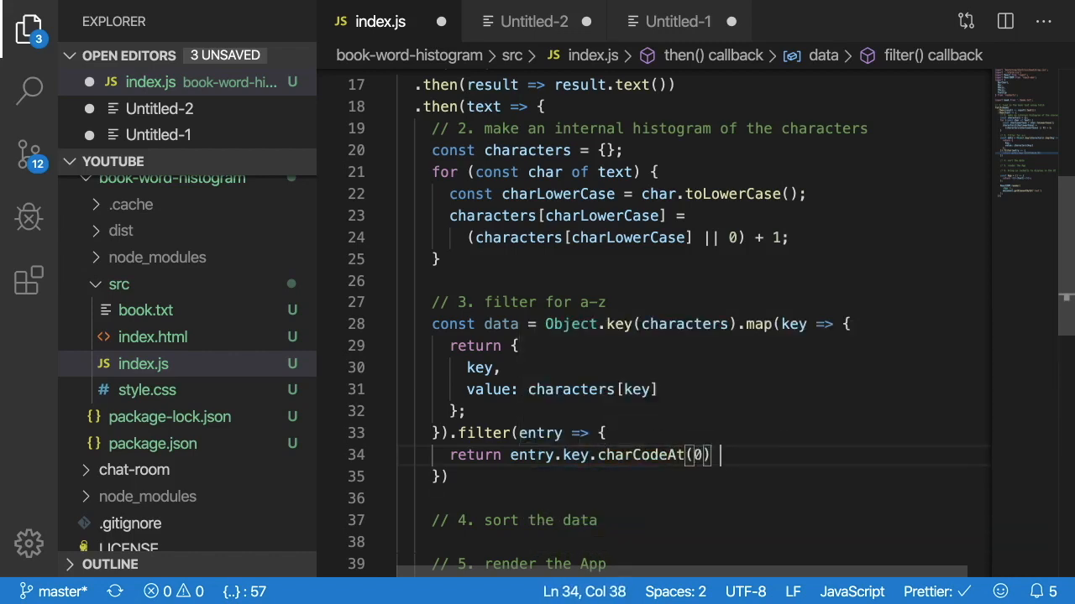
{"action": "type", "text": ">= a"}
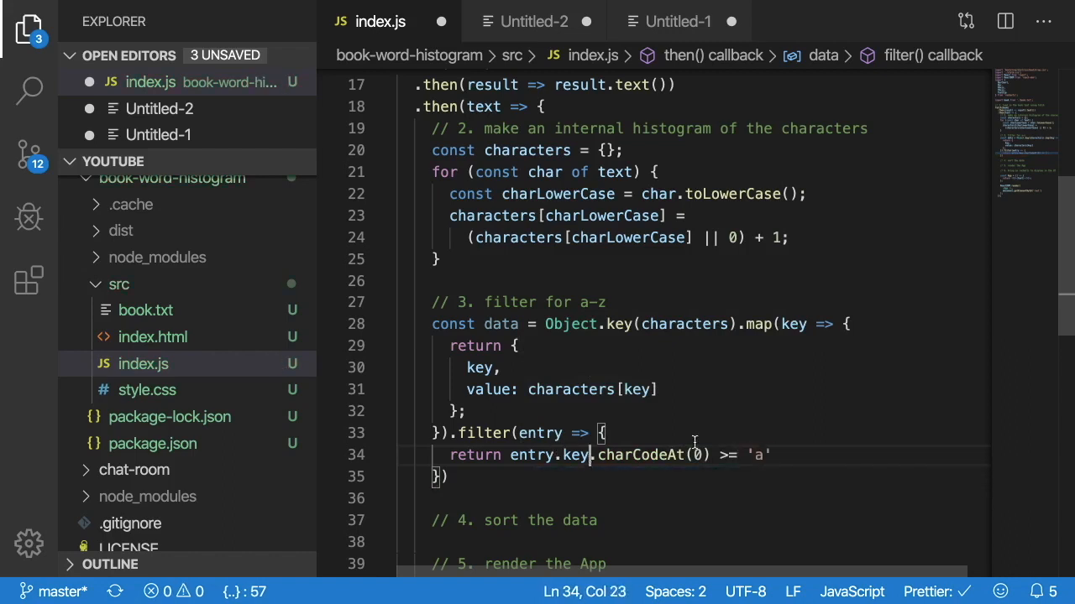
{"action": "type", "text": ".charCodeAt(0);"}
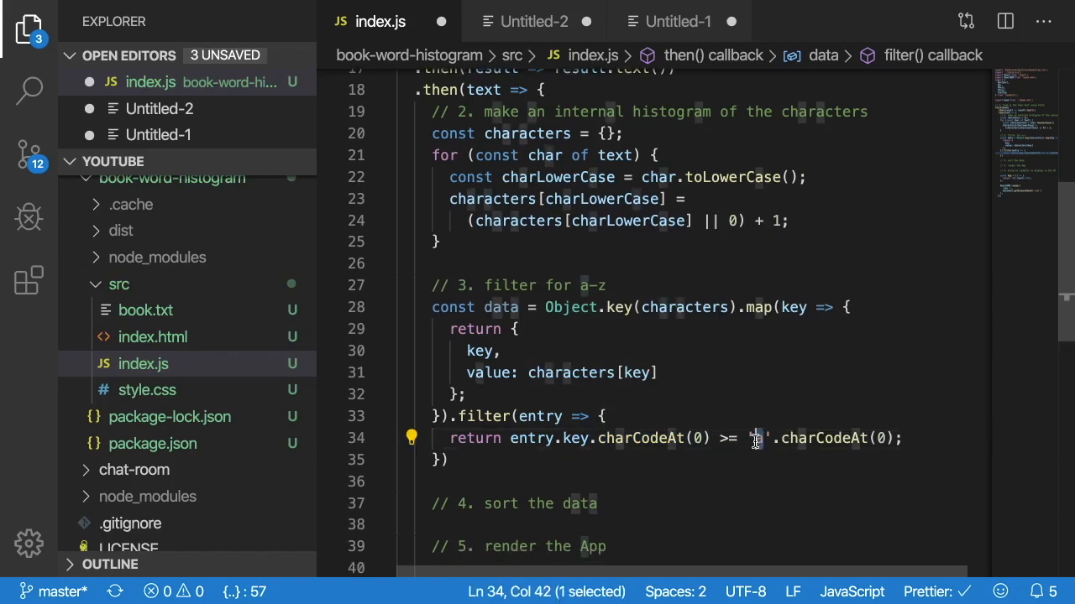
- Add the && upper bound against 'z' and begin a console statement below the filter
{"action": "left_click", "coordinate": [913, 439]}
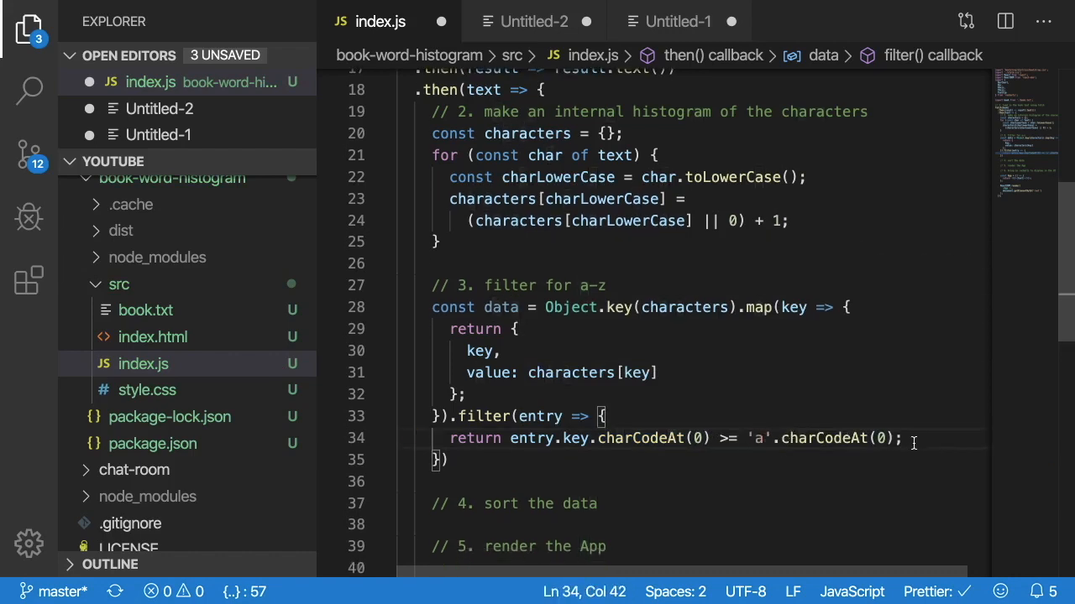
{"action": "type", "text": "&&"}
{"action": "type", "text": "entry.key.charCodeAt(0) <= 'z'.charCodeAt(0)"}
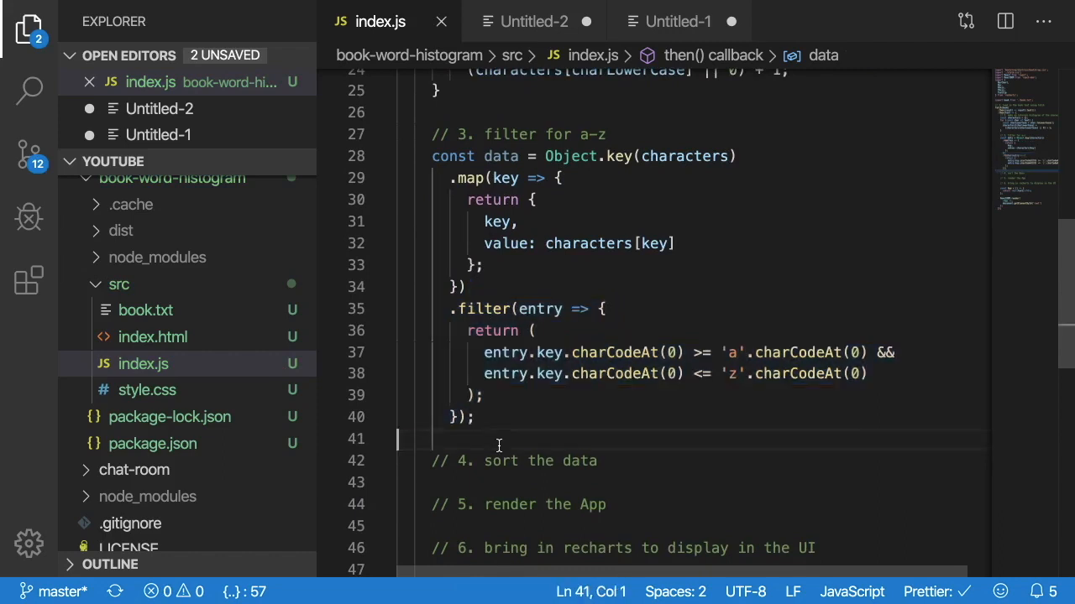
{"action": "left_click", "coordinate": [502, 156]}
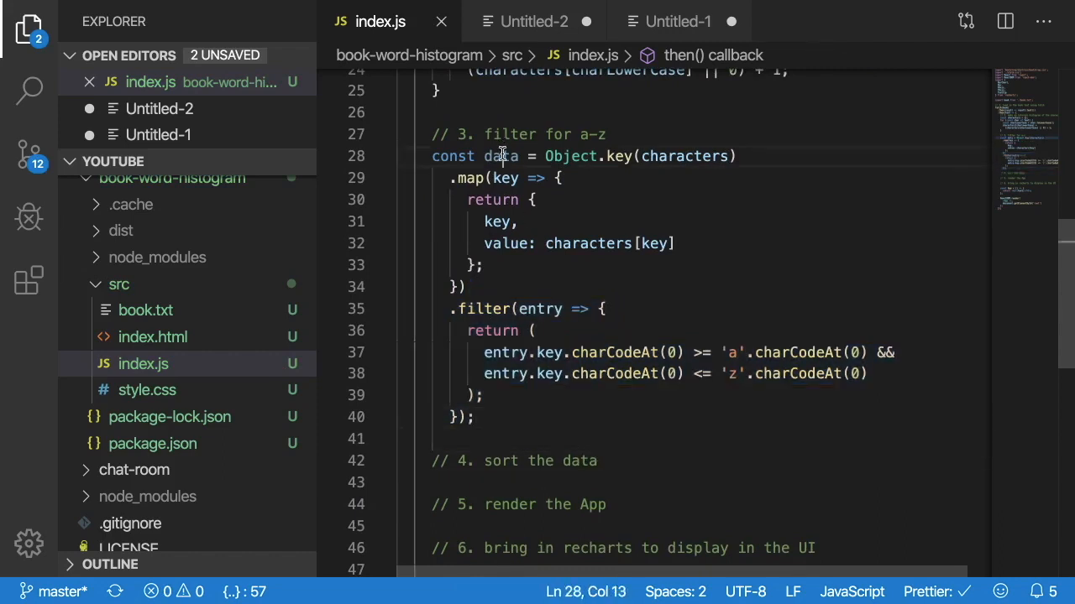
{"action": "type", "text": "console"}
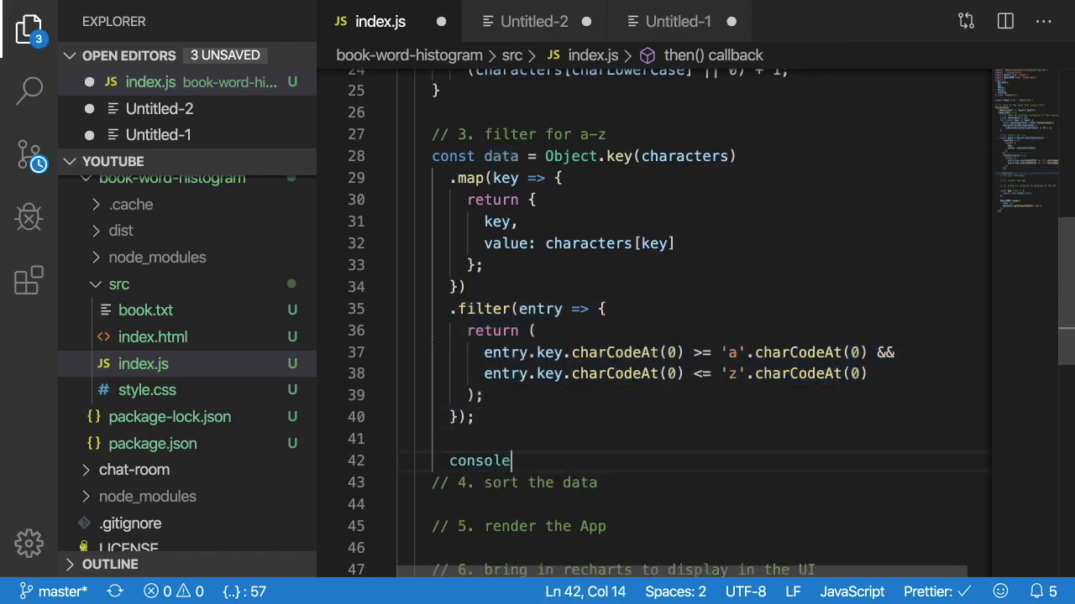
- Complete console.log('data', data) to print the filtered letter entries
{"action": "type", "text": ".log('data');"}
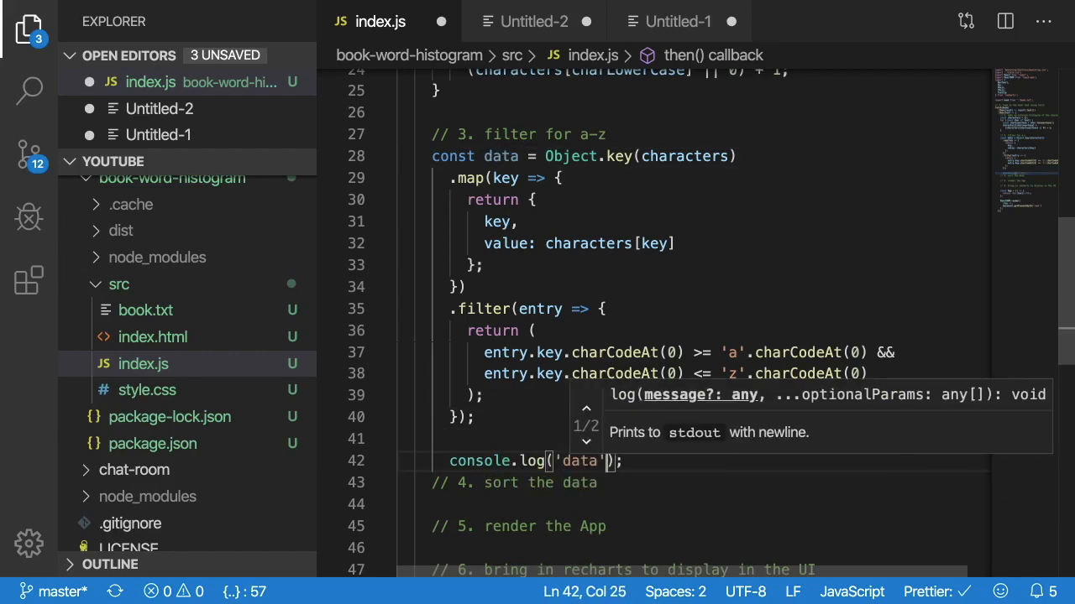
{"action": "type", "text": ", data"}
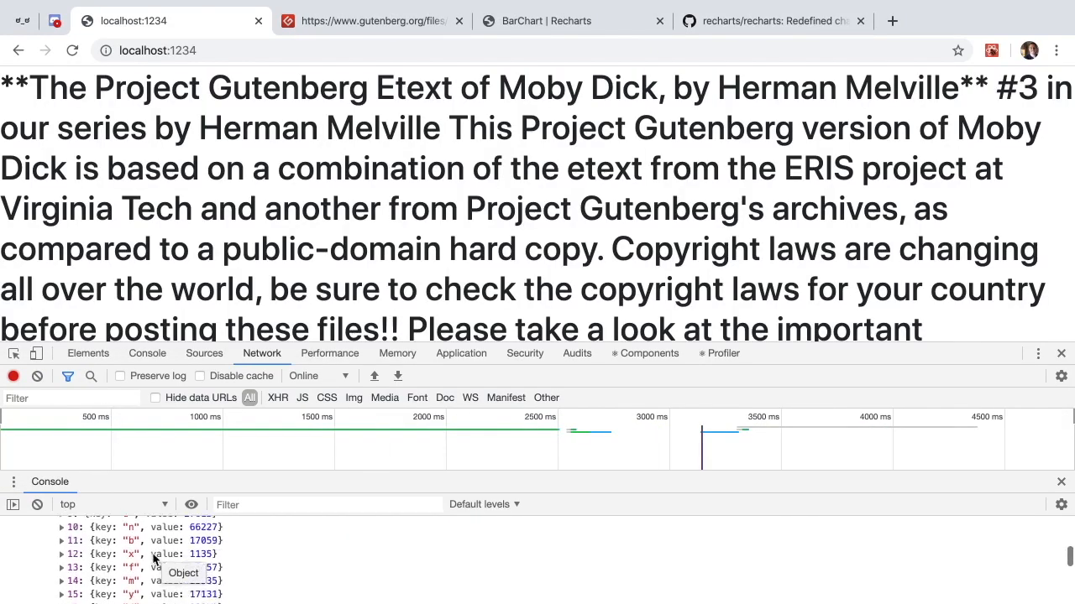
{"action": "scroll", "scroll_direction": "down", "scroll_amount": 3}
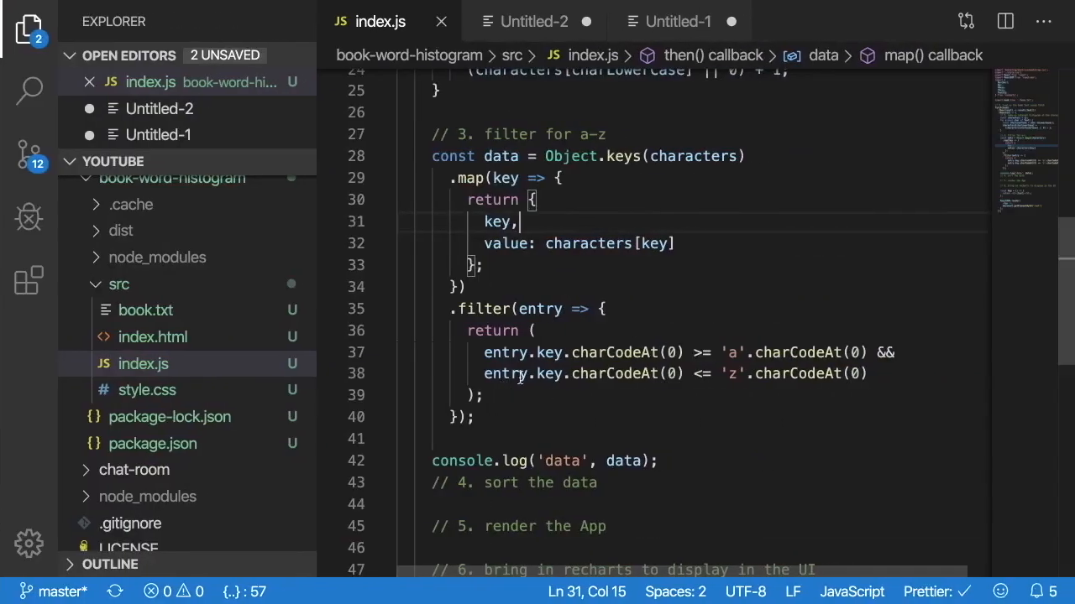
- Sort data with a.key.localeCompare(b.key) and move the console.log below the sort
{"action": "type", "text": "data.sort"}
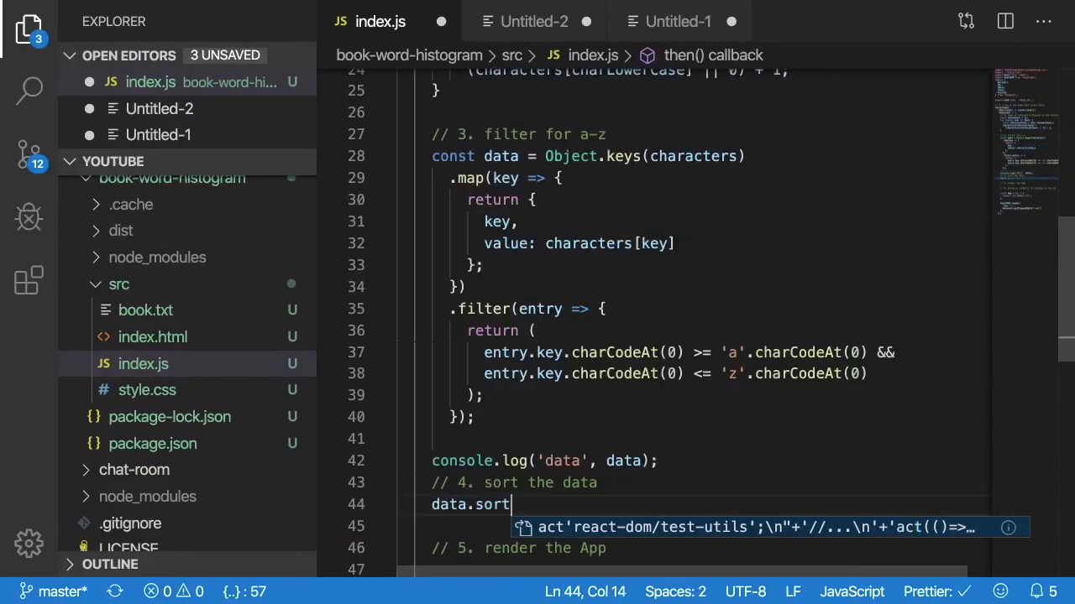
{"action": "type", "text": "((a, b) => a.ke"}
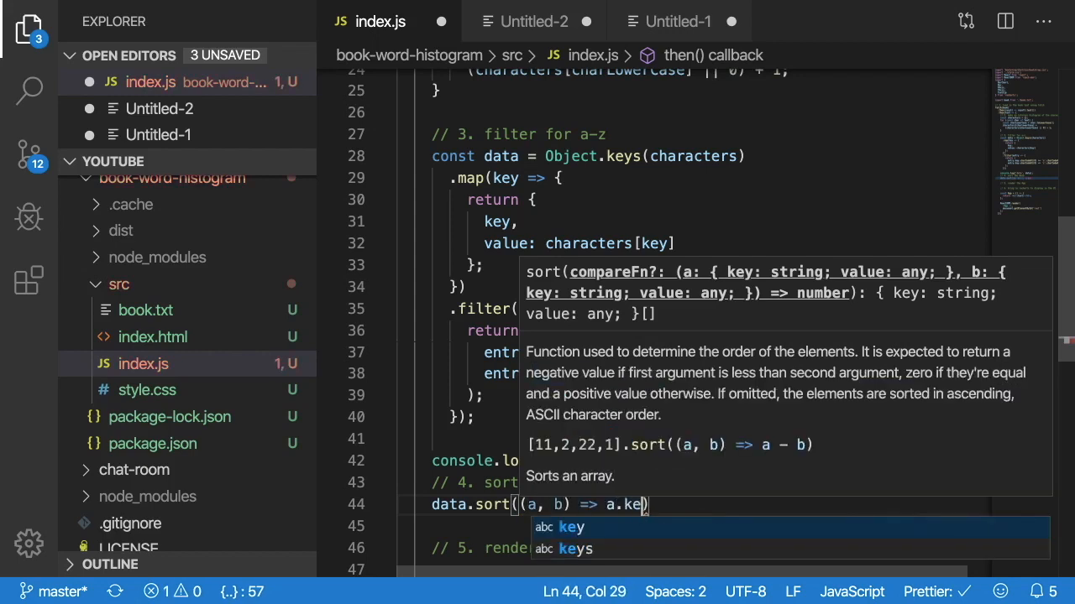
{"action": "type", "text": "y.localeCompare("}
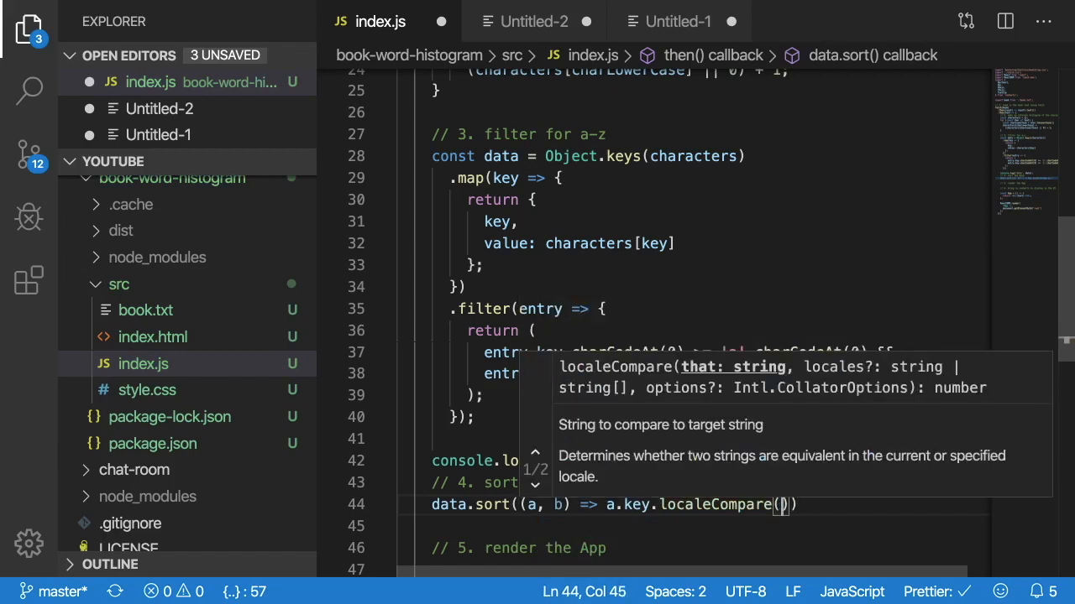
{"action": "type", "text": "b.key"}
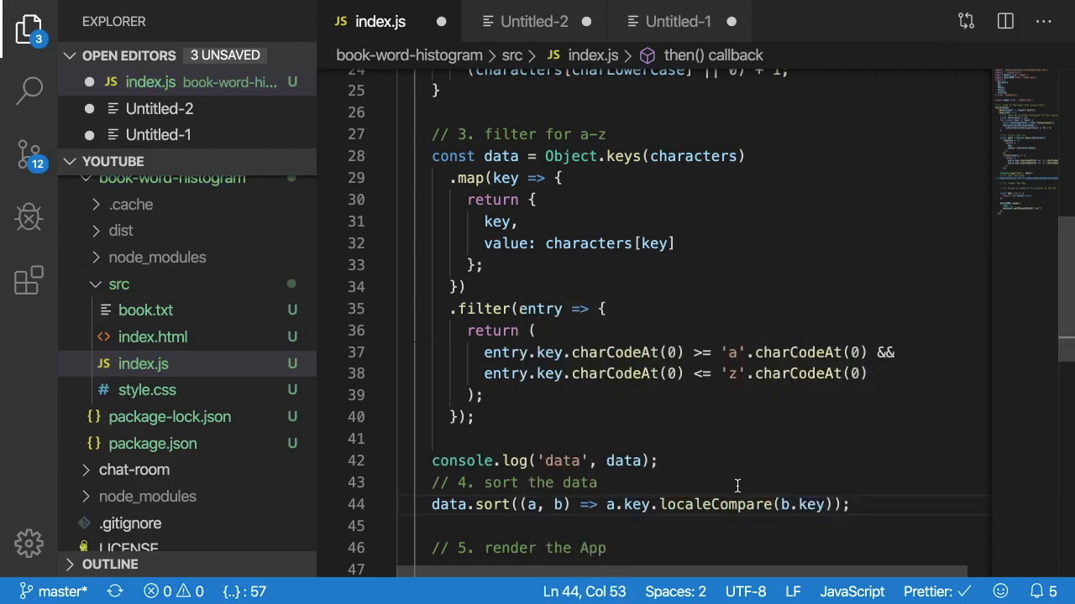
{"action": "double_click", "coordinate": [713, 504]}
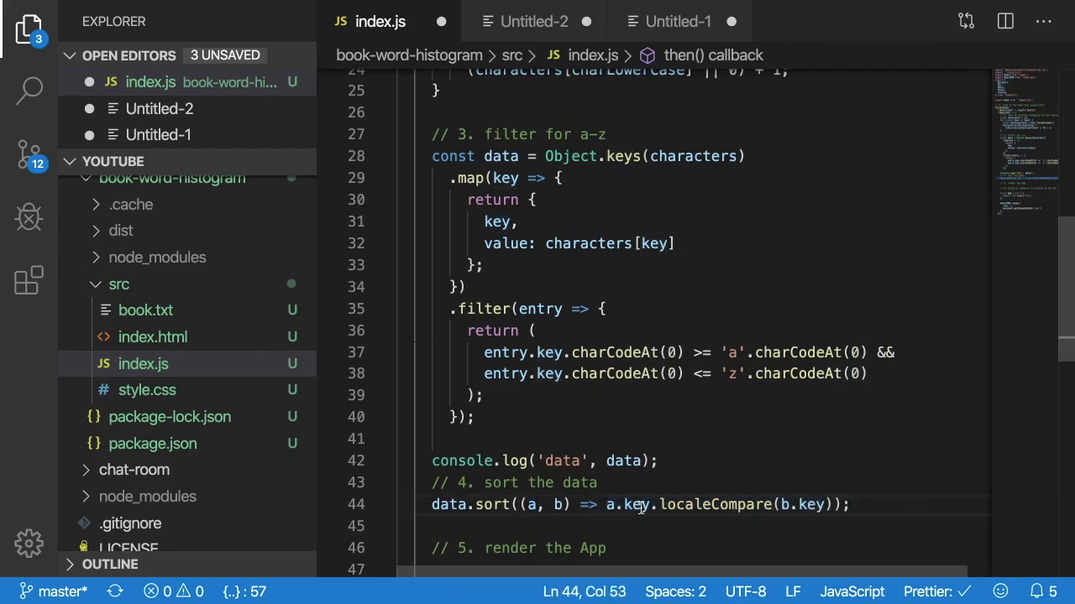
{"action": "left_click", "coordinate": [854, 505]}
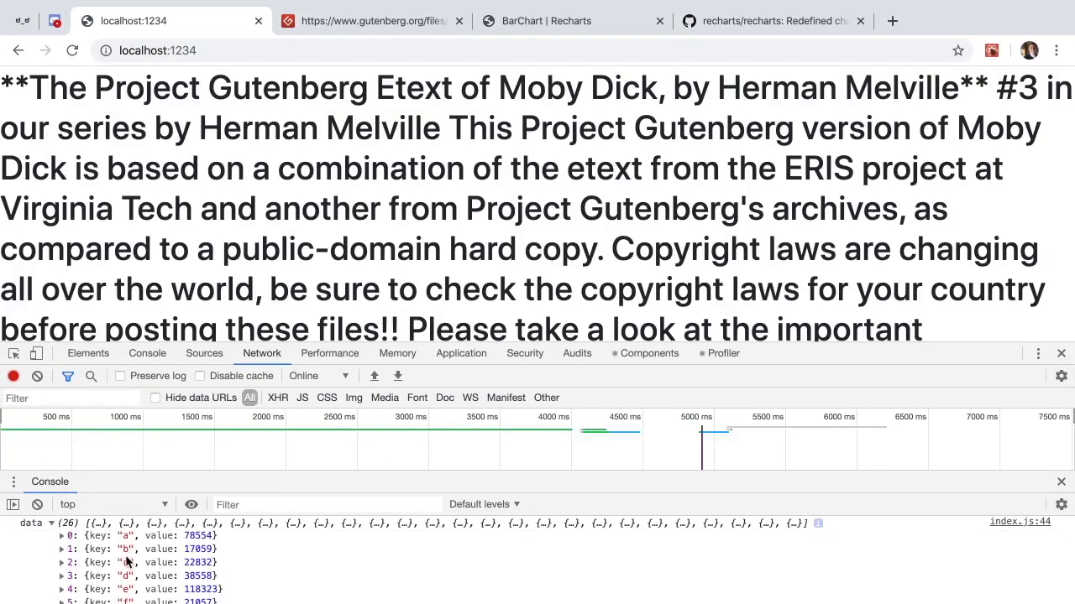
{"action": "scroll", "scroll_direction": "down", "scroll_amount": 3}
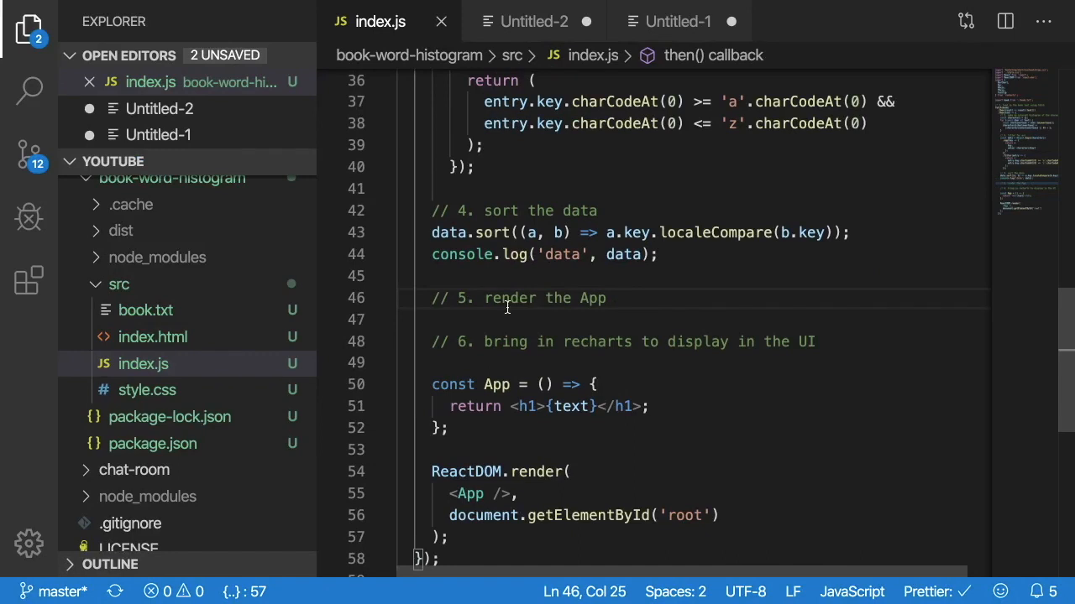
- Delete the step 5–6 comments and replace the h1's {text} with "Moby Dick" Character Counts
{"action": "double_click", "coordinate": [507, 342]}
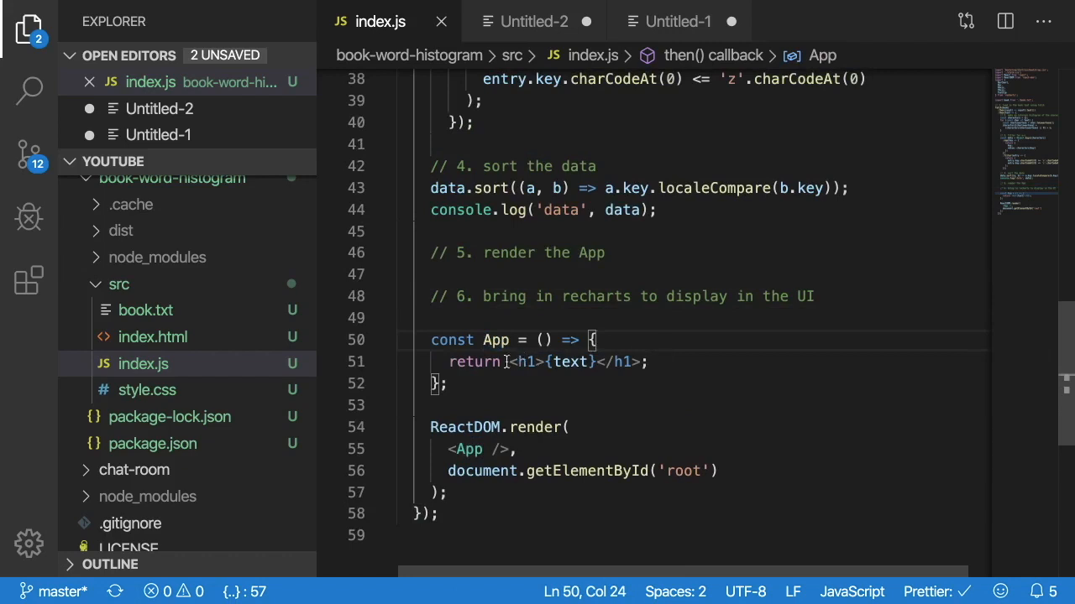
{"action": "left_click", "coordinate": [581, 253]}
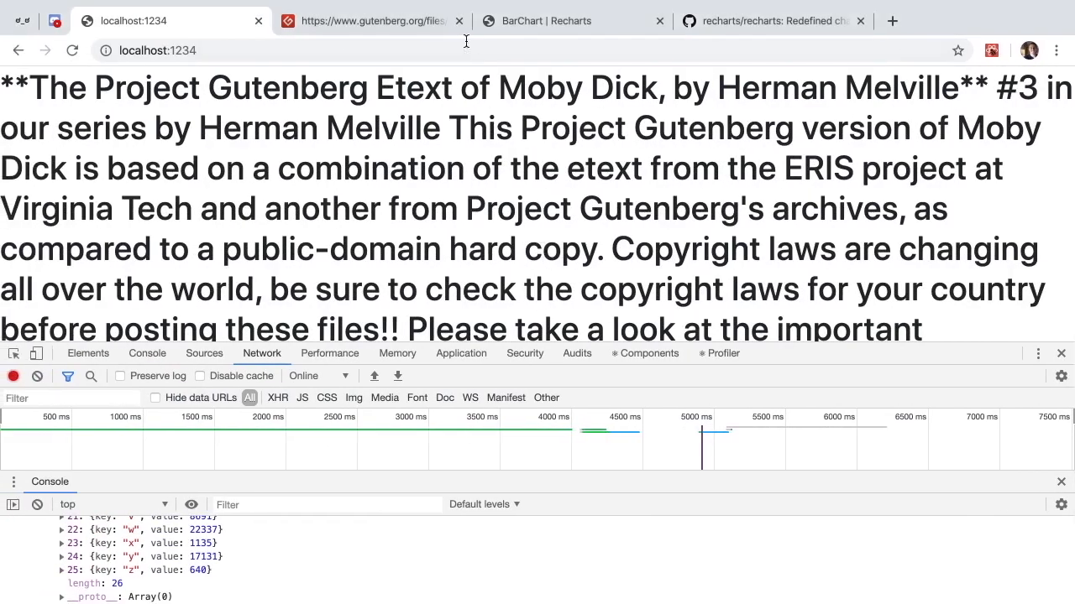
{"action": "left_click", "coordinate": [546, 21]}
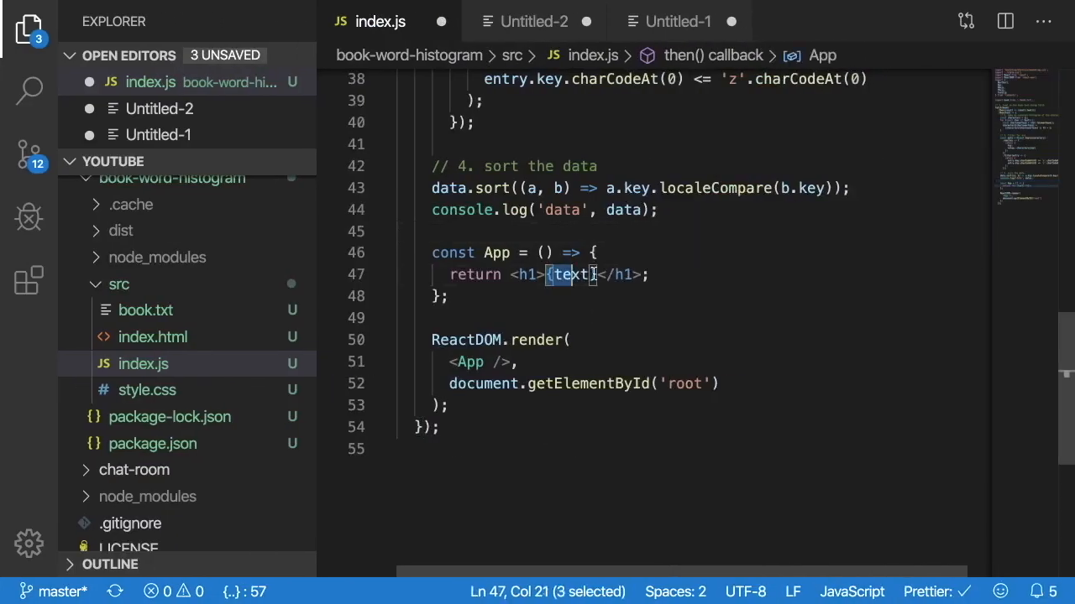
{"action": "key", "text": "Delete"}
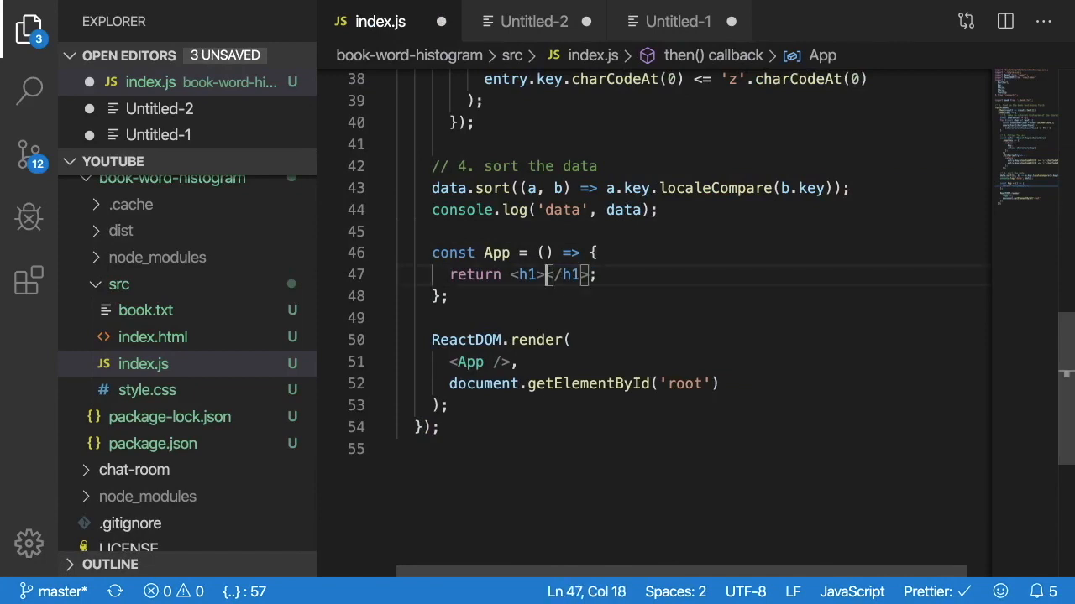
{"action": "type", "text": "Moby Dick\" Character Counts"}
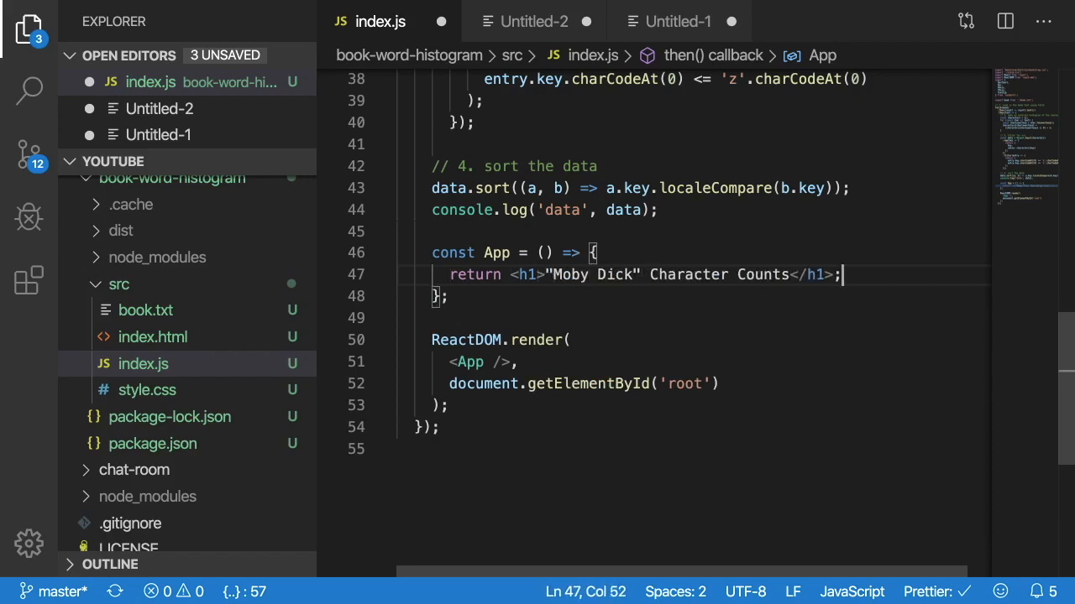
{"action": "type", "text": "d"}
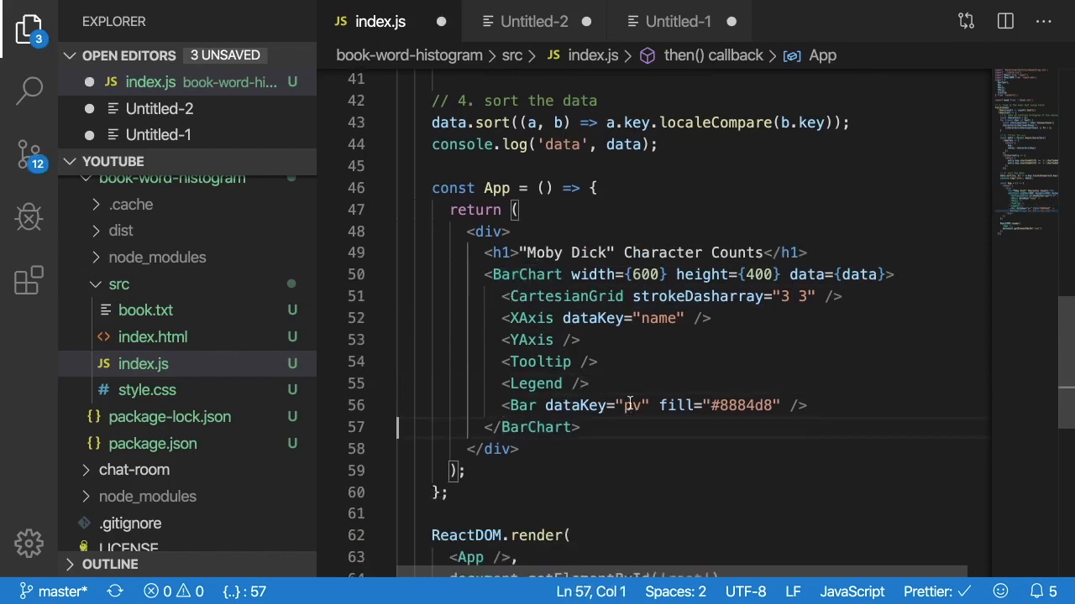
- Replace the pasted example's pv data key with key
{"action": "triple_click", "coordinate": [655, 406]}
{"action": "type", "text": "alue"}
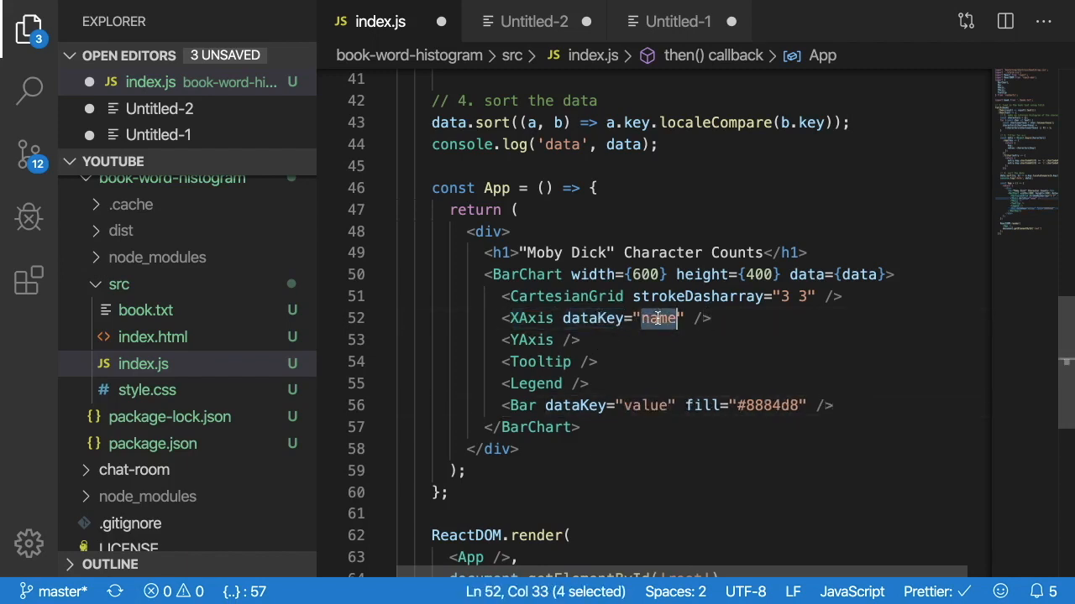
{"action": "type", "text": "key"}
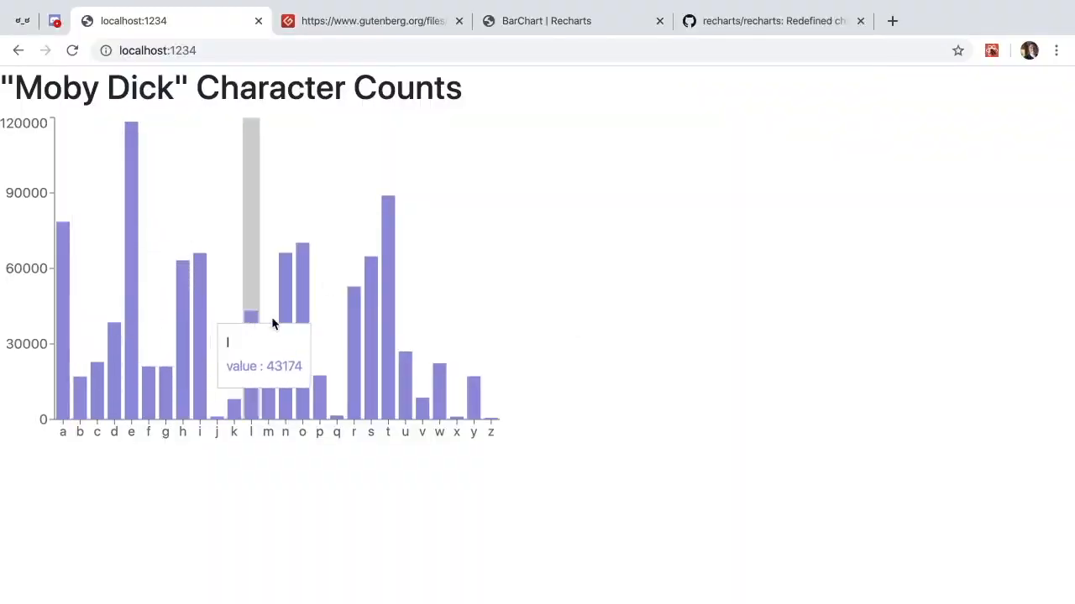
{"action": "mouse_move", "coordinate": [331, 334]}
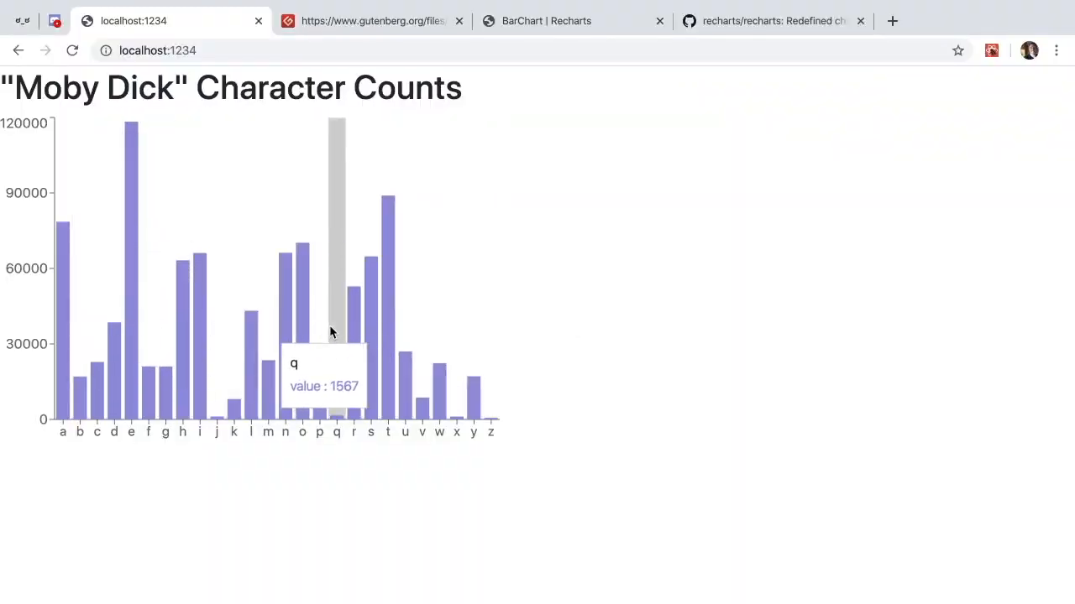
{"action": "mouse_move", "coordinate": [155, 321]}
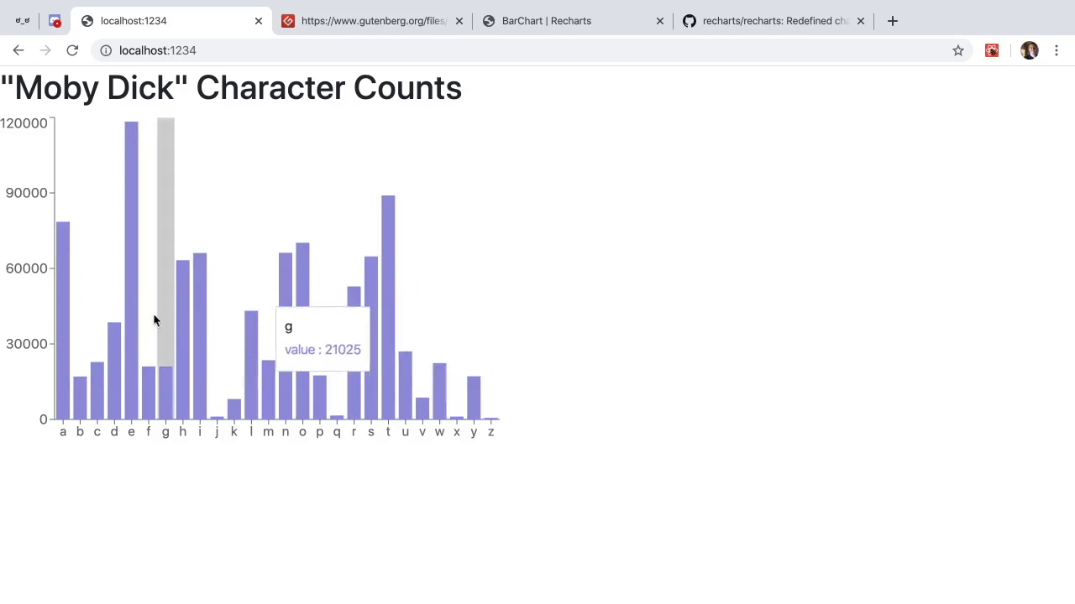
{"action": "mouse_move", "coordinate": [290, 386]}
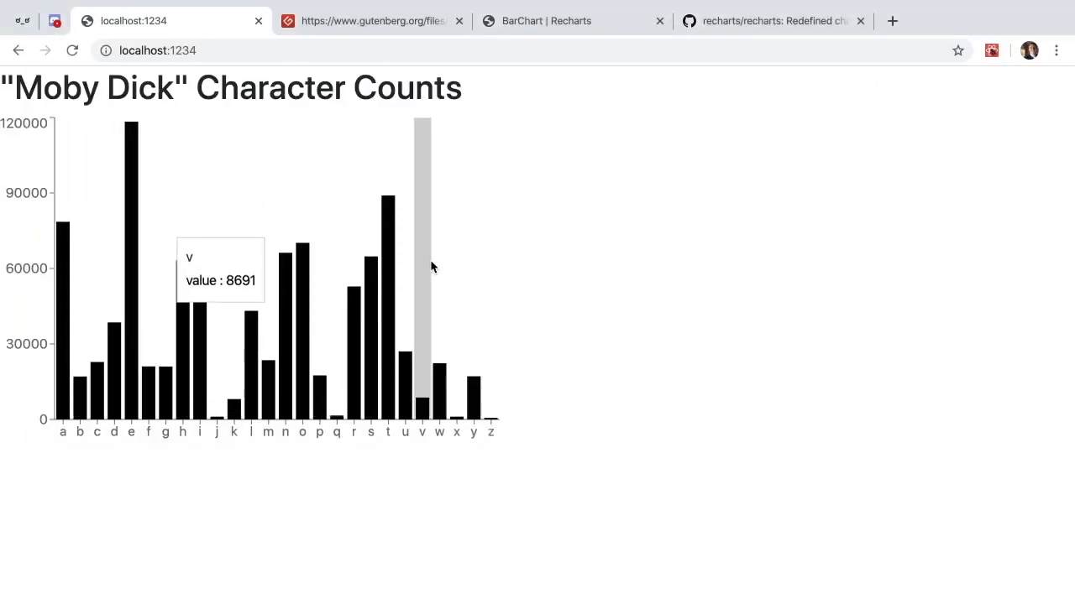
{"action": "mouse_move", "coordinate": [587, 143]}
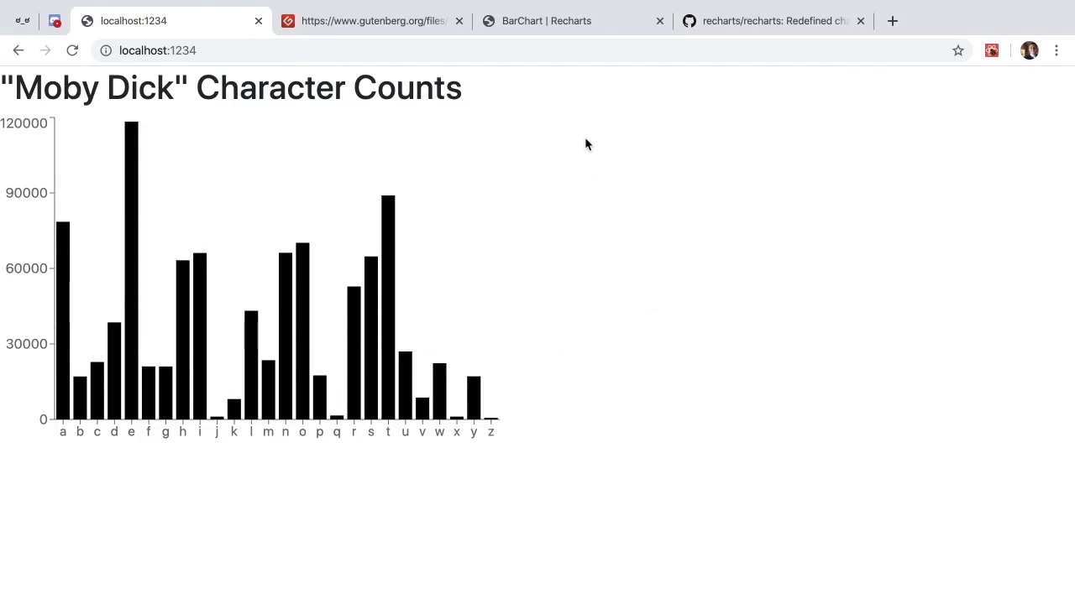
{"action": "mouse_move", "coordinate": [569, 25]}
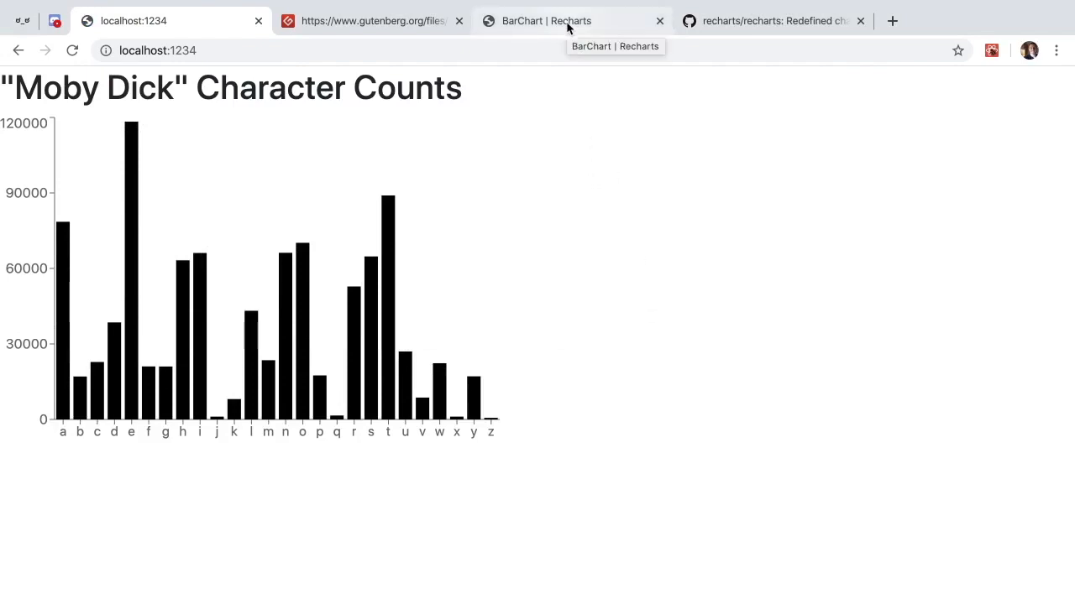
{"action": "mouse_move", "coordinate": [596, 189]}
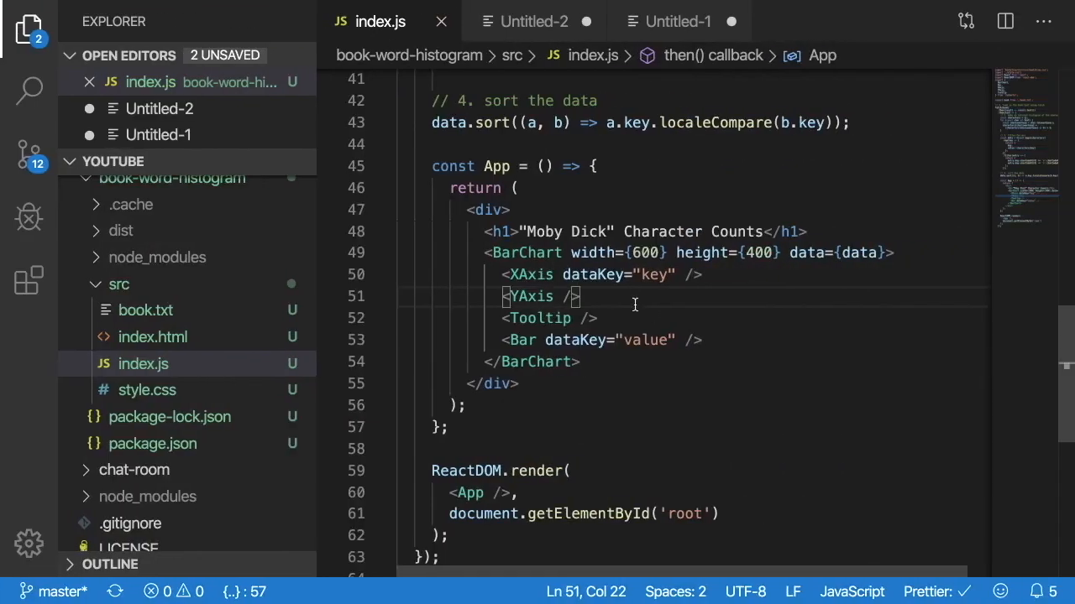
- Strip CartesianGrid, Legend and fill, leaving XAxis, YAxis, Tooltip and Bar
{"action": "left_click_drag", "start_coordinate": [482, 253], "coordinate": [579, 362]}
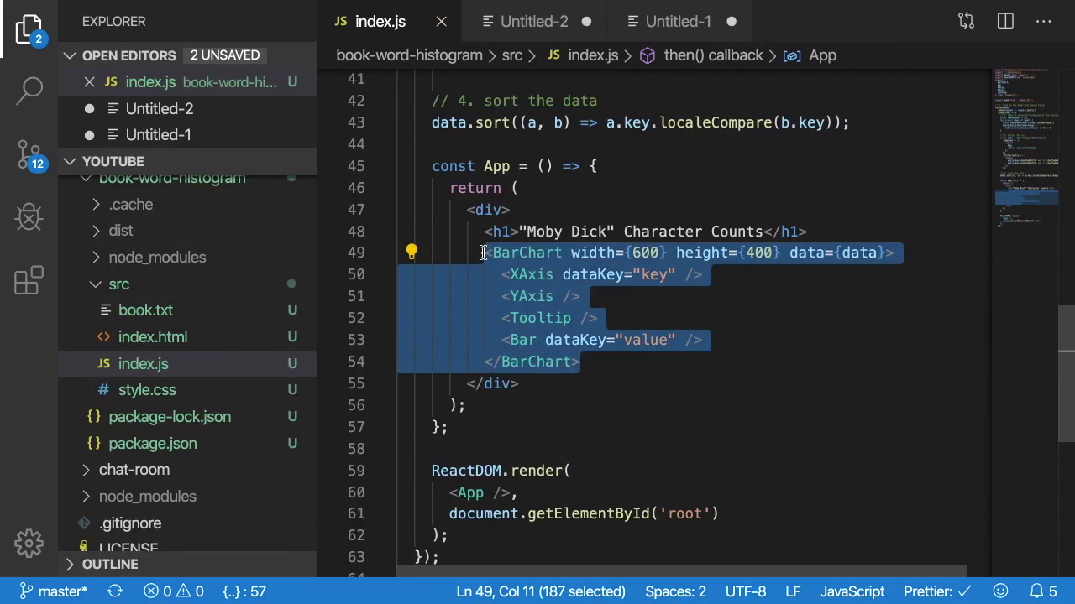
{"action": "left_click", "coordinate": [556, 340]}
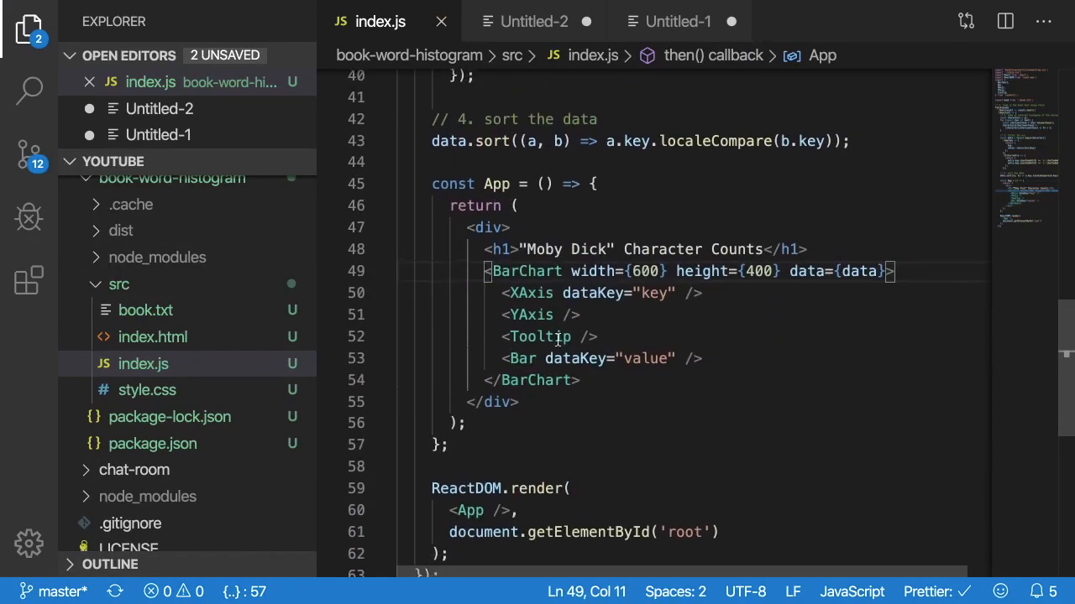
{"action": "scroll", "scroll_direction": "down", "scroll_amount": 3}
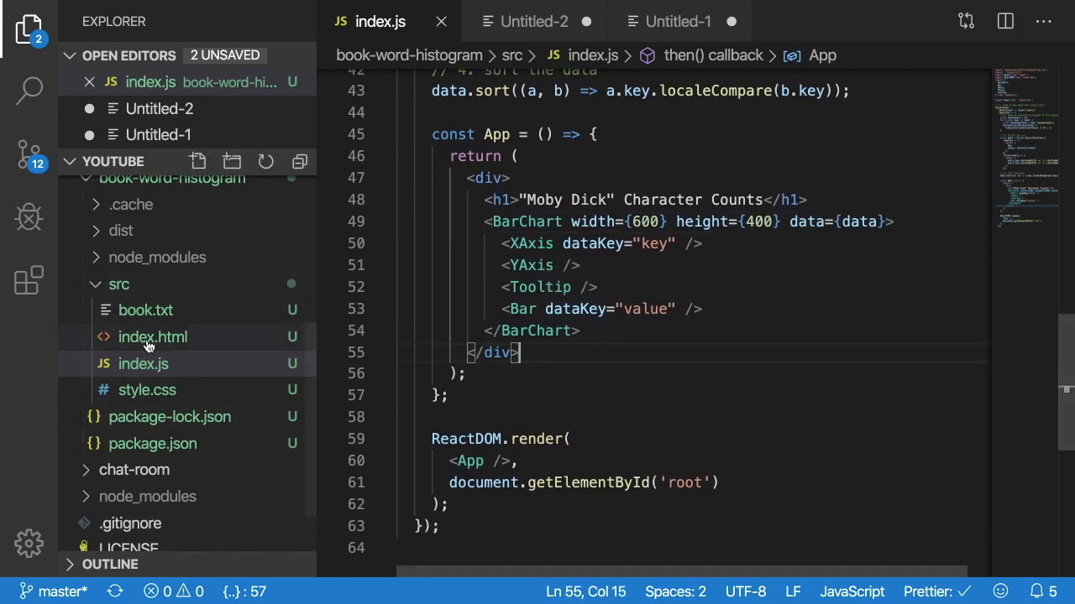
{"action": "mouse_move", "coordinate": [145, 310]}
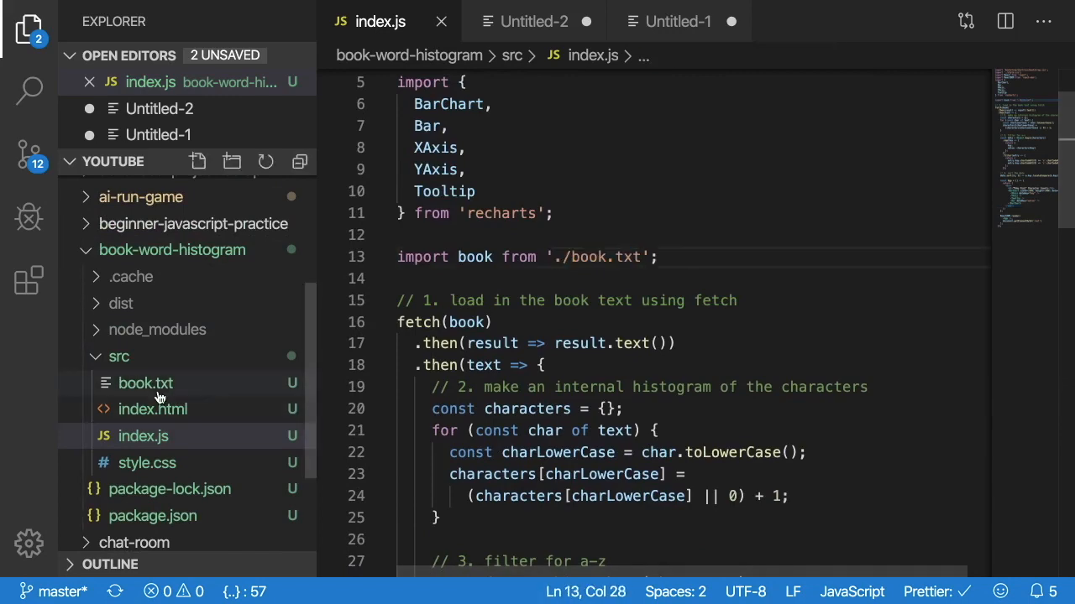
- Reload the localhost chart and hover the bars for e, g, i, n, s, t
{"action": "left_click", "coordinate": [144, 383]}
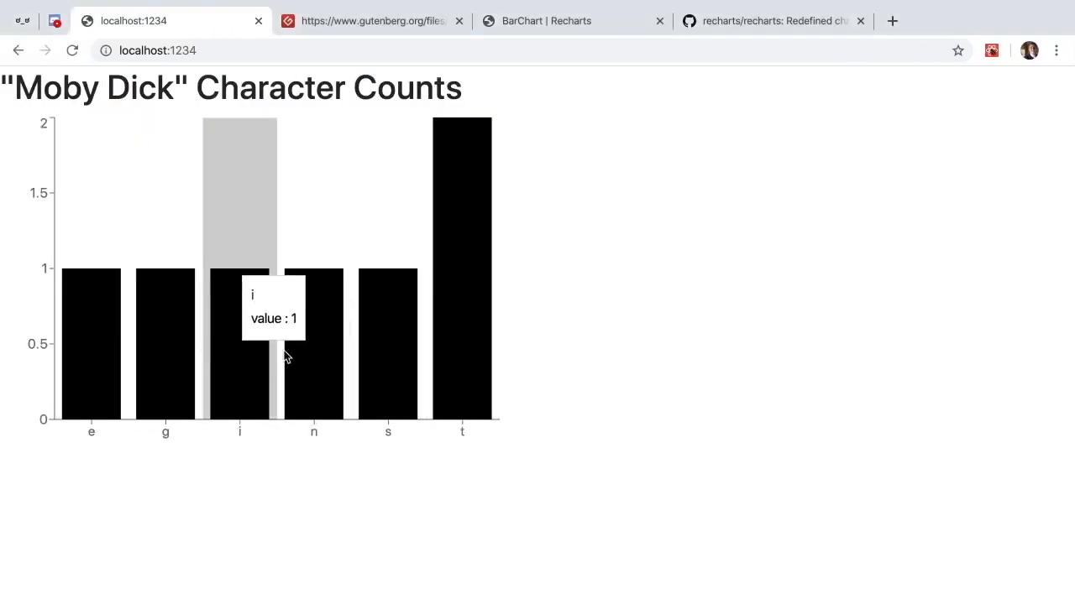
{"action": "mouse_move", "coordinate": [420, 346]}
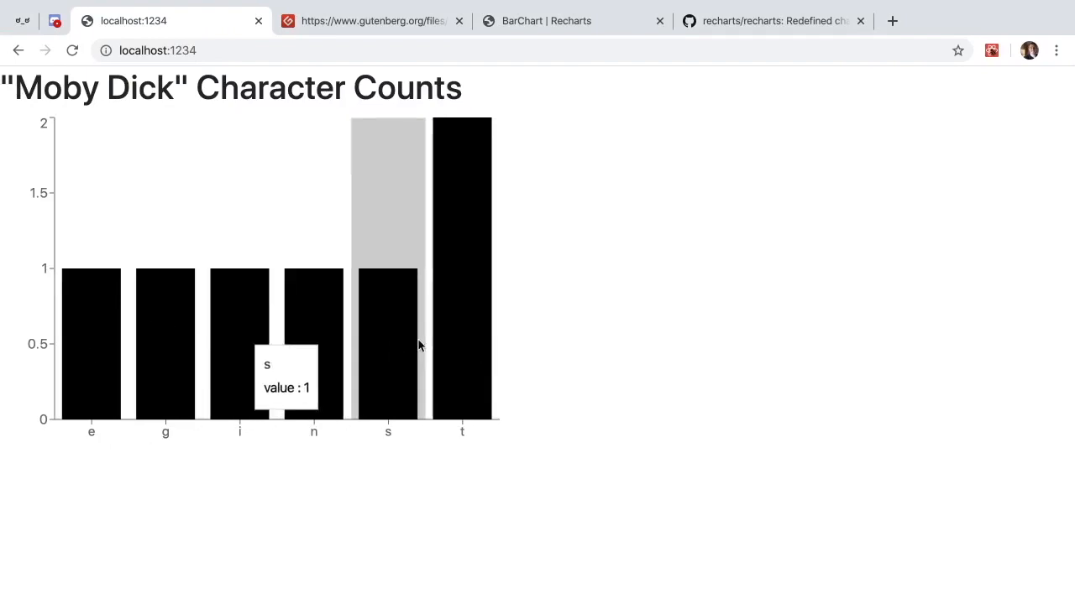
{"action": "mouse_move", "coordinate": [631, 340]}
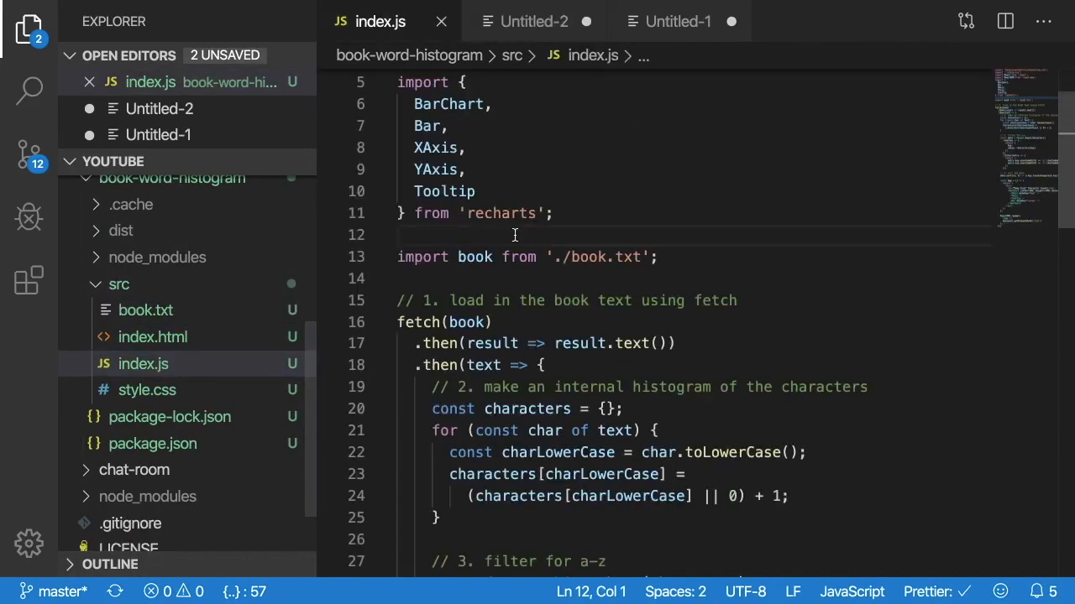
{"action": "scroll", "scroll_direction": "down", "scroll_amount": 3}
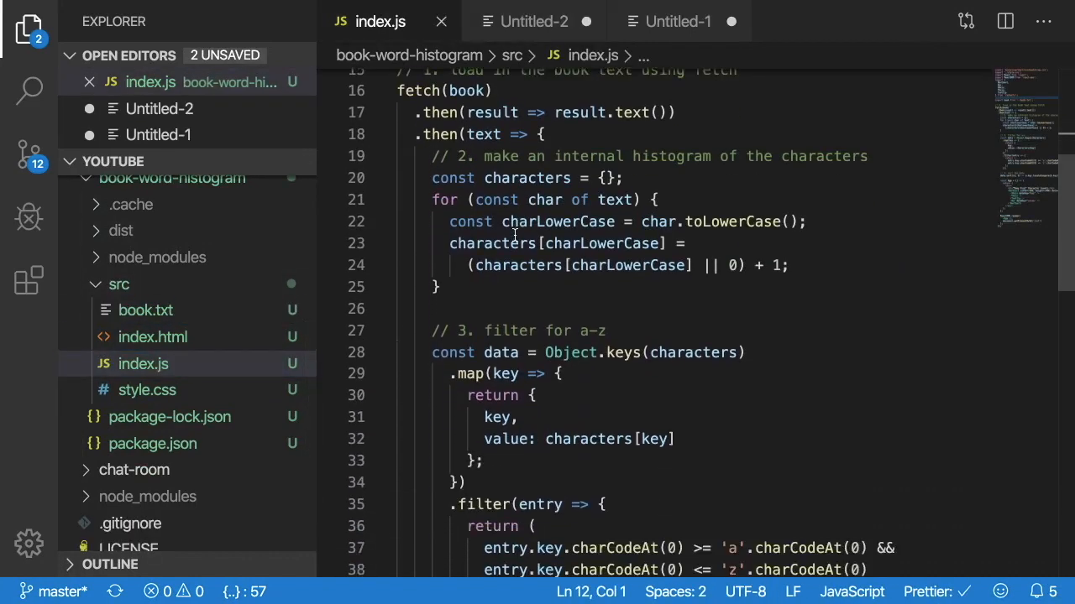
{"action": "scroll", "scroll_direction": "down", "scroll_amount": 3}
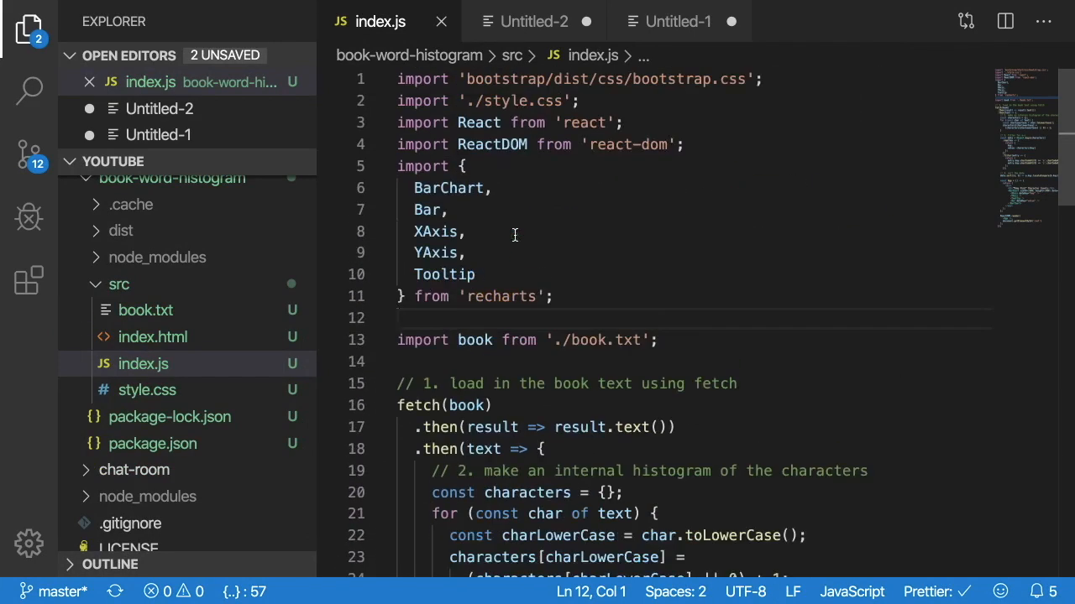
{"action": "scroll", "scroll_direction": "down", "scroll_amount": 3}
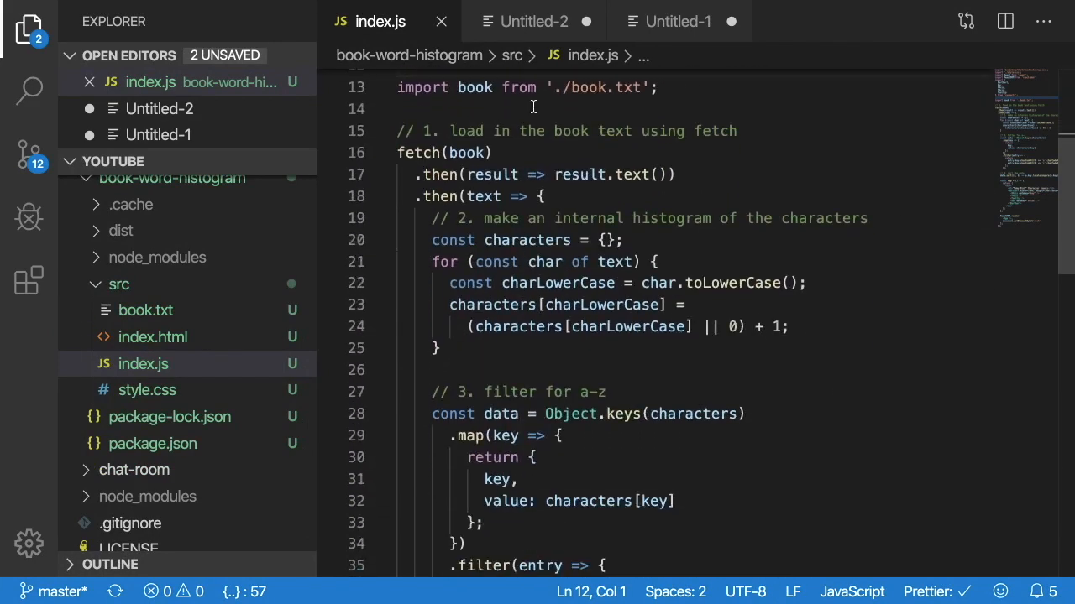
{"action": "double_click", "coordinate": [419, 151]}
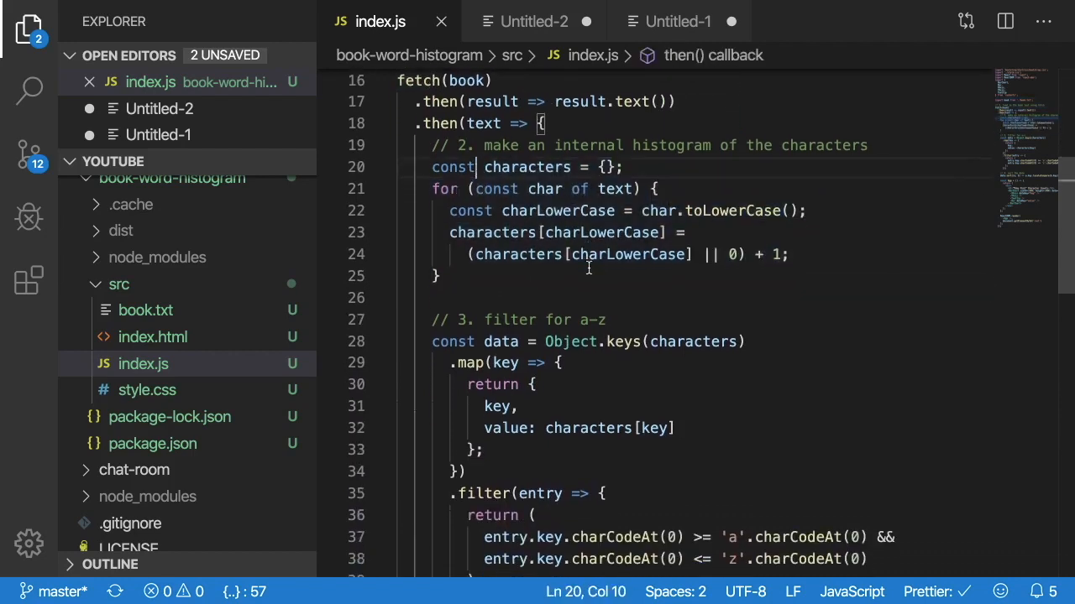
{"action": "scroll", "scroll_direction": "down", "scroll_amount": 3}
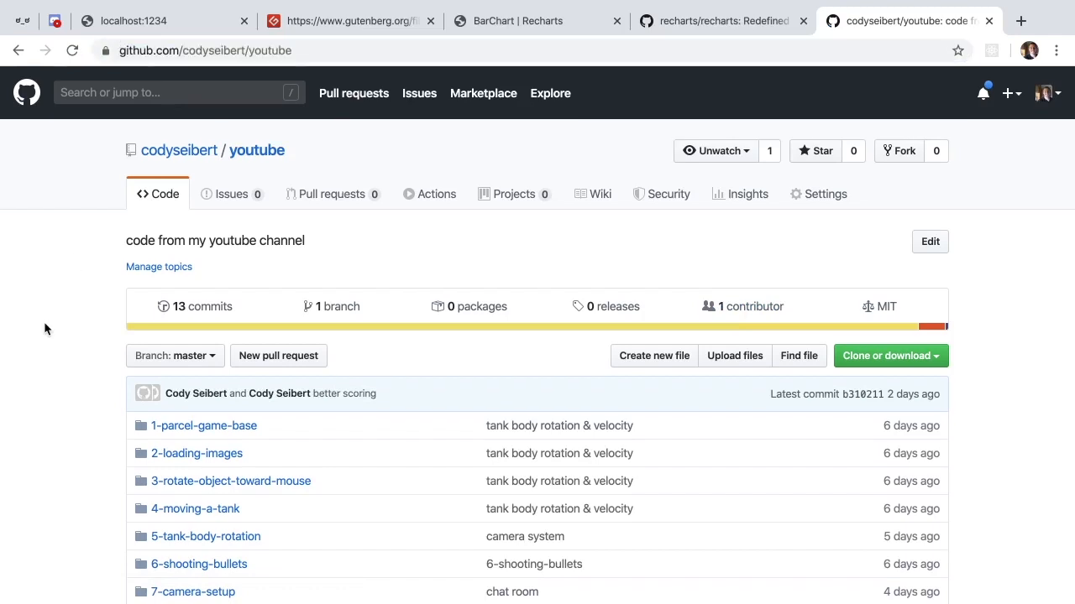
- Scroll the codyseibert/youtube folder list down to chat-room and .gitignore
{"action": "scroll", "scroll_direction": "down", "scroll_amount": 3}
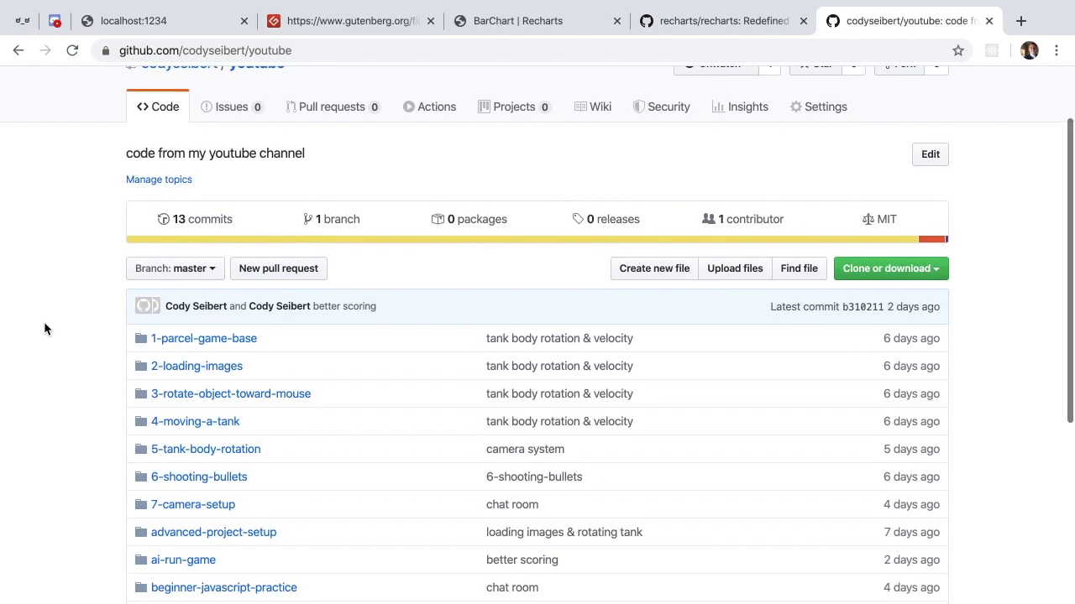
{"action": "scroll", "scroll_direction": "down", "scroll_amount": 3}
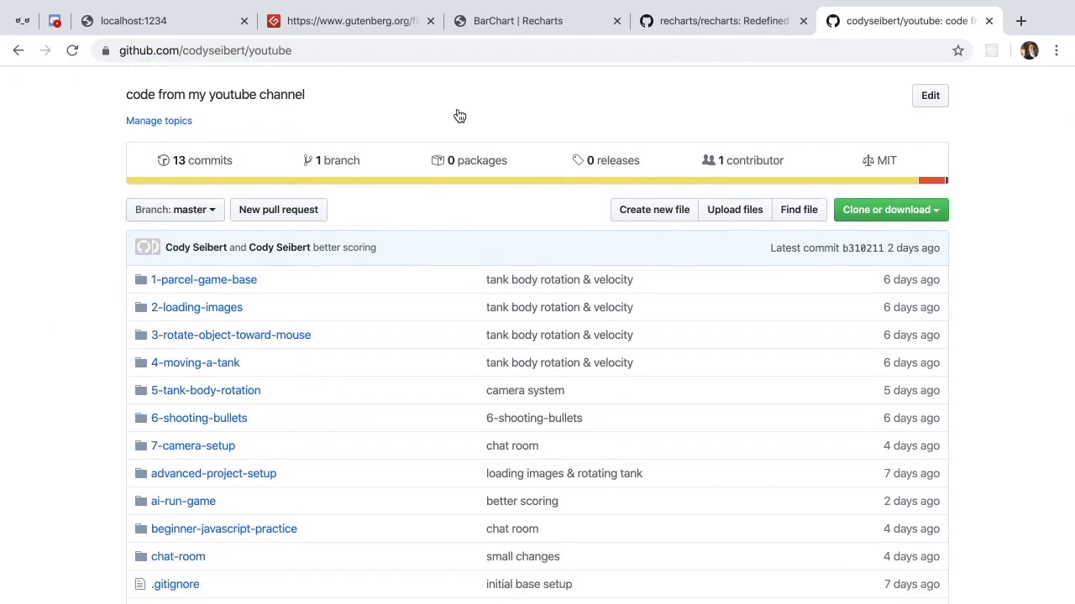